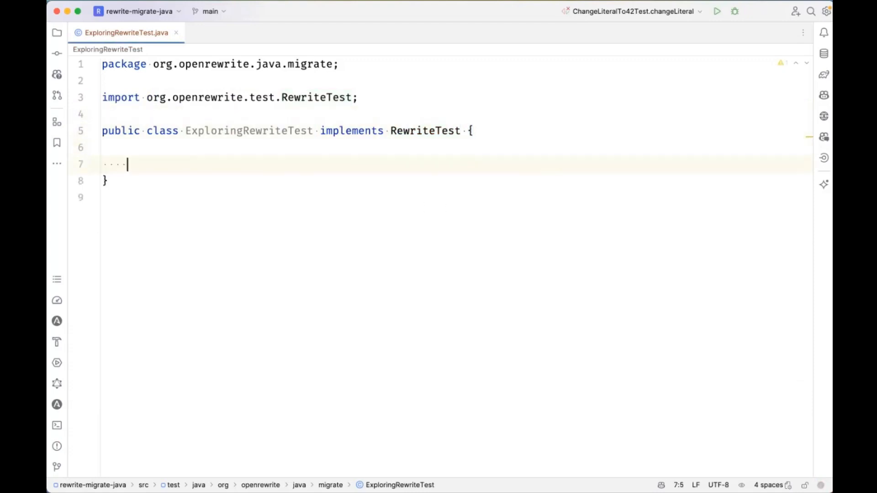
{"action": "type", "text": "@Test"}
{"action": "type", "text": "void changeMethodName() {"}
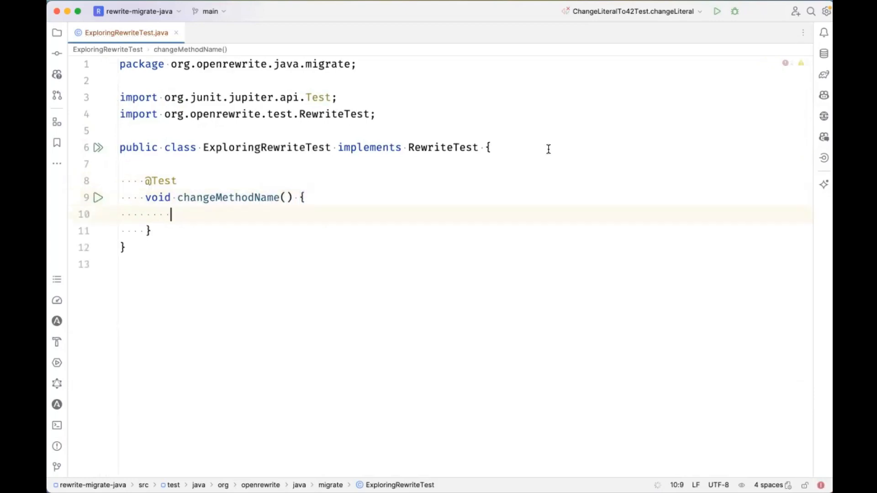
{"action": "type", "text": "rewriteRun("}
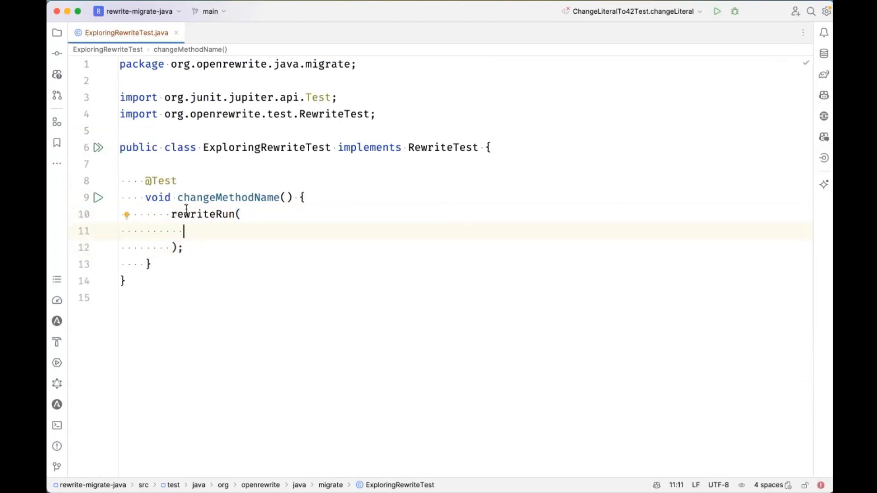
{"action": "mouse_move", "coordinate": [203, 228]}
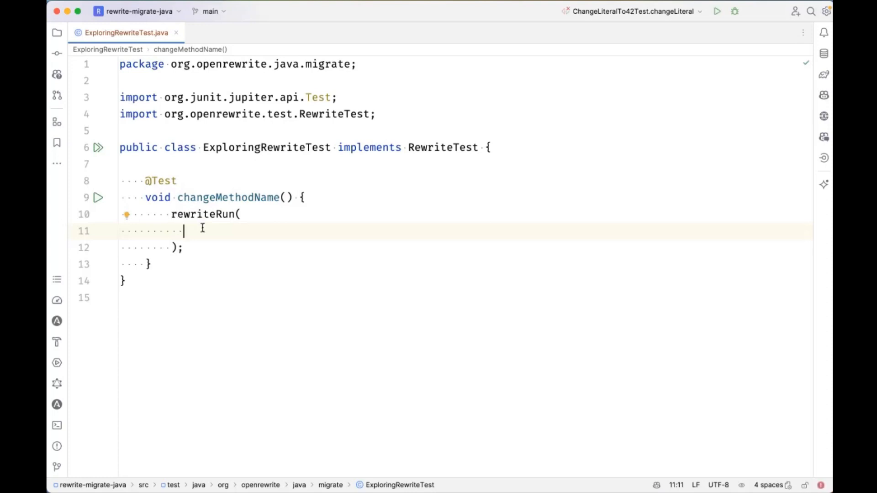
{"action": "type", "text": "r"}
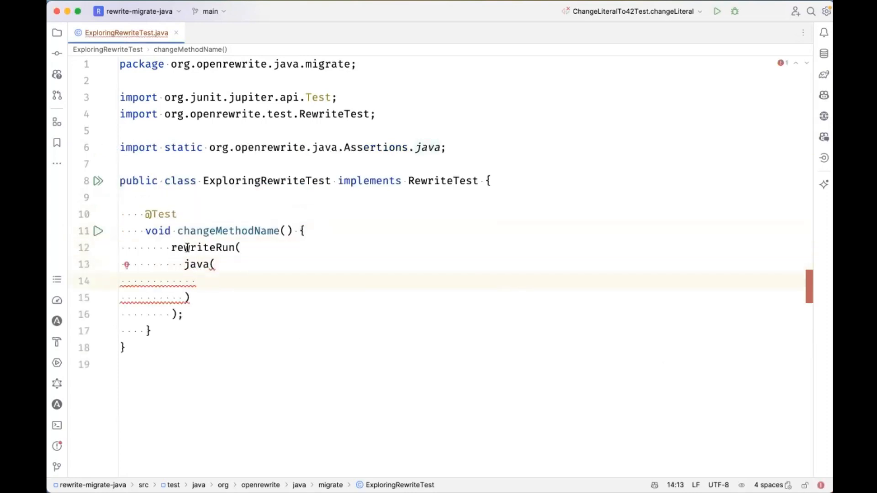
{"action": "mouse_move", "coordinate": [364, 302]}
{"action": "type", "text": "\"\"\""}
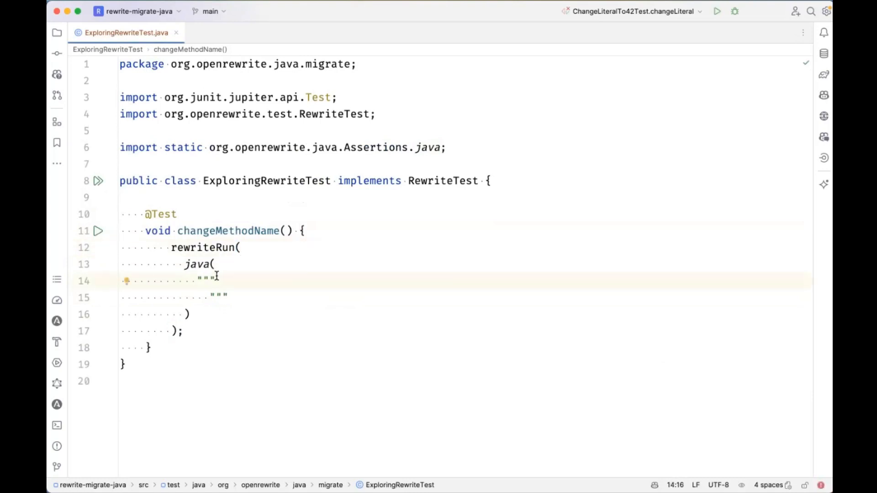
- Fill the text block with an empty class and add a //language=java comment above rewriteRun
{"action": "type", "text": "class A {"}
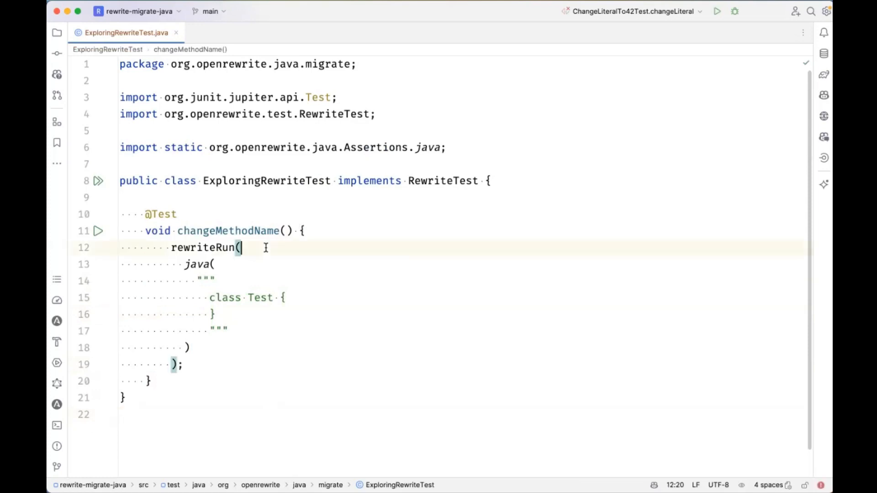
{"action": "type", "text": "//"}
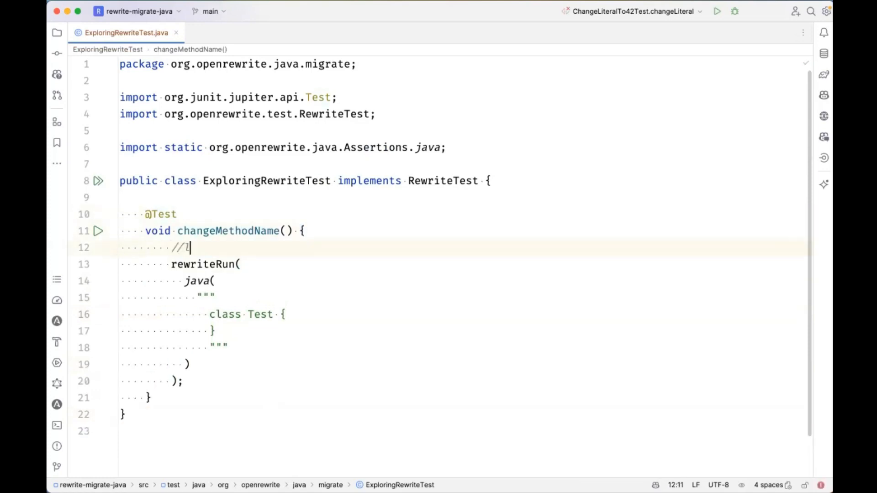
{"action": "type", "text": "language=java"}
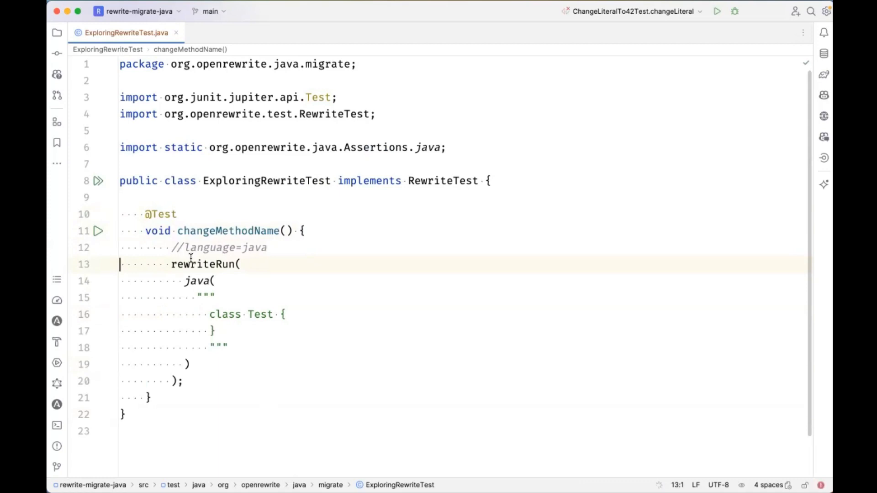
{"action": "left_click", "coordinate": [208, 198]}
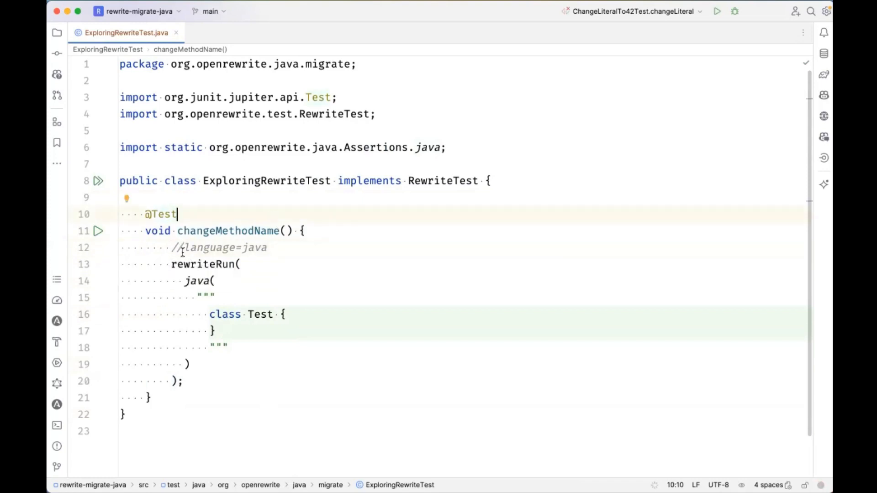
{"action": "mouse_move", "coordinate": [246, 264]}
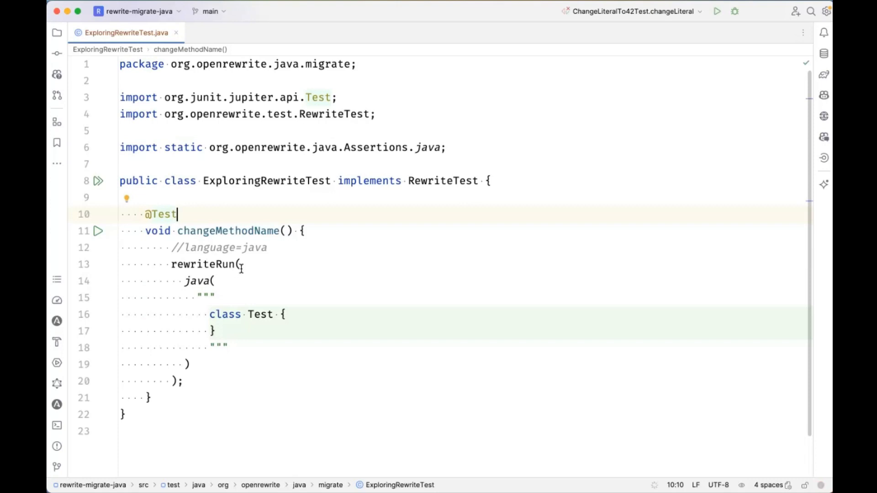
{"action": "mouse_move", "coordinate": [203, 295]}
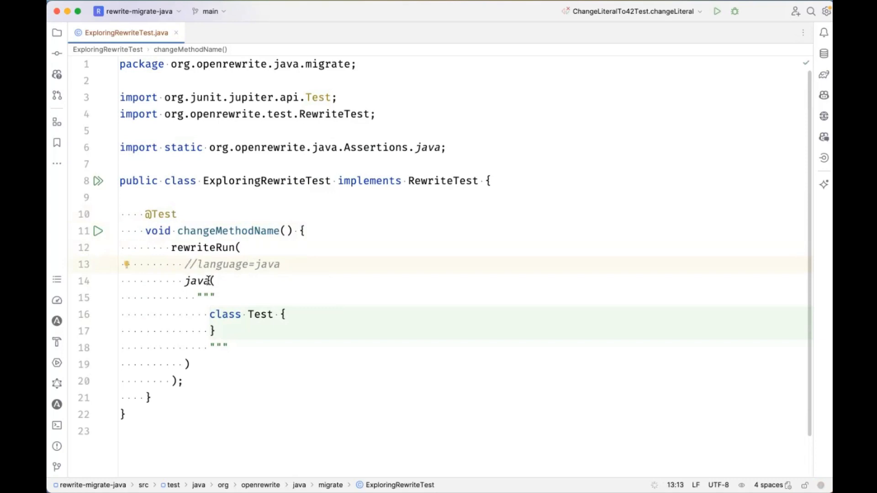
{"action": "mouse_move", "coordinate": [225, 341]}
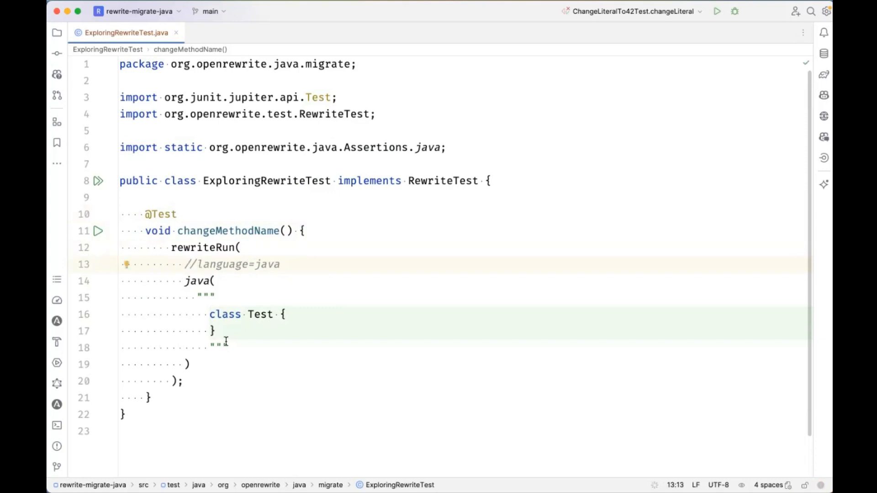
{"action": "mouse_move", "coordinate": [256, 289]}
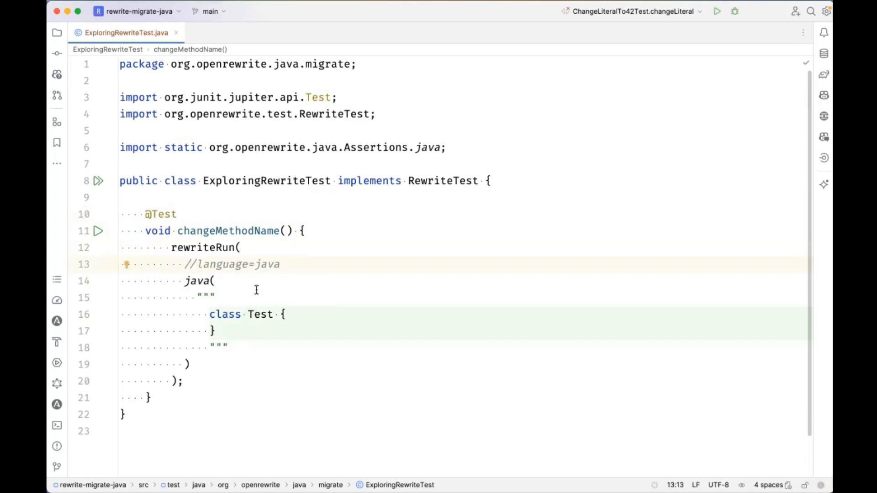
{"action": "mouse_move", "coordinate": [250, 247]}
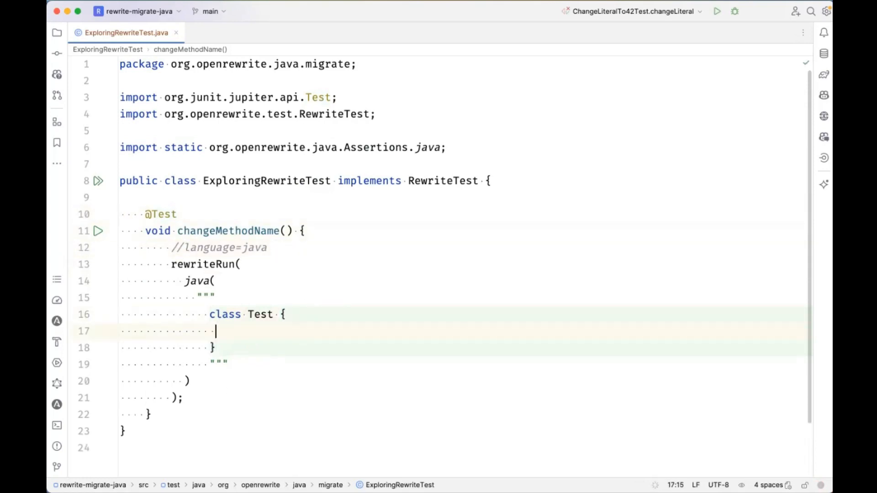
- Give class Test a method using List with names.add("Jon") and import java.util.List
{"action": "type", "text": "List<String> names) {"}
{"action": "type", "text": "names.add(\"Jon\");"}
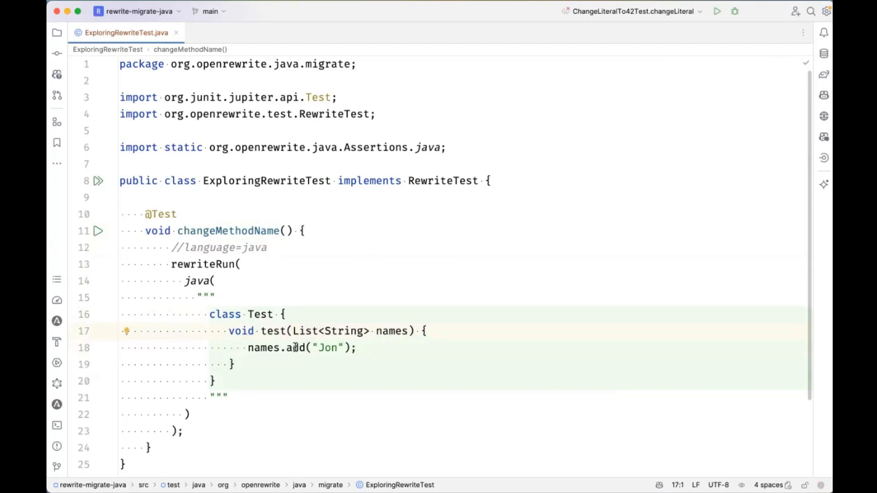
{"action": "type", "text": "import java.util.List;"}
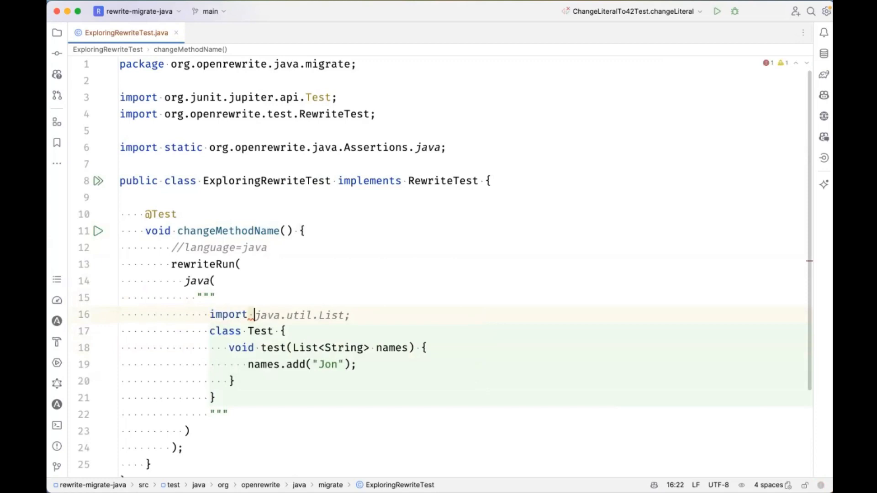
{"action": "scroll", "scroll_direction": "down", "scroll_amount": 3}
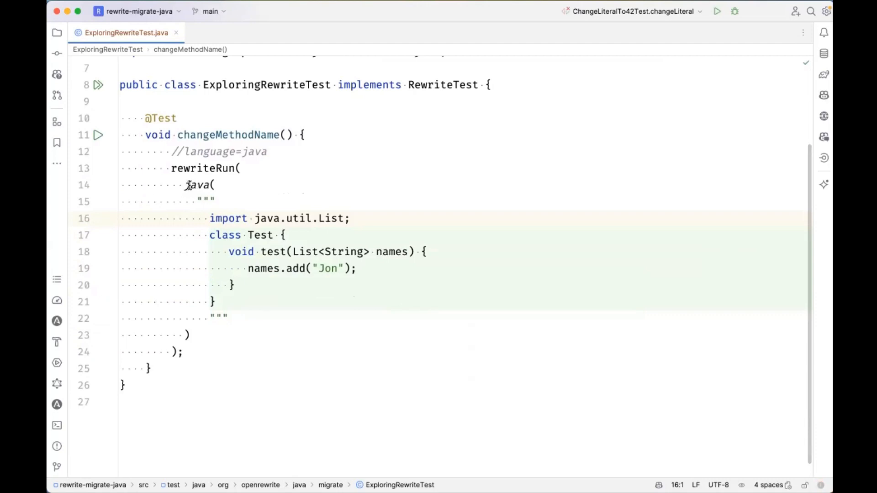
- Add a second after-source text block where names.add("Jon") becomes names.plus("Jon")
{"action": "left_click", "coordinate": [215, 201]}
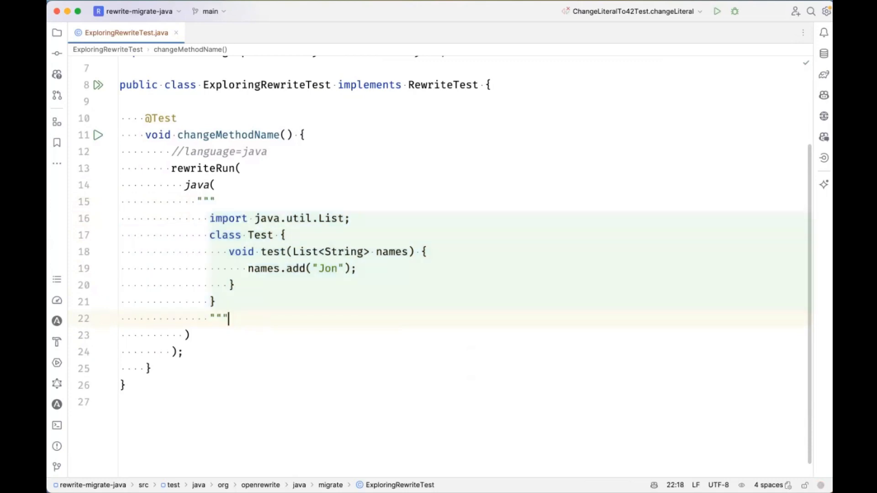
{"action": "type", "text": ","}
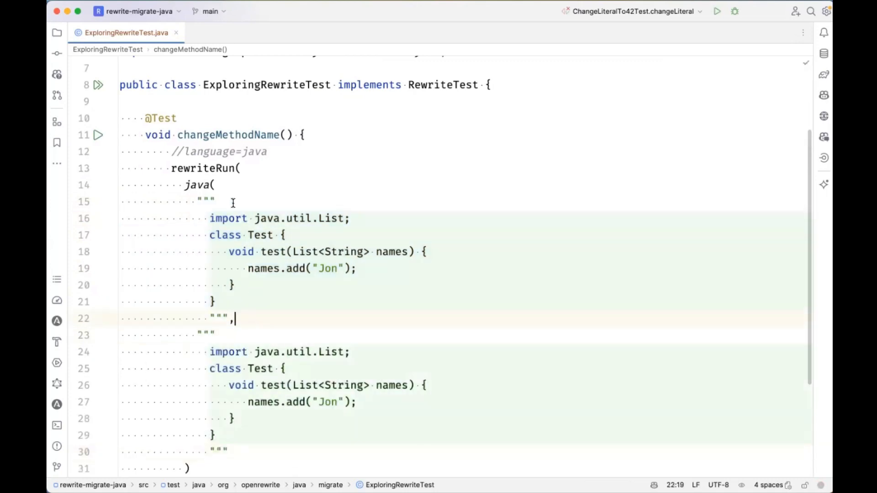
{"action": "scroll", "scroll_direction": "down", "scroll_amount": 3}
{"action": "type", "text": "plus"}
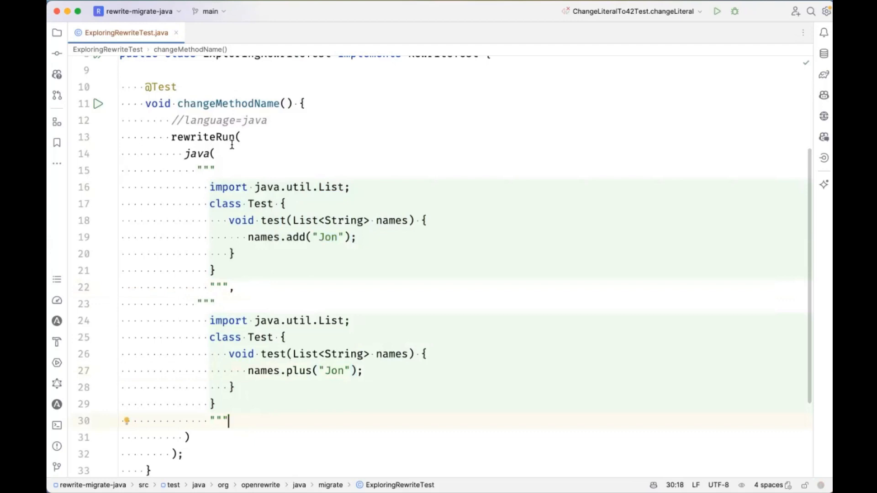
{"action": "double_click", "coordinate": [205, 137]}
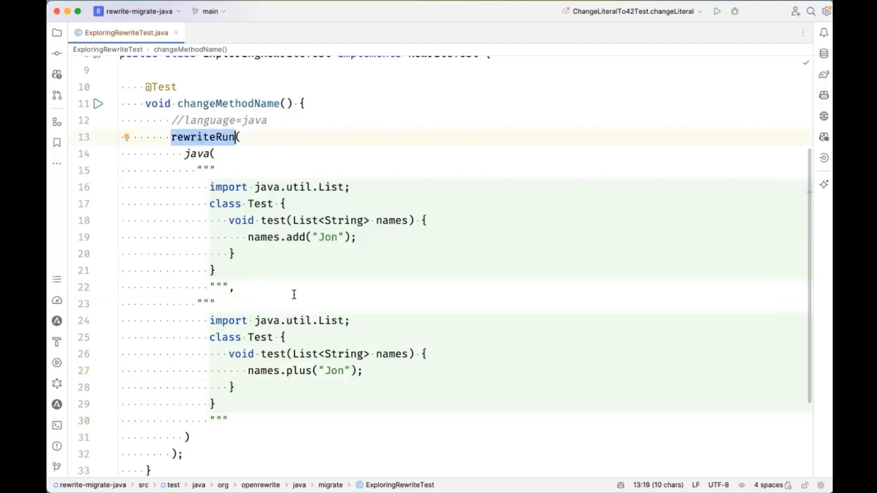
{"action": "mouse_move", "coordinate": [291, 237]}
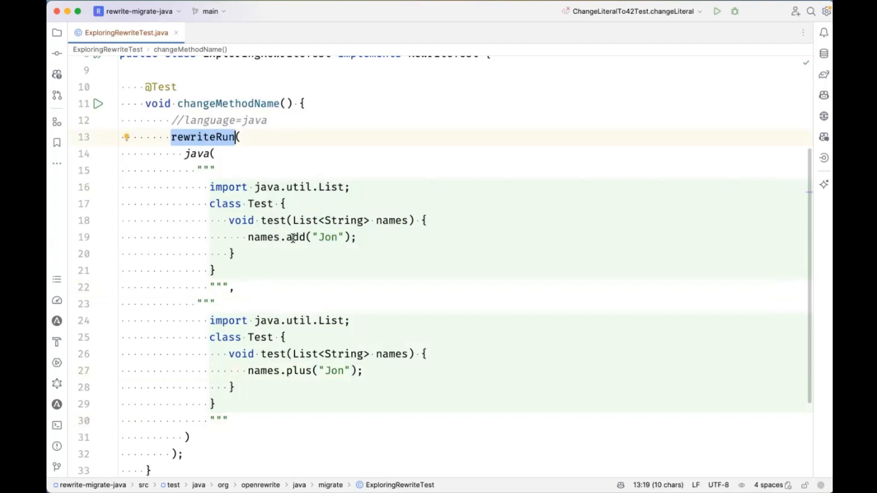
{"action": "mouse_move", "coordinate": [294, 382]}
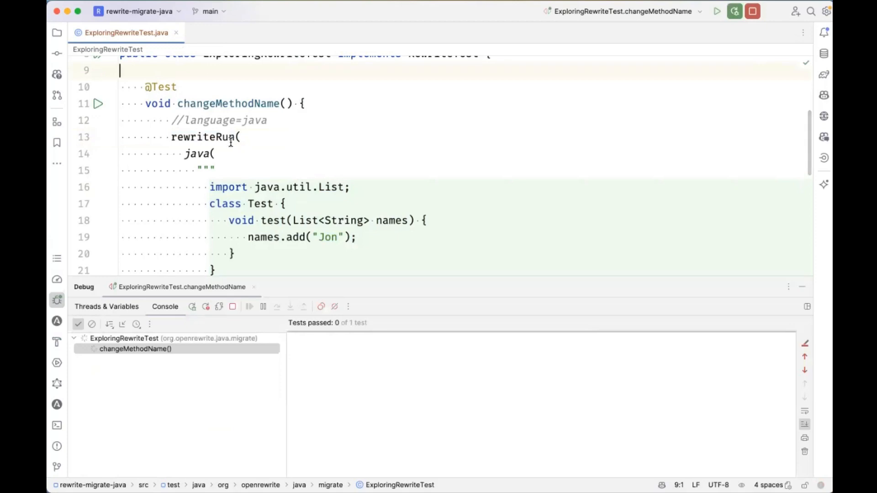
- Debug changeMethodName and highlight the 'recipe made no changes' AssertionError in the console
{"action": "left_click", "coordinate": [716, 11]}
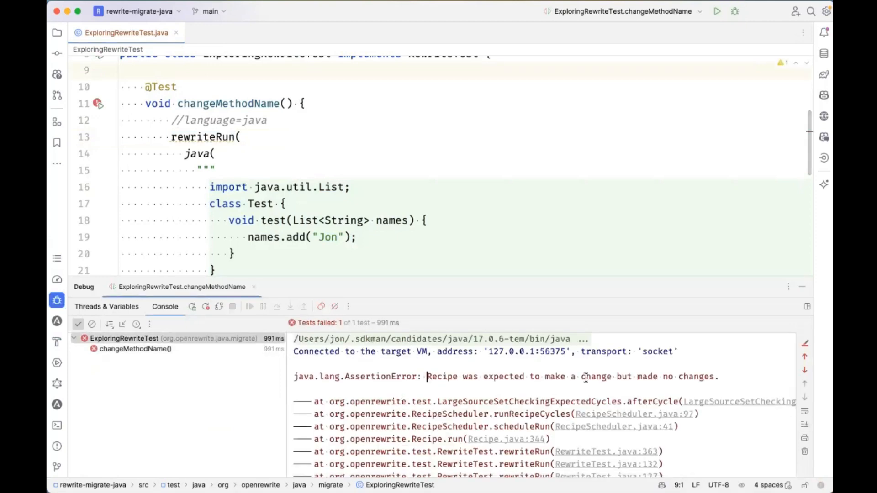
{"action": "left_click_drag", "start_coordinate": [426, 376], "coordinate": [719, 376]}
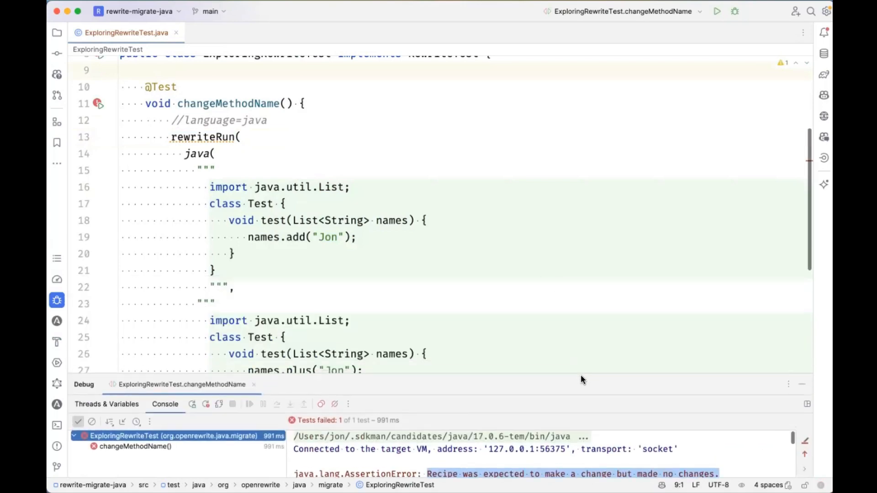
{"action": "scroll", "scroll_direction": "down", "scroll_amount": 3}
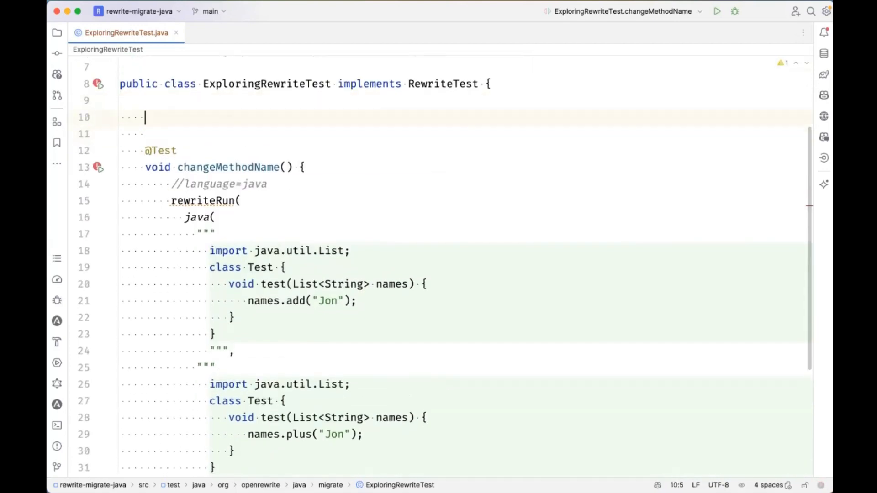
- Override defaults() with spec.recipe(new ChangeMethodName("java.util.List add(..)", "plus", null, null))
{"action": "type", "text": "defaults(RecipeSpec spec) {"}
{"action": "type", "text": "spec.recipe"}
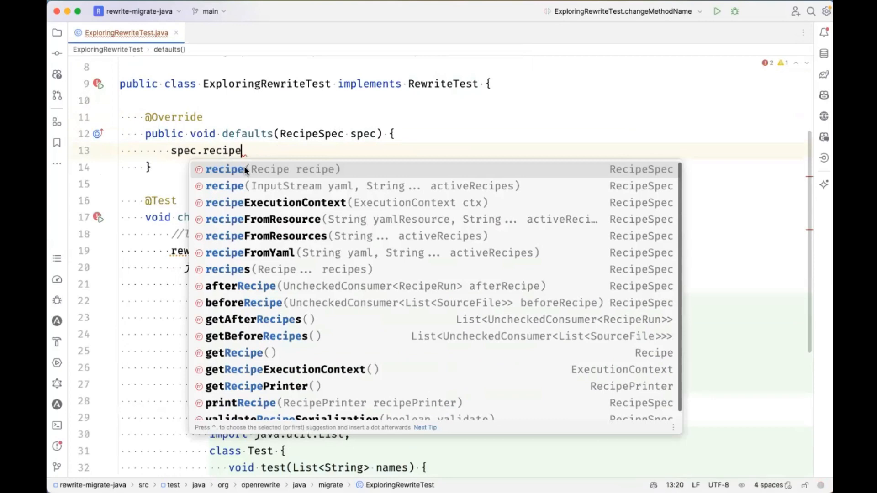
{"action": "type", "text": "(new ChangeMethodName(\""}
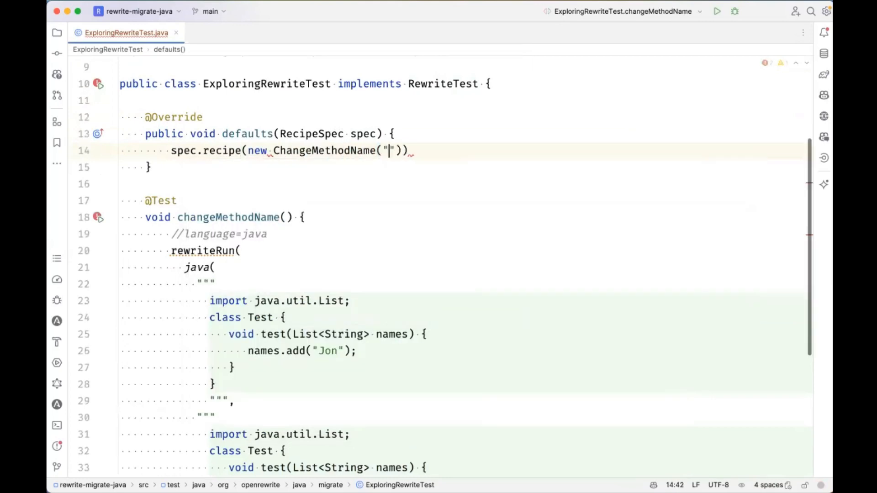
{"action": "type", "text": "java.util.List add(.."}
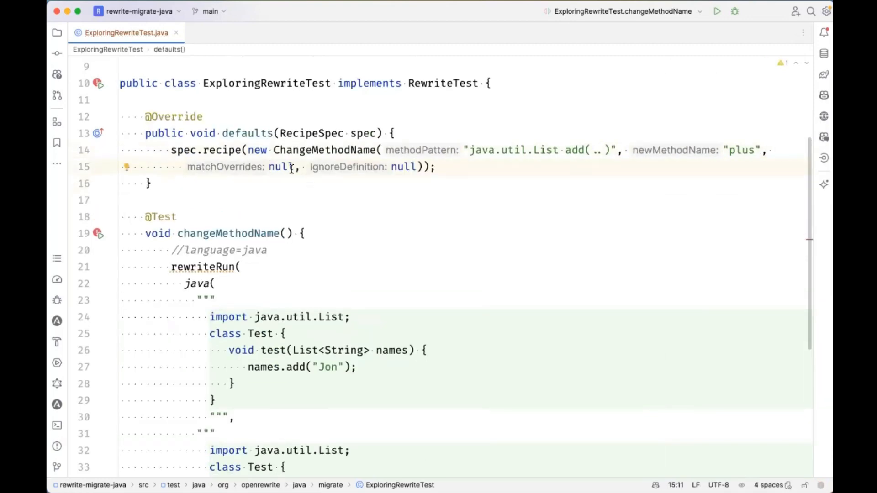
{"action": "scroll", "scroll_direction": "down", "scroll_amount": 3}
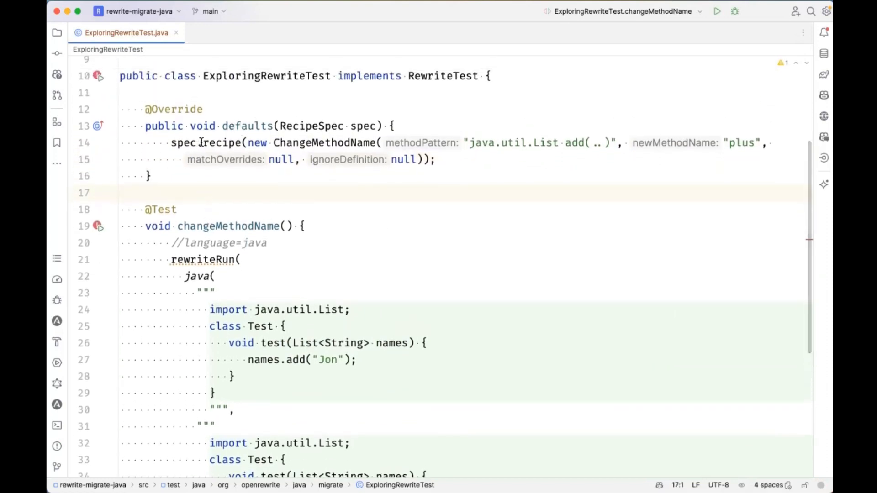
{"action": "scroll", "scroll_direction": "down", "scroll_amount": 3}
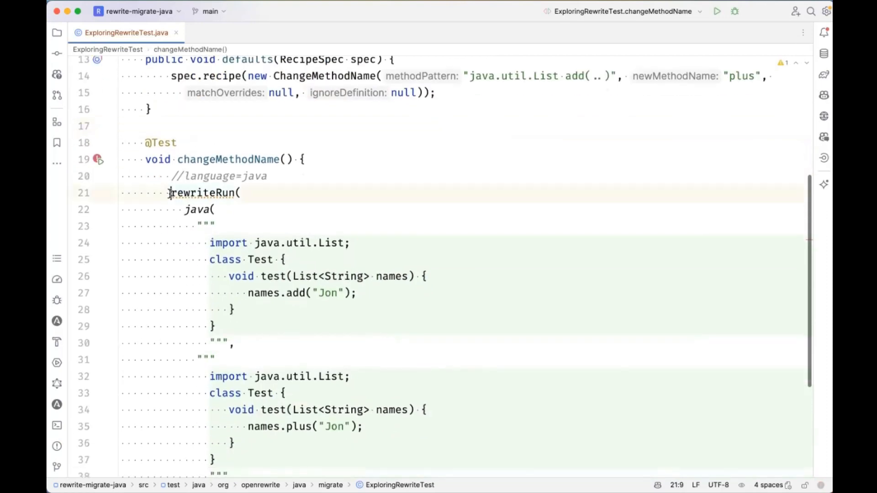
{"action": "double_click", "coordinate": [204, 192]}
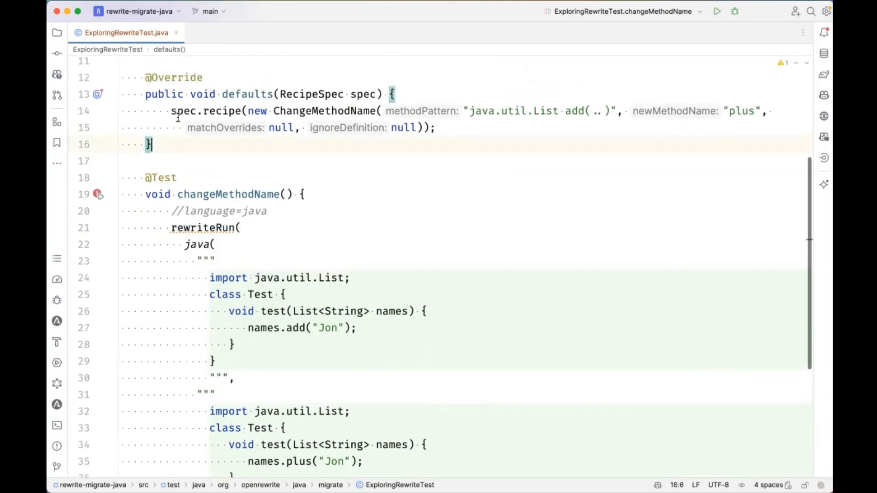
- Rerun changeMethodName in debug and confirm 1 of 1 tests passed
{"action": "left_click", "coordinate": [717, 11]}
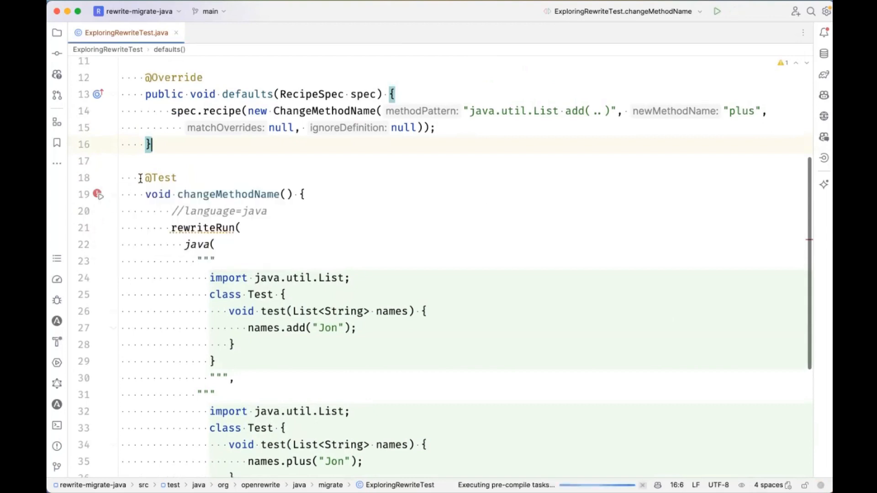
{"action": "left_click", "coordinate": [717, 11]}
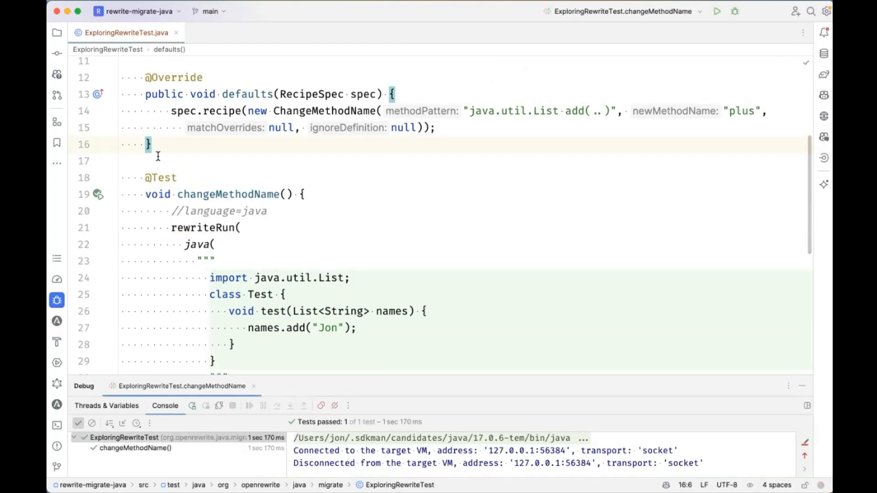
{"action": "mouse_move", "coordinate": [232, 156]}
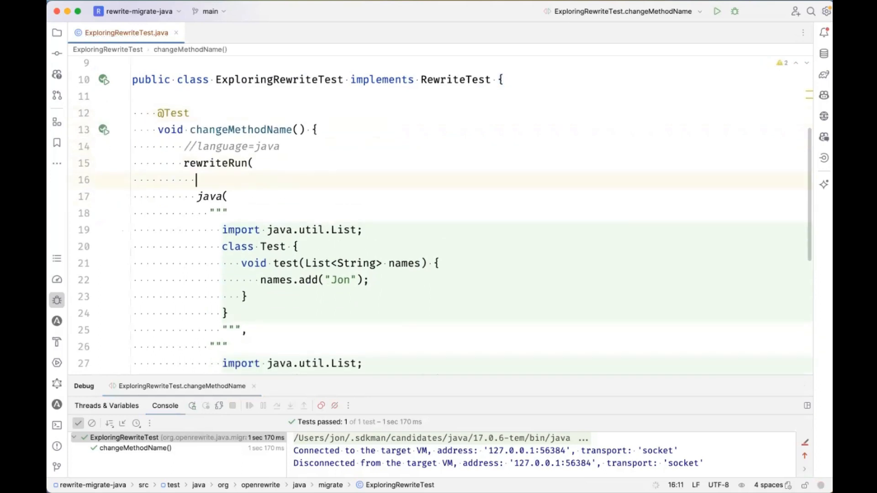
- Replace the defaults() override with a spec -> spec.recipe(...) lambda as rewriteRun's first argument, //language=java moved above java(
{"action": "type", "text": "spec -> spec.recipe(new ChangeMethodName(\"java.util.List add(..)\", \"p"}
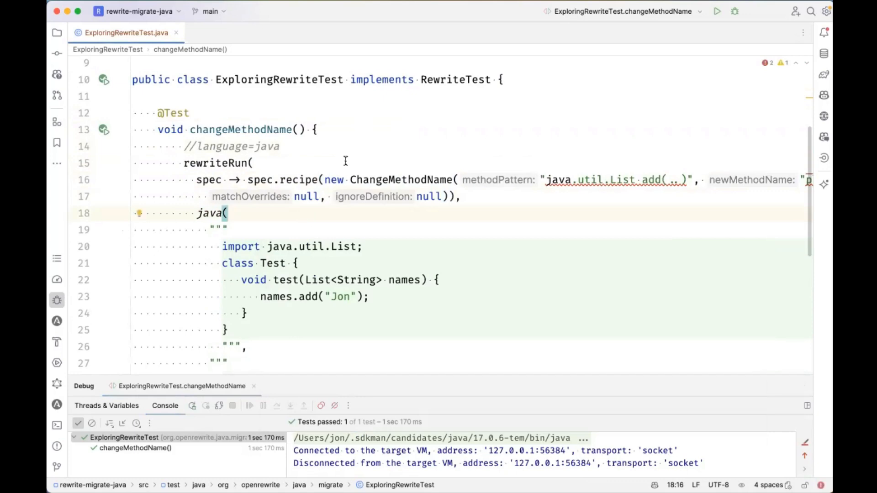
{"action": "mouse_move", "coordinate": [579, 180]}
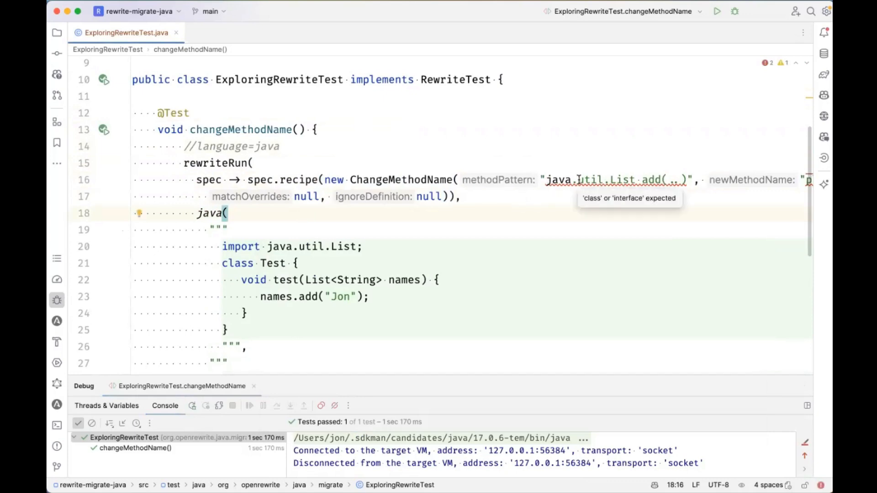
{"action": "mouse_move", "coordinate": [520, 193]}
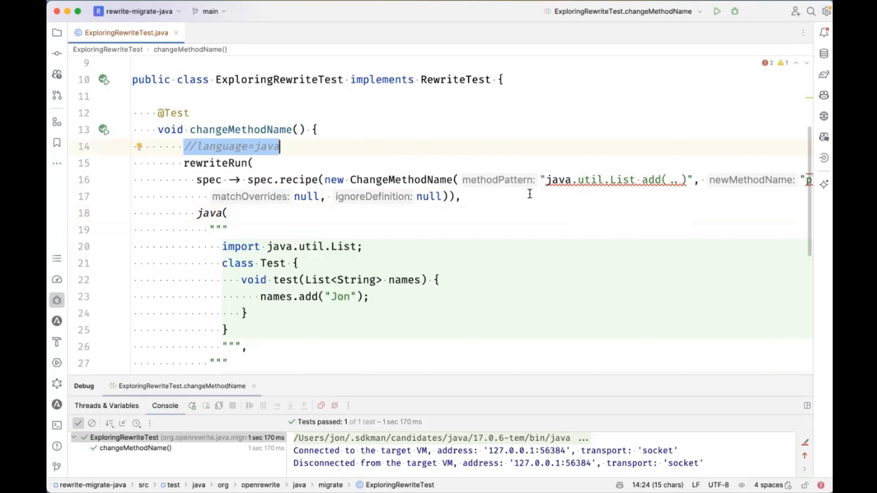
{"action": "mouse_move", "coordinate": [546, 180]}
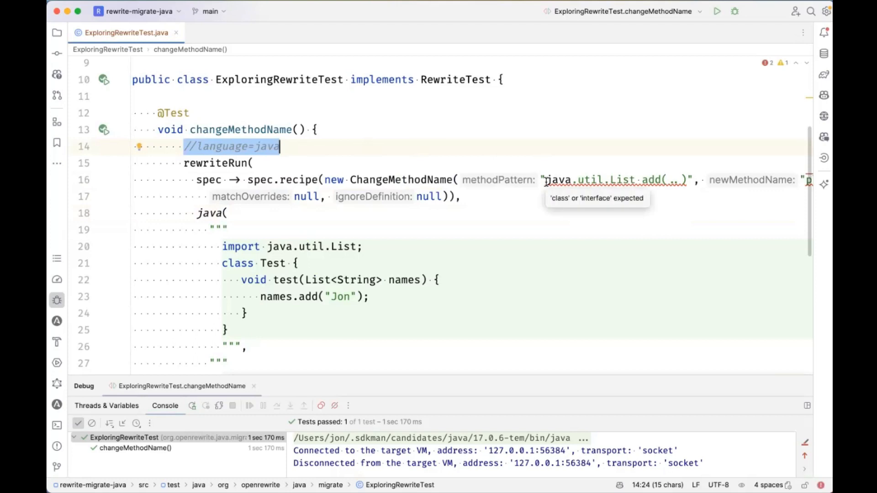
{"action": "mouse_move", "coordinate": [467, 186]}
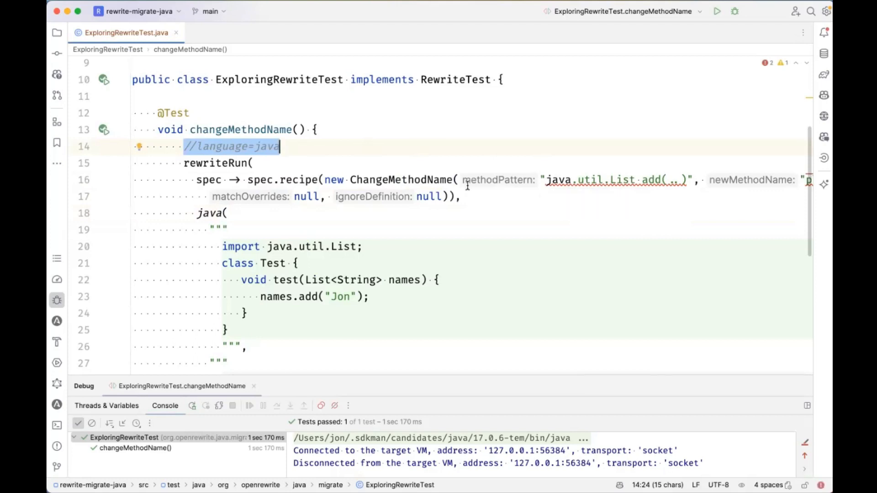
{"action": "left_click", "coordinate": [184, 146]}
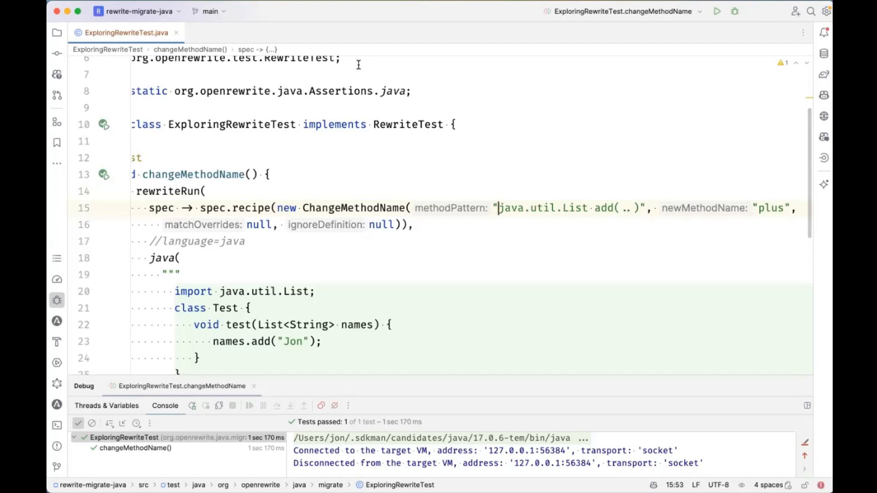
{"action": "scroll", "scroll_direction": "down", "scroll_amount": 3}
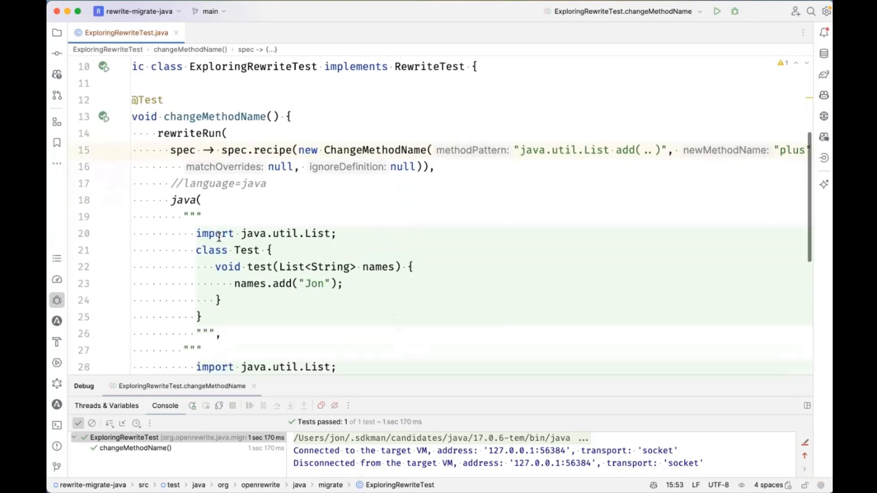
{"action": "scroll", "scroll_direction": "down", "scroll_amount": 3}
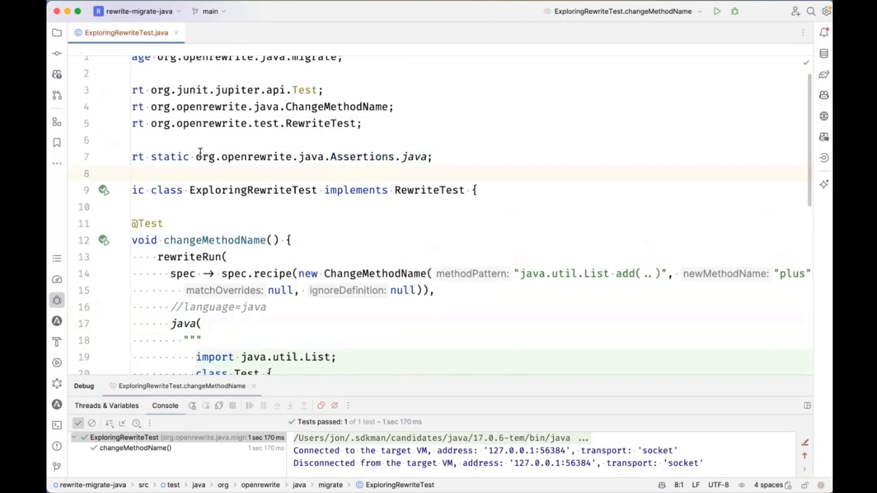
{"action": "scroll", "scroll_direction": "down", "scroll_amount": 3}
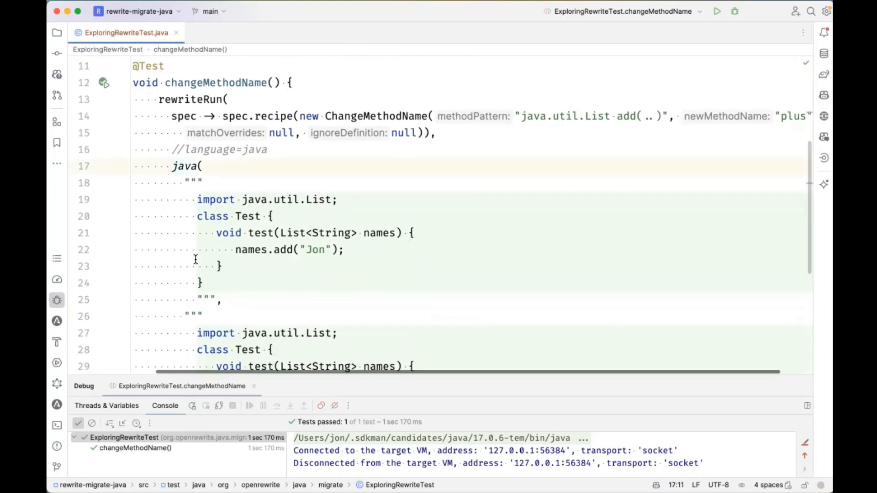
{"action": "scroll", "scroll_direction": "down", "scroll_amount": 3}
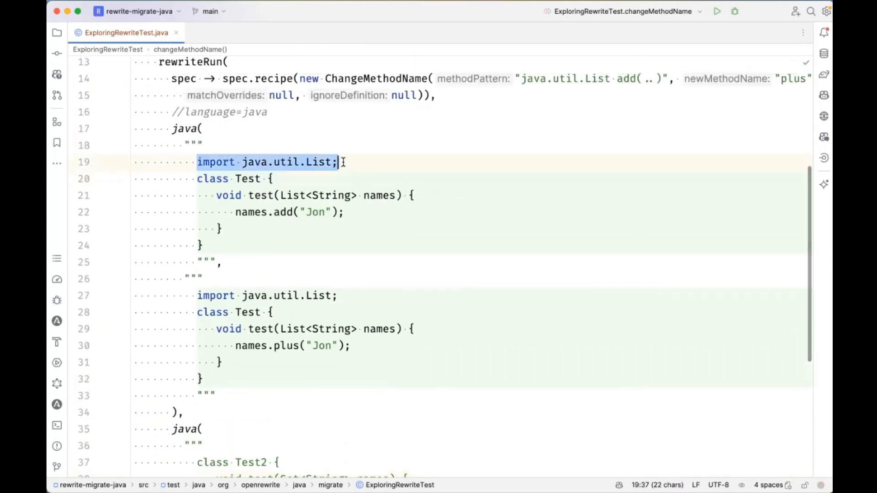
{"action": "scroll", "scroll_direction": "down", "scroll_amount": 3}
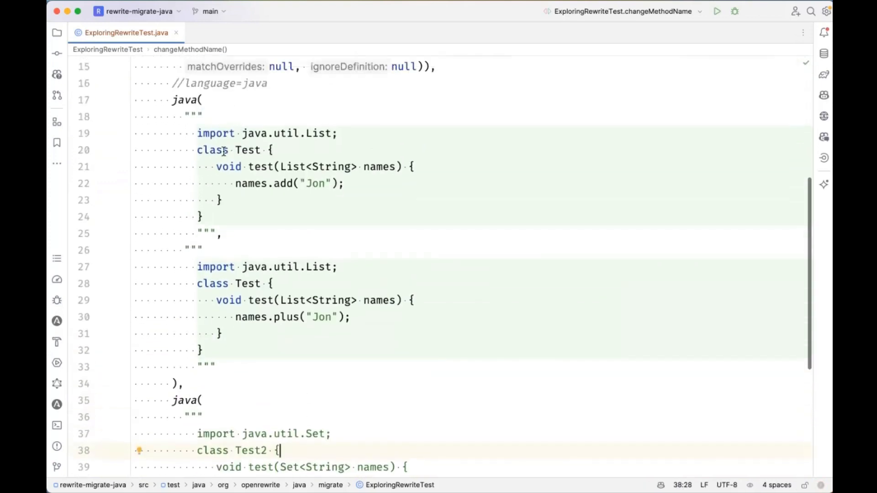
{"action": "scroll", "scroll_direction": "down", "scroll_amount": 3}
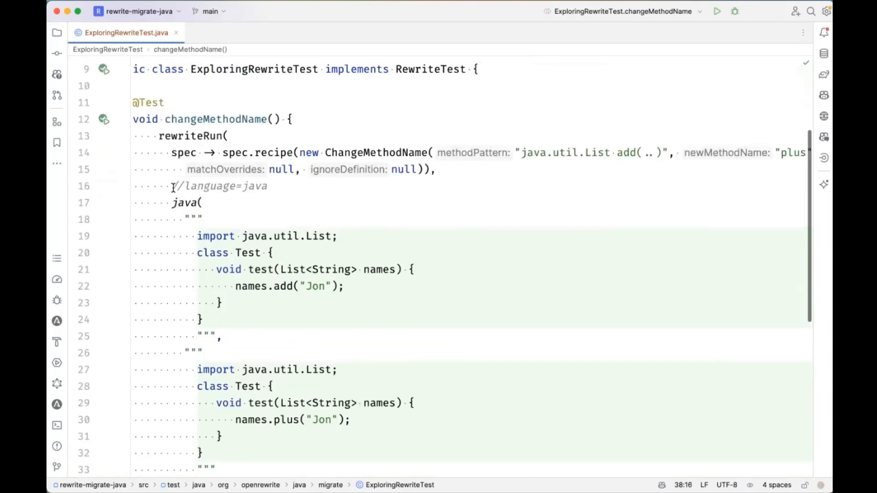
{"action": "mouse_move", "coordinate": [179, 202]}
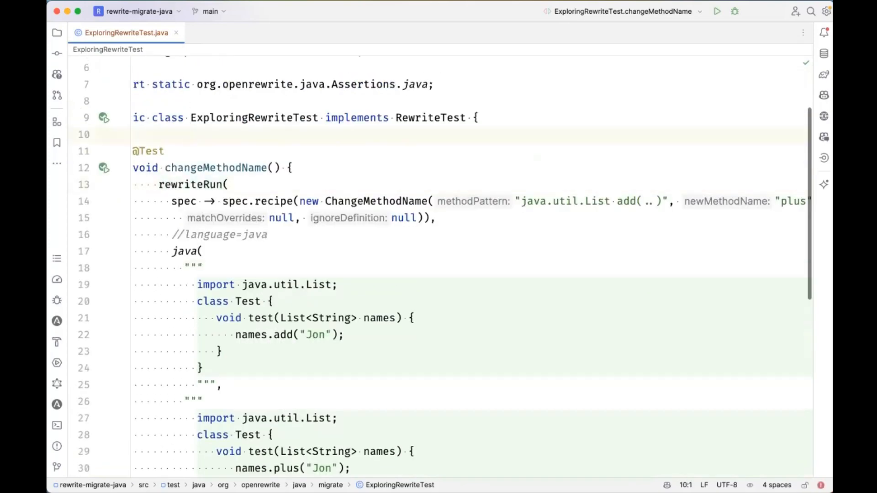
- Undo the inline refactoring so the ChangeMethodName recipe sits in defaults() again
{"action": "type", "text": "s(RecipeSpec spec) {"}
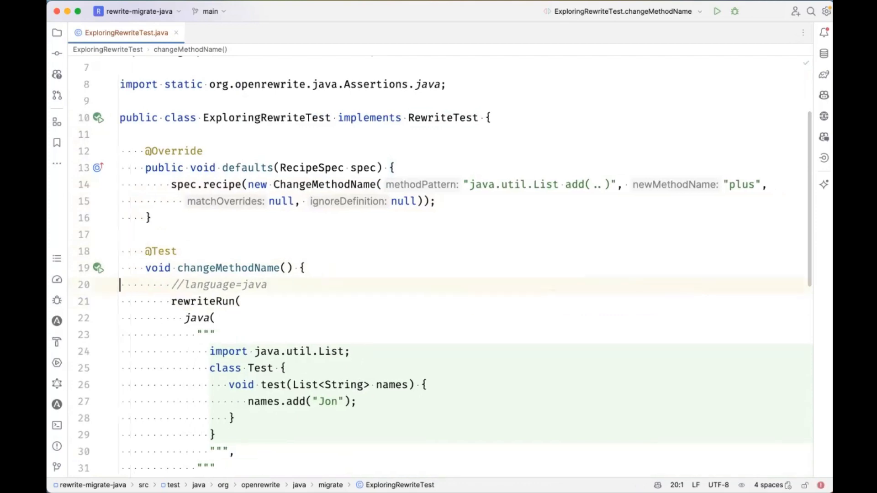
{"action": "scroll", "scroll_direction": "down", "scroll_amount": 3}
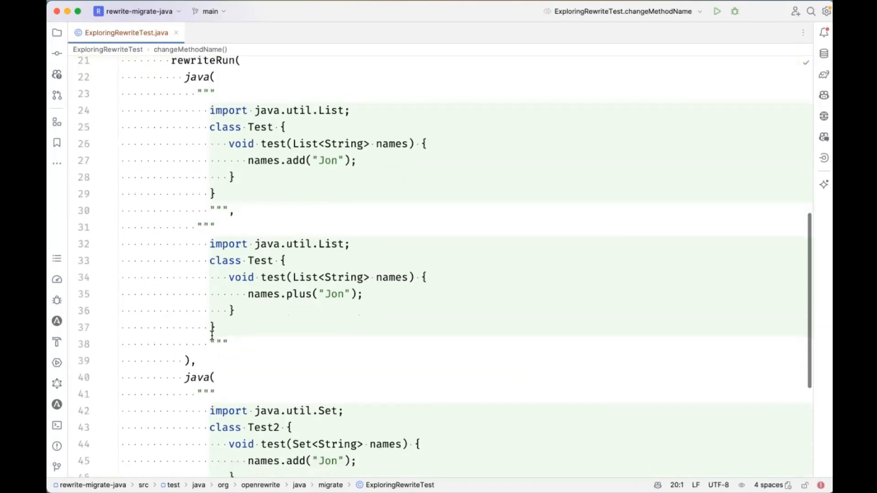
{"action": "scroll", "scroll_direction": "down", "scroll_amount": 3}
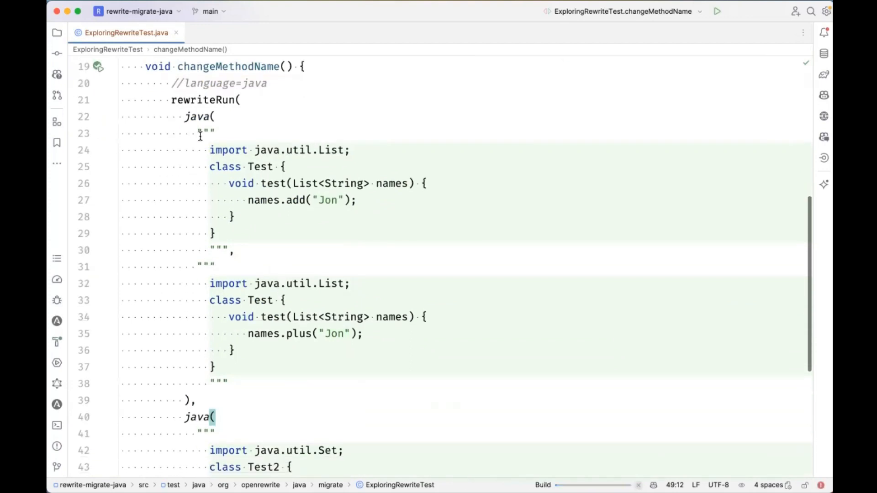
- Launch changeMethodName in debug again and open an empty line after rewriteRun(
{"action": "left_click", "coordinate": [717, 11]}
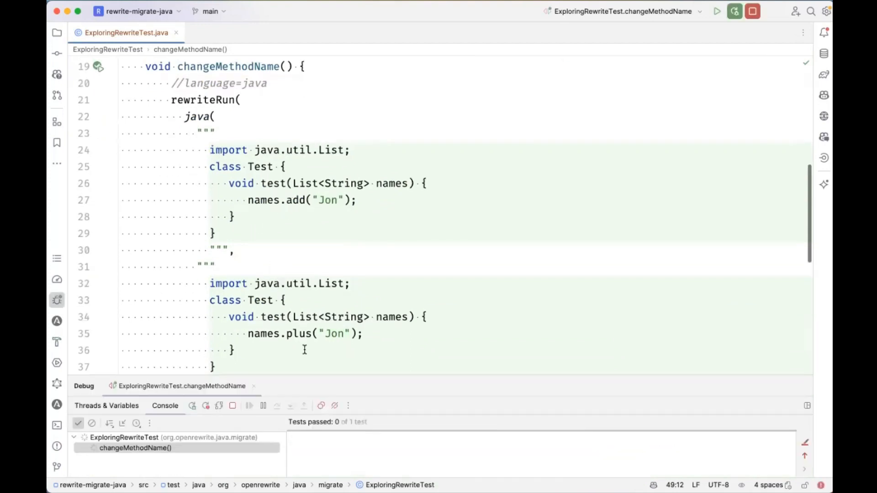
{"action": "left_click", "coordinate": [716, 11]}
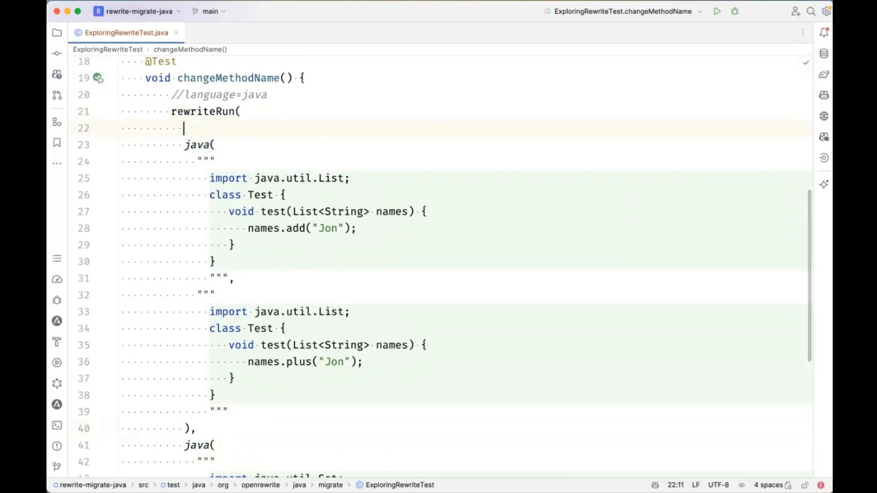
- Add pomXml("""<project><dependencies></dependencies></project>""") as rewriteRun's first source, marked //language=xml
{"action": "type", "text": "pomXml(),"}
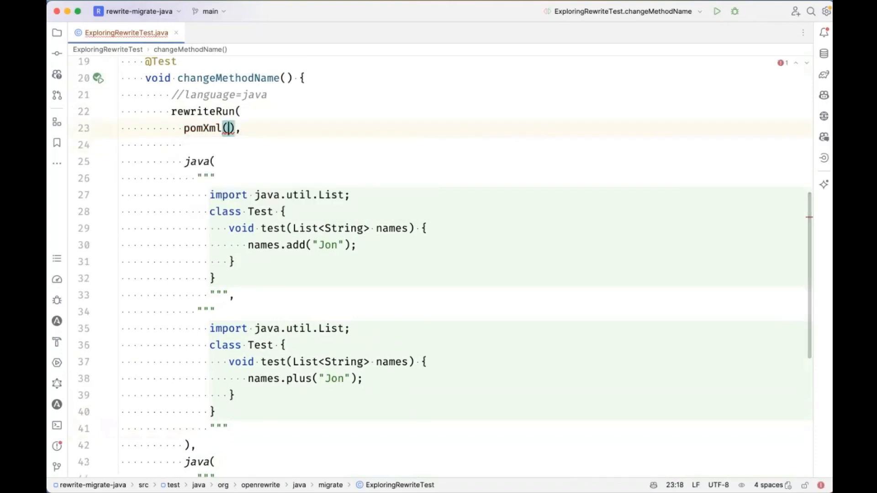
{"action": "type", "text": "\"\"\""}
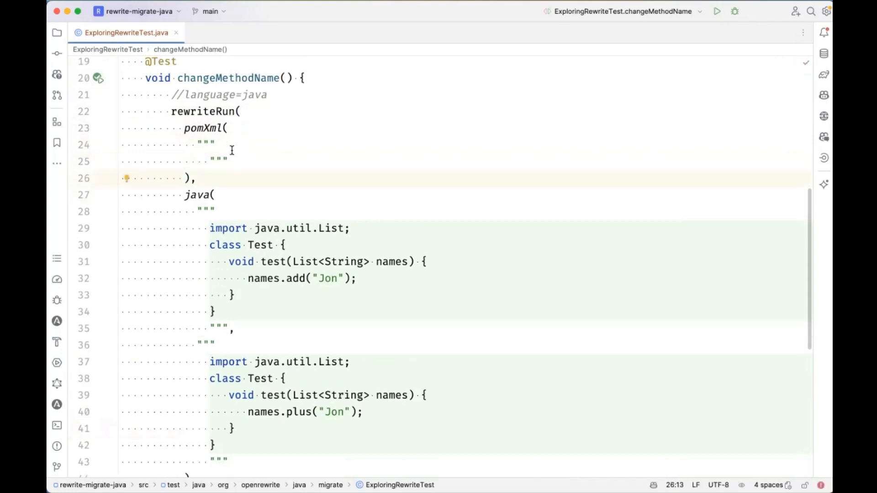
{"action": "type", "text": "<project>"}
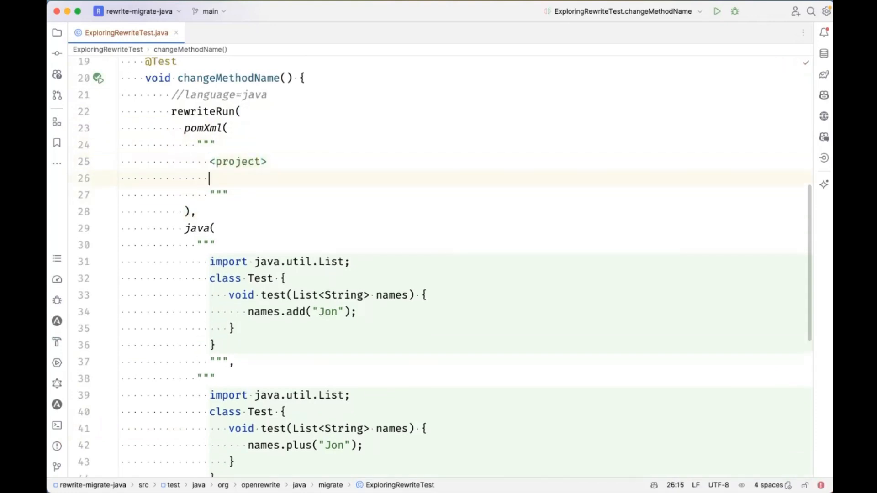
{"action": "type", "text": "<de"}
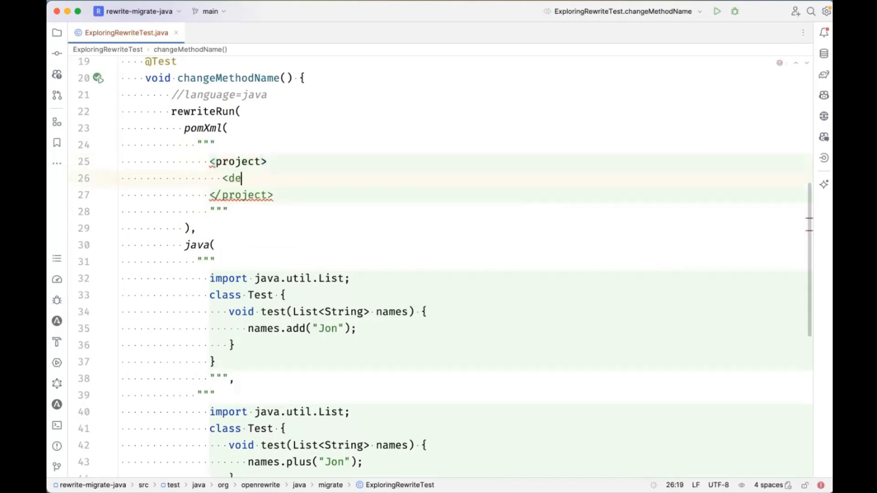
{"action": "type", "text": "pendencies>"}
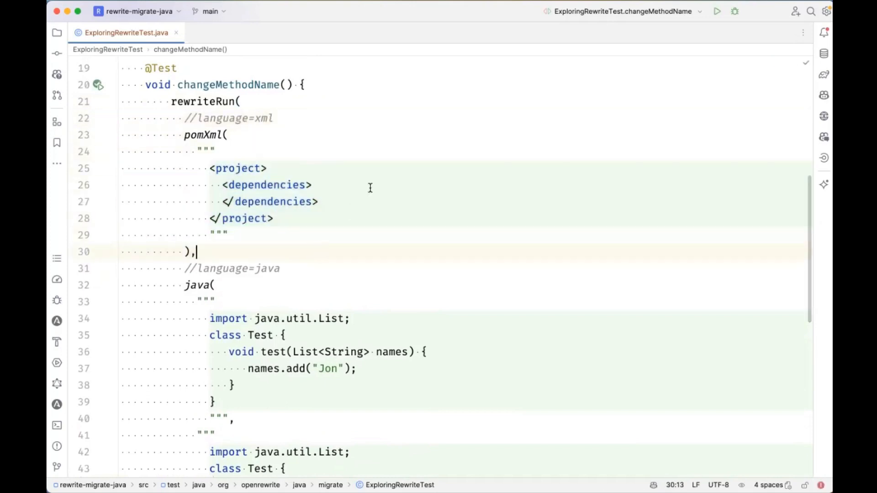
{"action": "scroll", "scroll_direction": "down", "scroll_amount": 3}
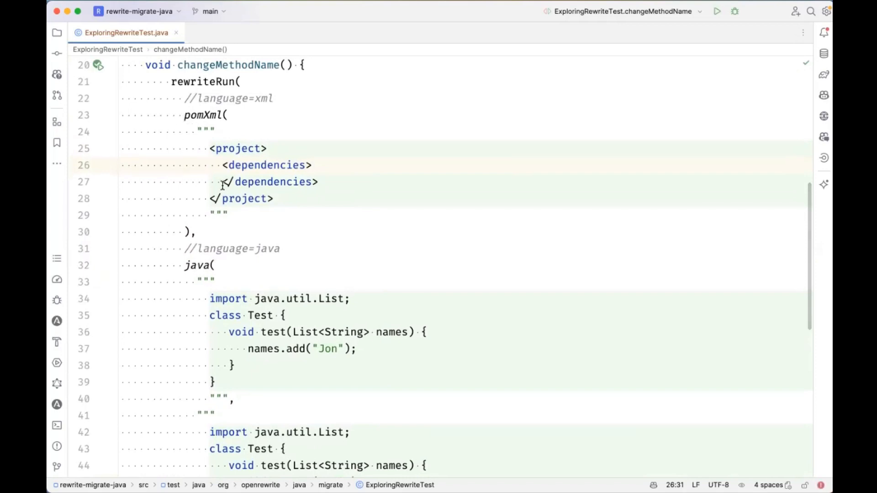
{"action": "mouse_move", "coordinate": [189, 126]}
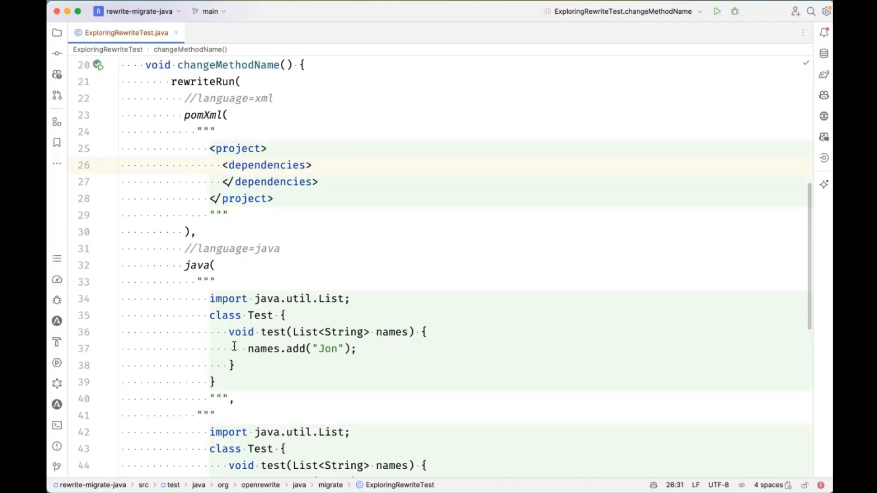
{"action": "mouse_move", "coordinate": [204, 348]}
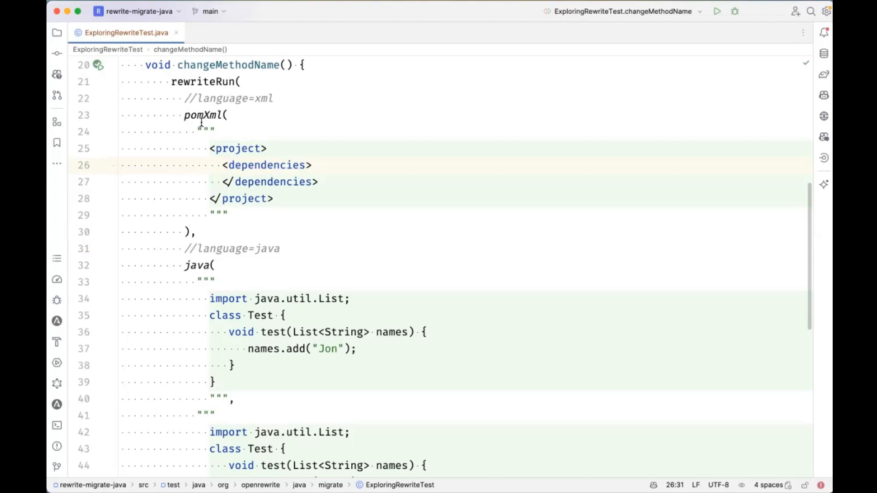
{"action": "mouse_move", "coordinate": [315, 180]}
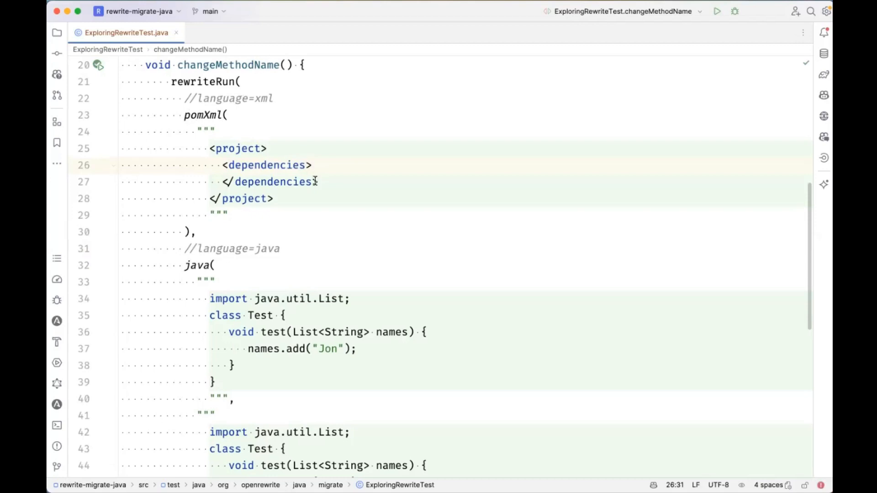
{"action": "mouse_move", "coordinate": [171, 370]}
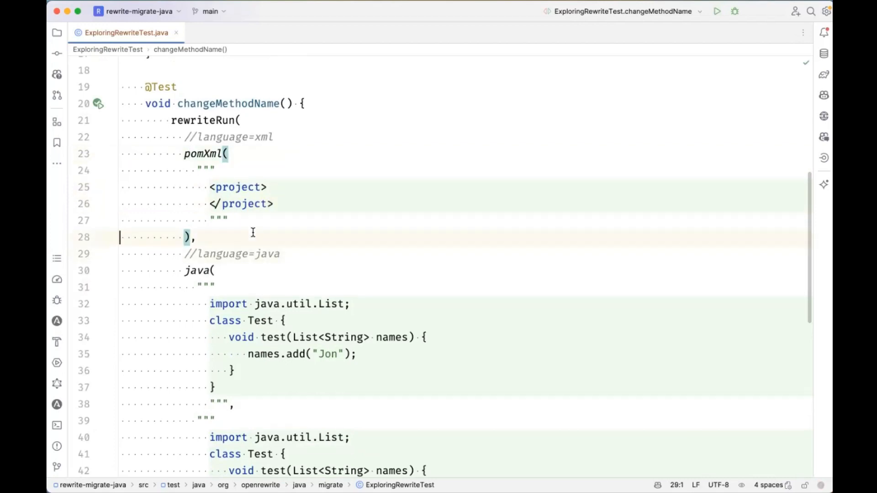
- Group the rewriteRun sources into mavenProject("server", …) and a core project holding a Test2 class with Set<String>
{"action": "left_click", "coordinate": [120, 136]}
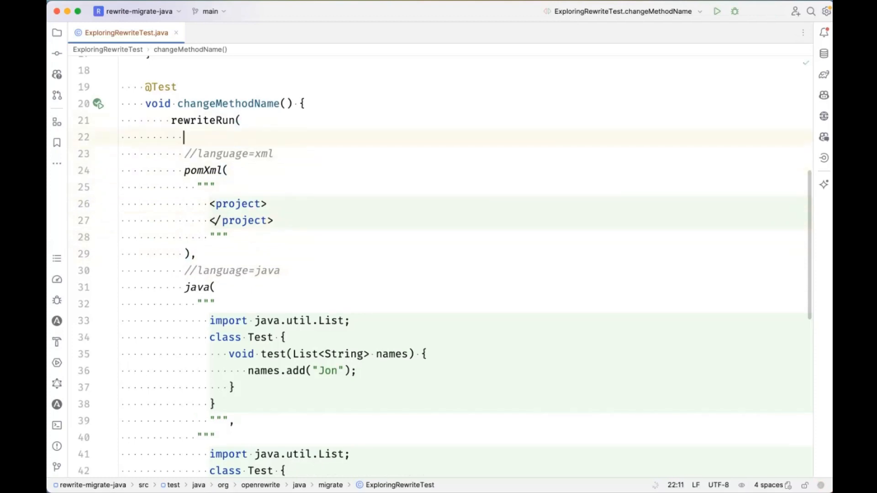
{"action": "type", "text": "project("}
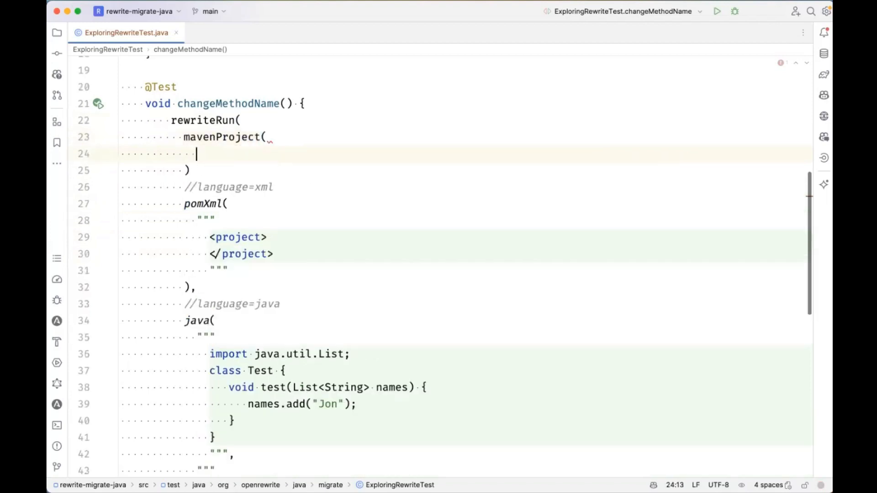
{"action": "type", "text": "\"ser\""}
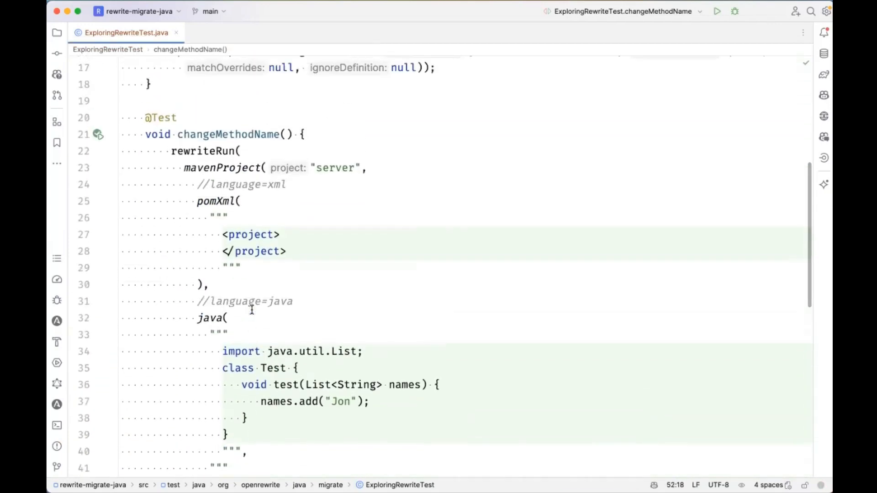
{"action": "scroll", "scroll_direction": "down", "scroll_amount": 3}
{"action": "type", "text": "mavenProject(\"core\","}
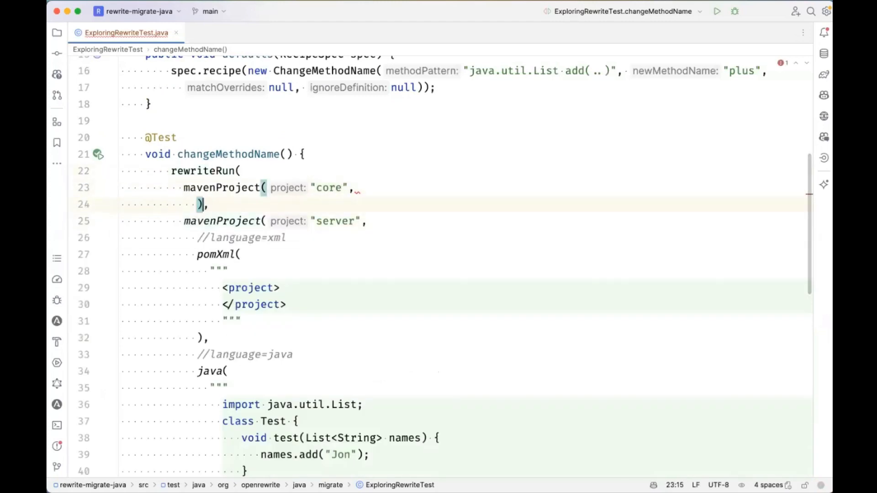
{"action": "scroll", "scroll_direction": "down", "scroll_amount": 3}
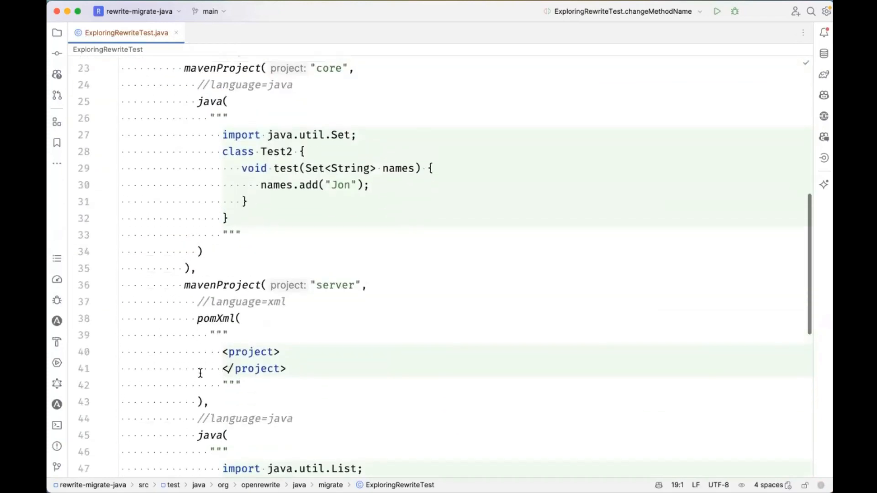
- Add a //language=xml comment and wrap core's java(...) in srcMainJava(...)
{"action": "scroll", "scroll_direction": "down", "scroll_amount": 3}
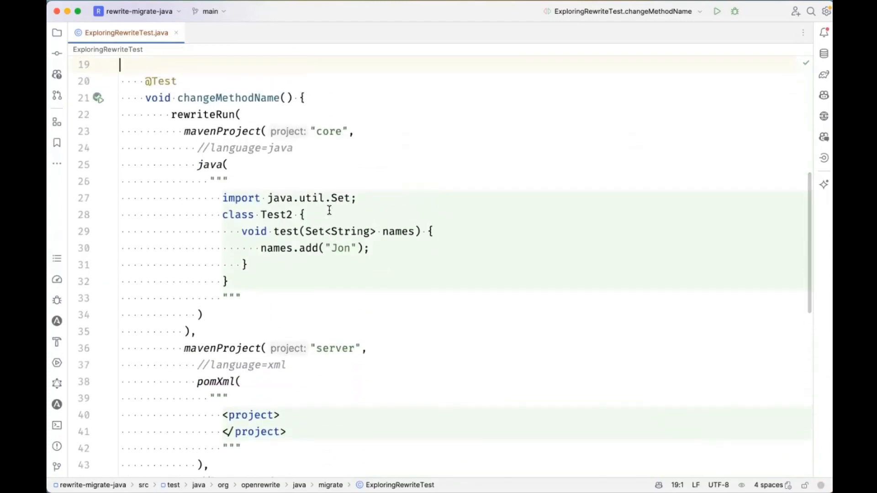
{"action": "mouse_move", "coordinate": [383, 136]}
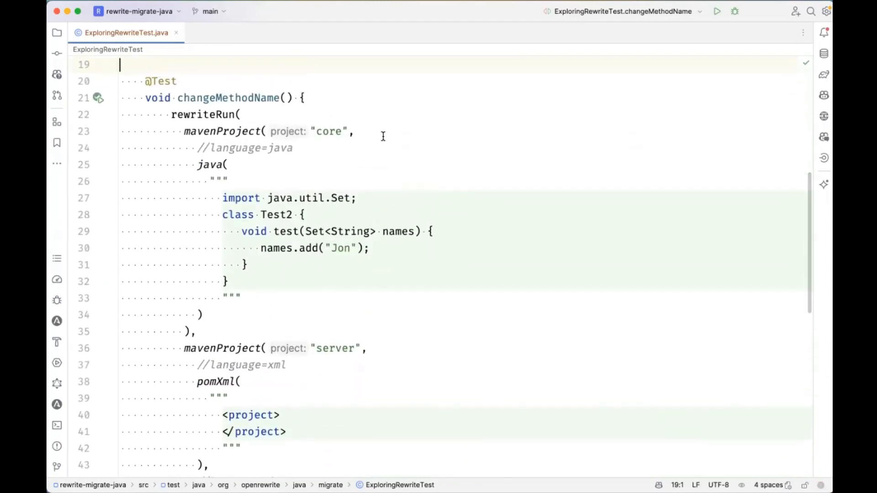
{"action": "type", "text": "//language=xml"}
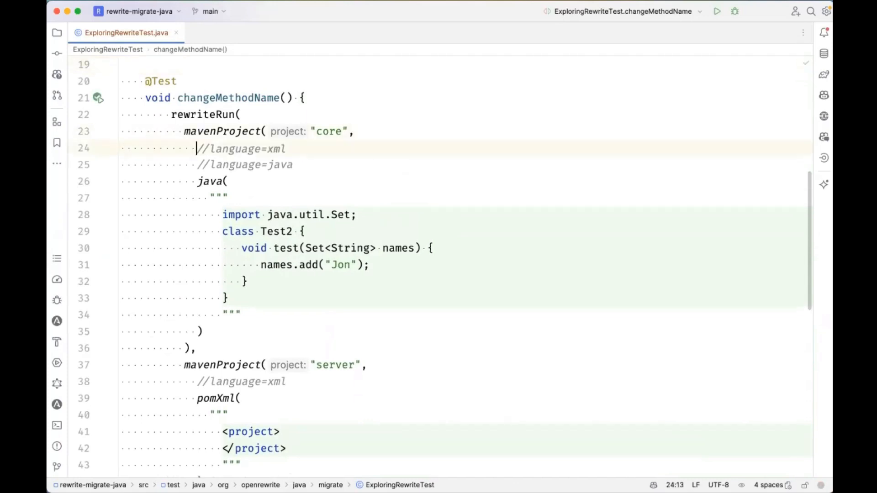
{"action": "type", "text": "src"}
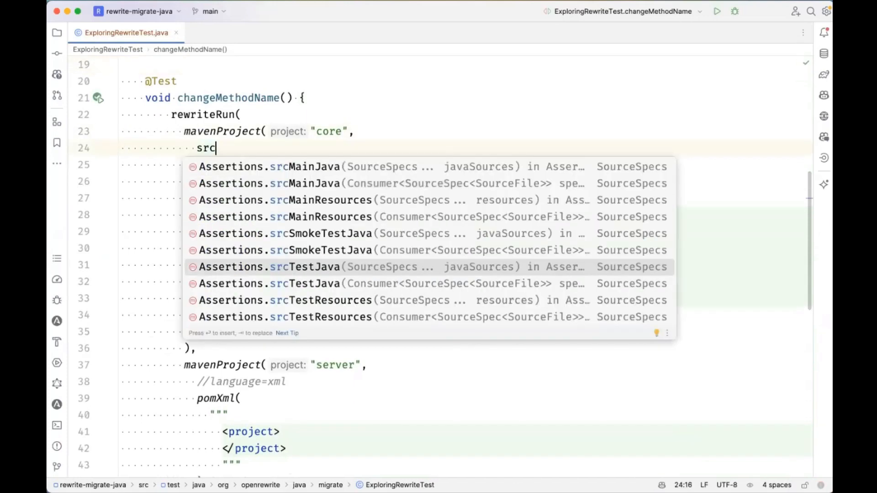
{"action": "type", "text": "Main"}
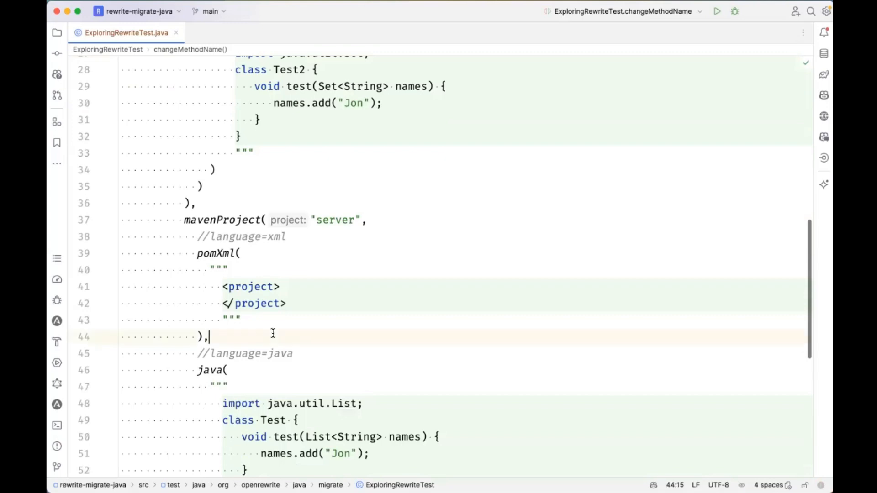
- Wrap the server project's java(...) List test in srcTestJava(...)
{"action": "type", "text": "srcTestJava("}
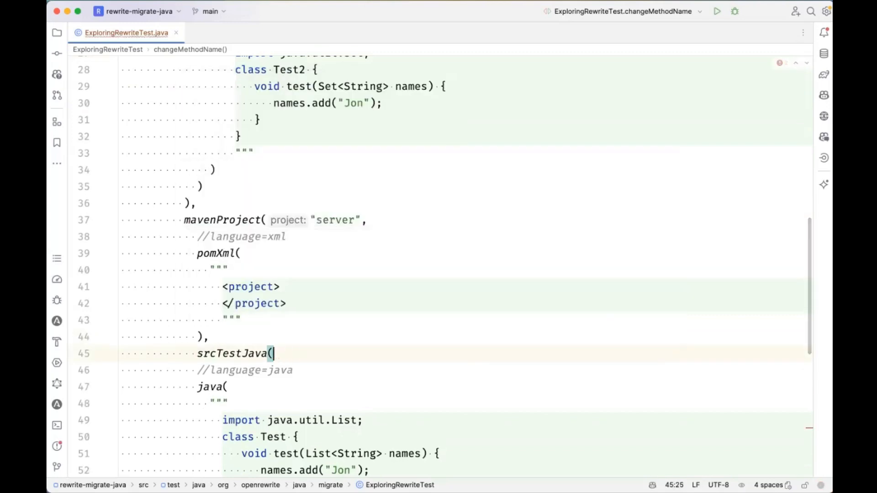
{"action": "scroll", "scroll_direction": "down", "scroll_amount": 3}
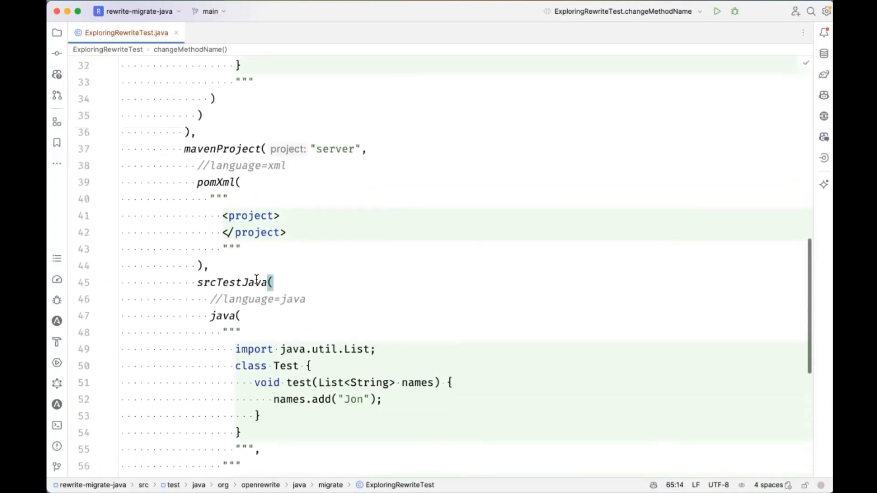
{"action": "scroll", "scroll_direction": "up", "scroll_amount": 3}
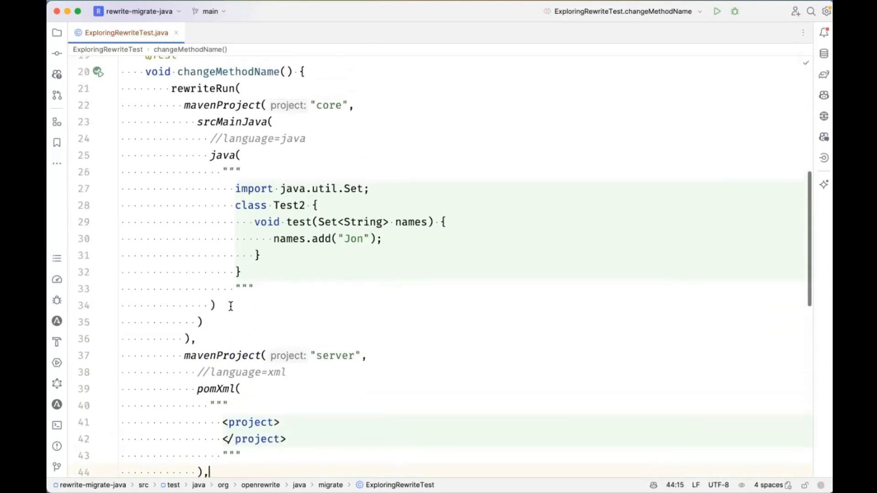
{"action": "type", "text": "s"}
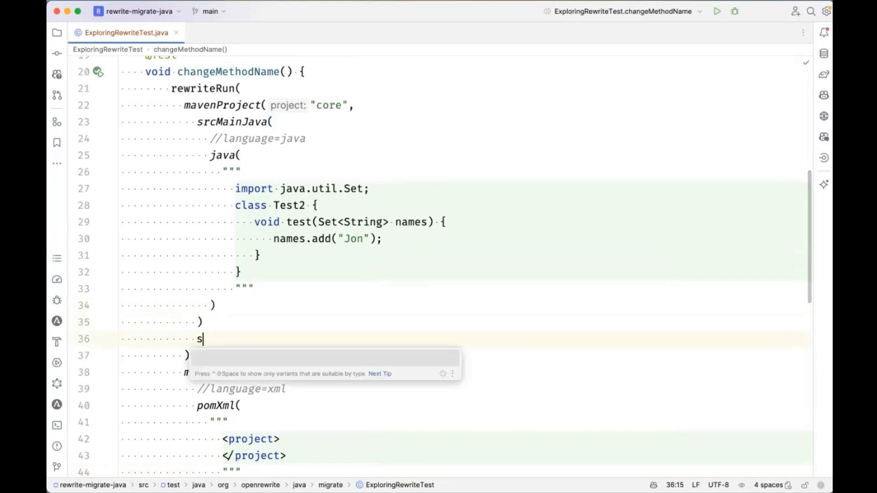
{"action": "type", "text": "rcMainResources("}
{"action": "type", "text": "ya"}
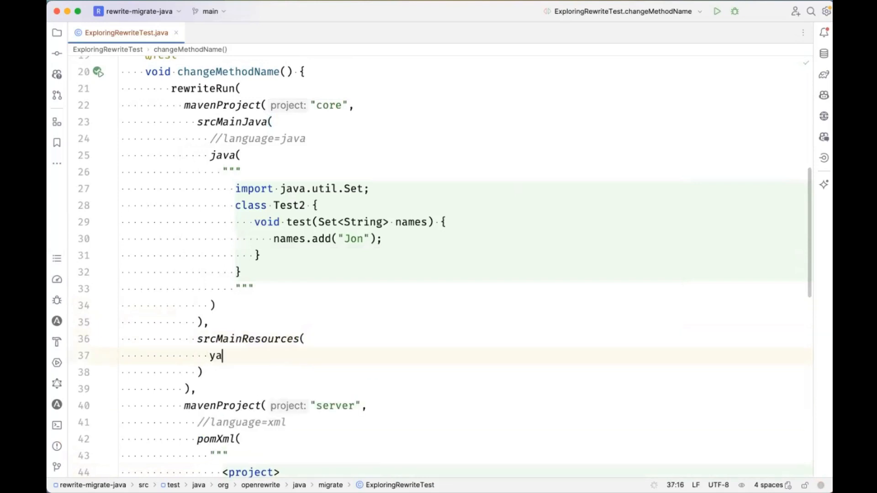
{"action": "type", "text": "ml()"}
{"action": "type", "text": "\"\"\""}
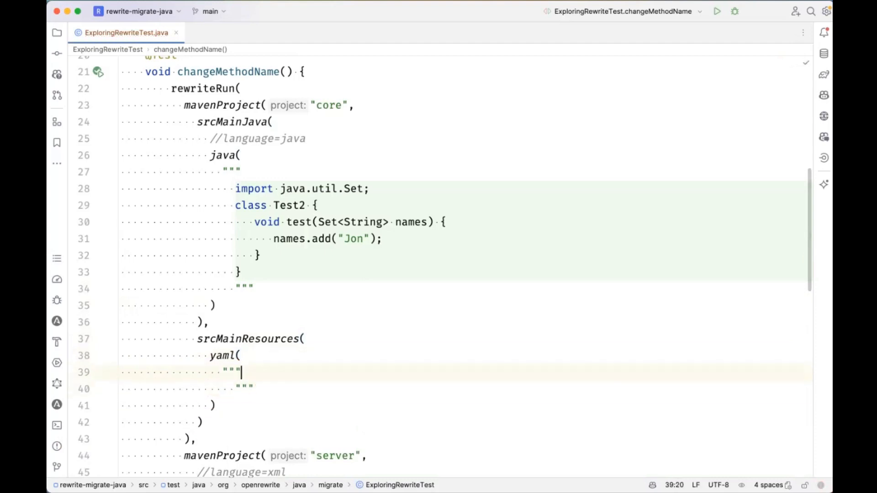
{"action": "type", "text": "spring.application."}
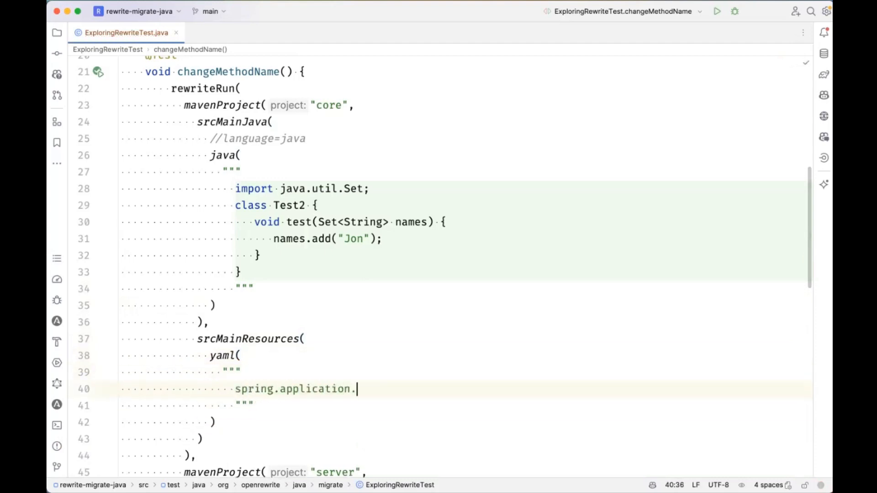
{"action": "type", "text": "name: myapp"}
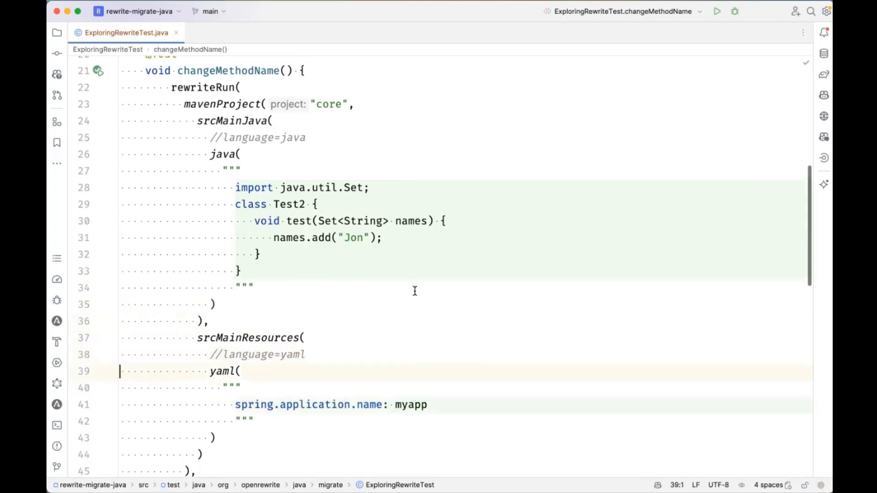
{"action": "scroll", "scroll_direction": "down", "scroll_amount": 3}
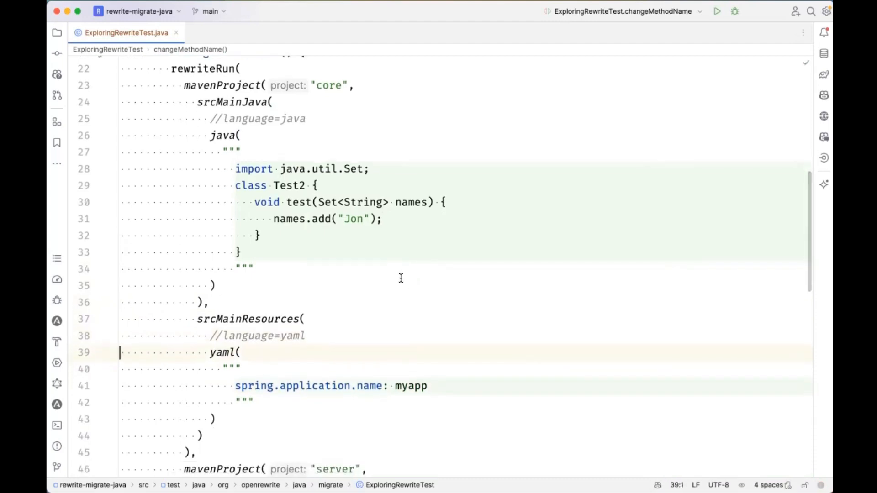
{"action": "mouse_move", "coordinate": [206, 233]}
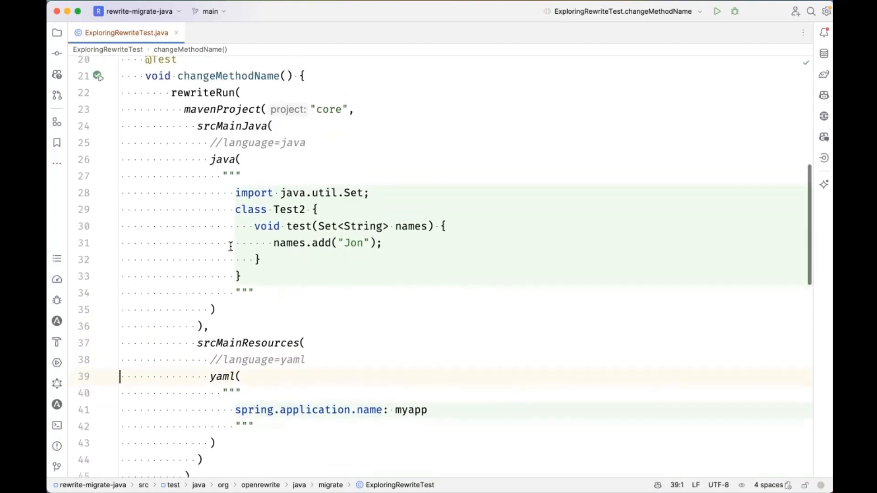
{"action": "scroll", "scroll_direction": "down", "scroll_amount": 3}
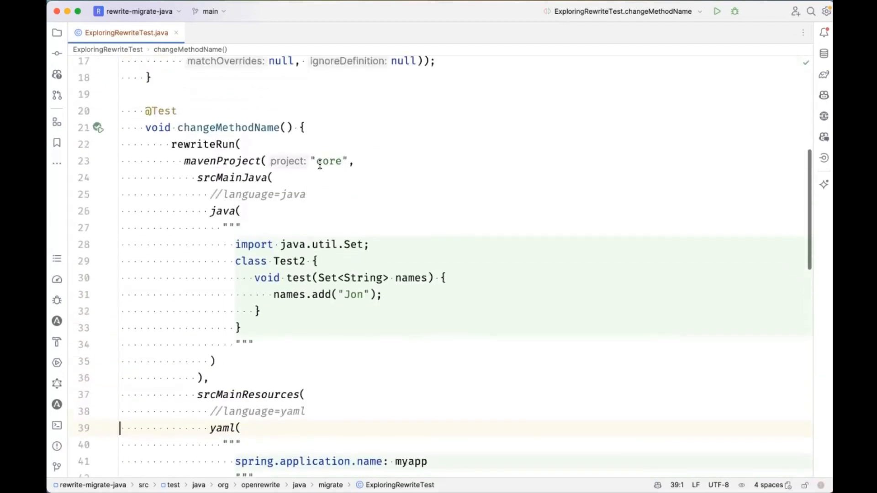
{"action": "scroll", "scroll_direction": "down", "scroll_amount": 3}
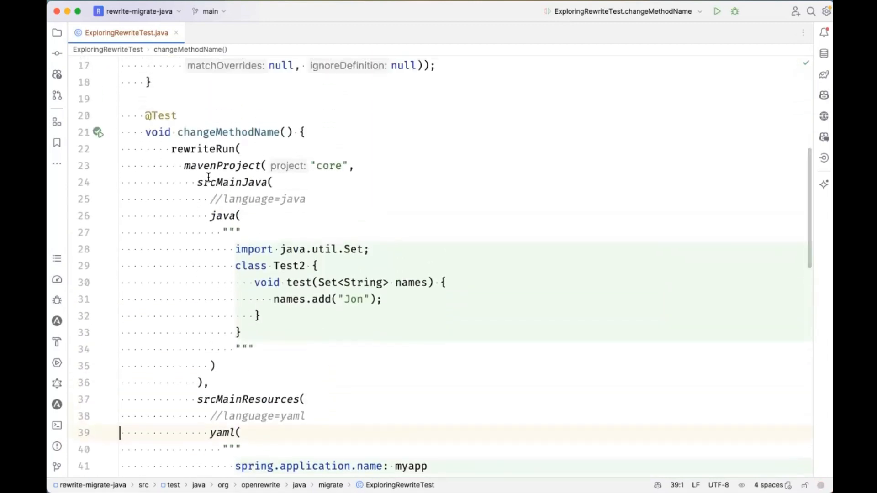
{"action": "scroll", "scroll_direction": "down", "scroll_amount": 3}
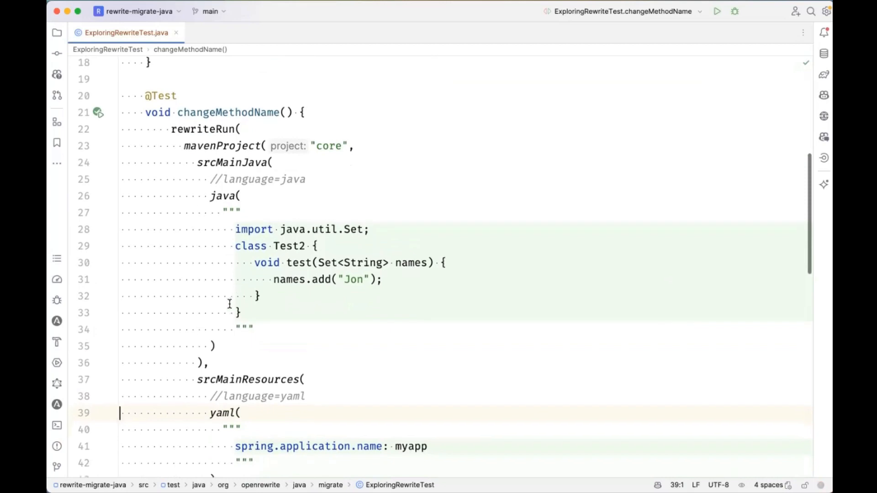
{"action": "scroll", "scroll_direction": "down", "scroll_amount": 3}
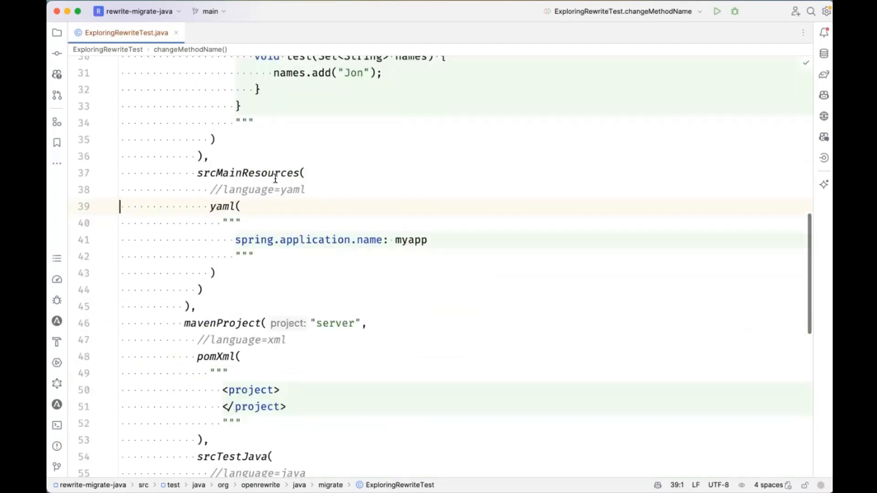
{"action": "mouse_move", "coordinate": [223, 291]}
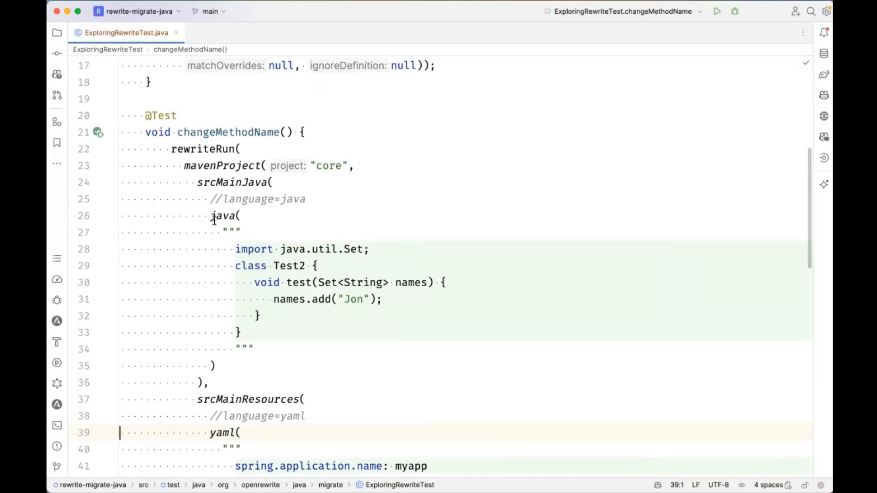
- Look up and inspect the JavaSourceSet class source, then return to ExploringRewriteTest
{"action": "left_click_drag", "start_coordinate": [211, 216], "coordinate": [216, 366]}
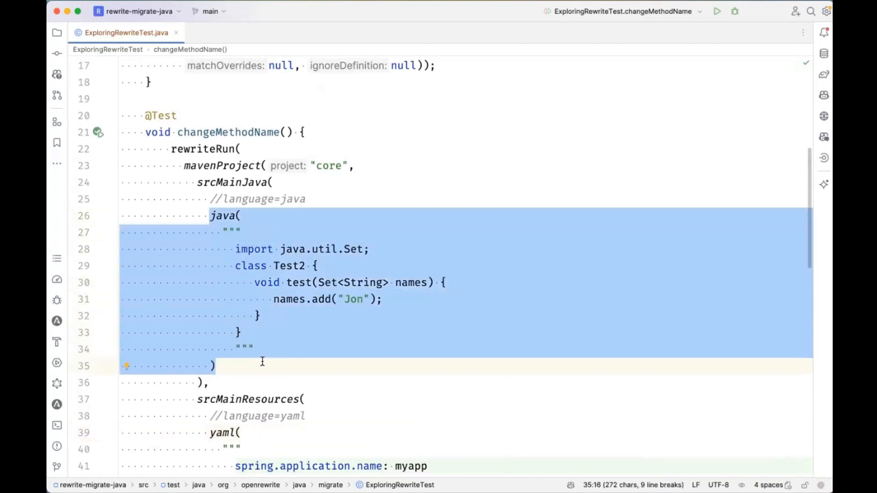
{"action": "left_click", "coordinate": [213, 365]}
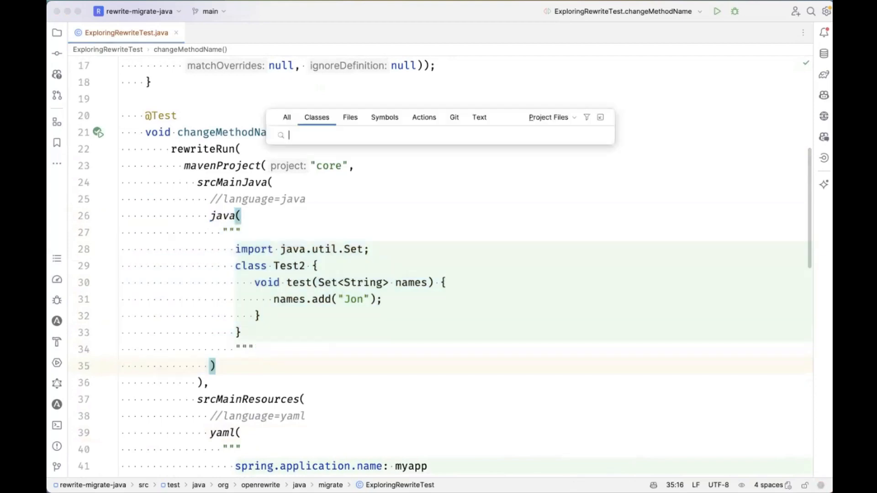
{"action": "type", "text": "javasour e"}
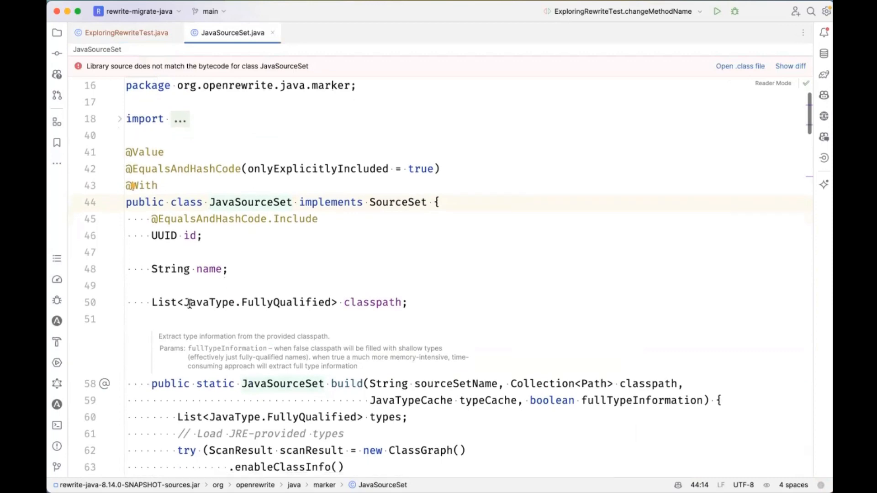
{"action": "left_click", "coordinate": [146, 268]}
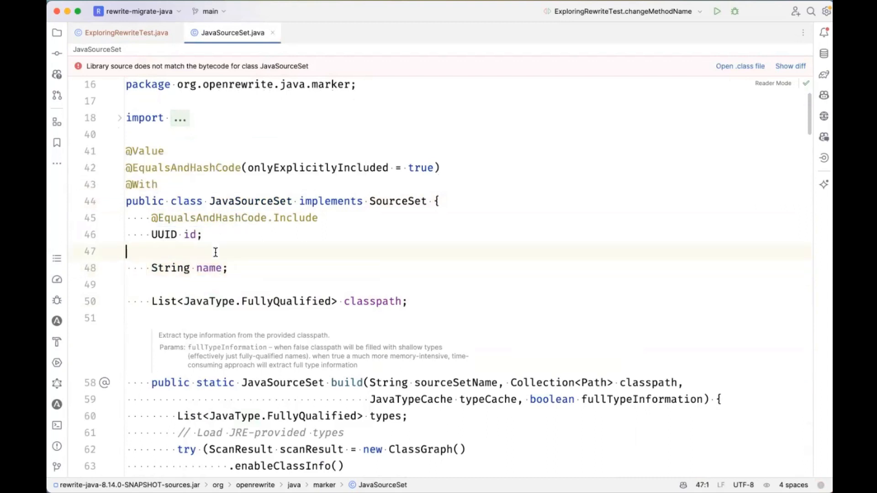
{"action": "left_click", "coordinate": [126, 33]}
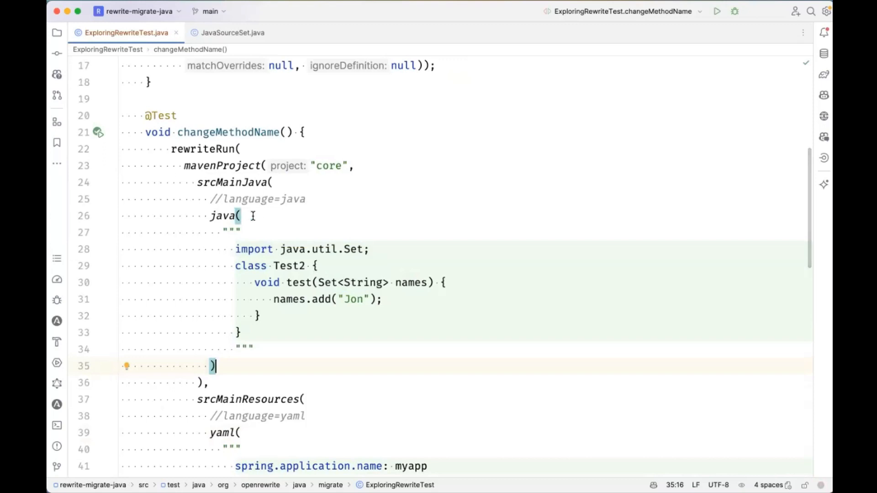
- Add a spec lambda setting core's yaml resource path to application.yml, with //language=yaml inside yaml(
{"action": "scroll", "scroll_direction": "down", "scroll_amount": 3}
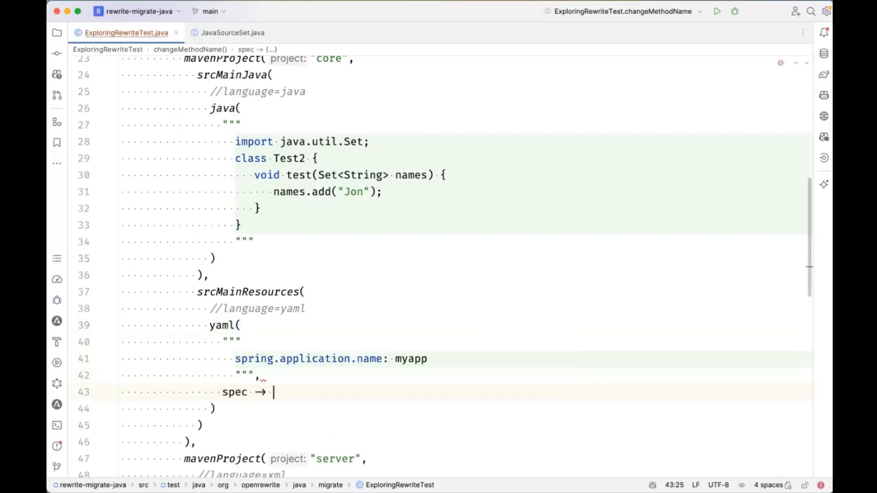
{"action": "type", "text": "spec."}
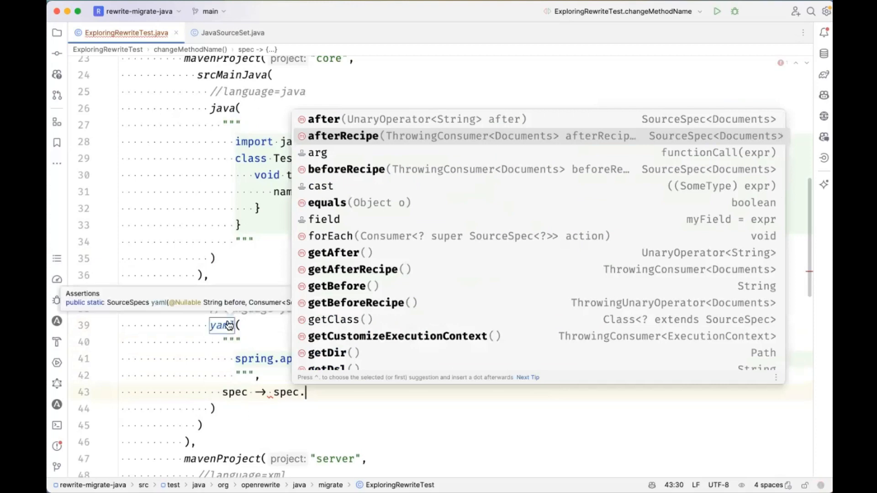
{"action": "type", "text": "path(\"application.yml"}
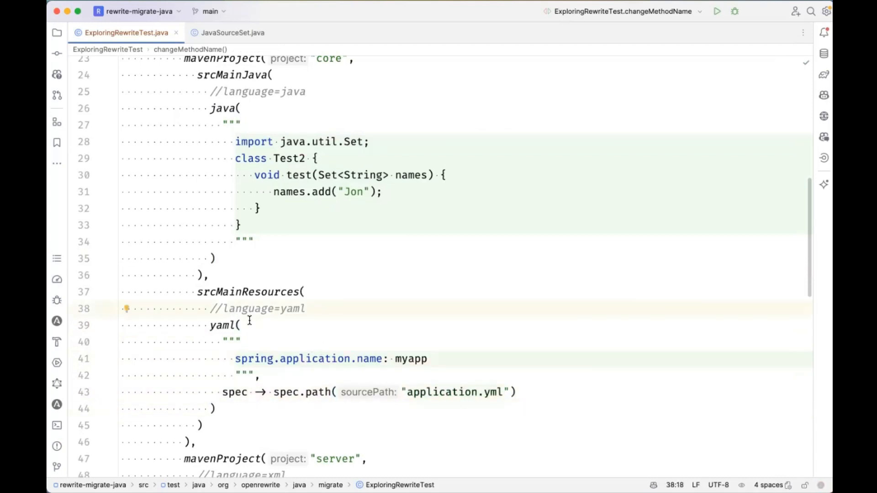
{"action": "mouse_move", "coordinate": [221, 343]}
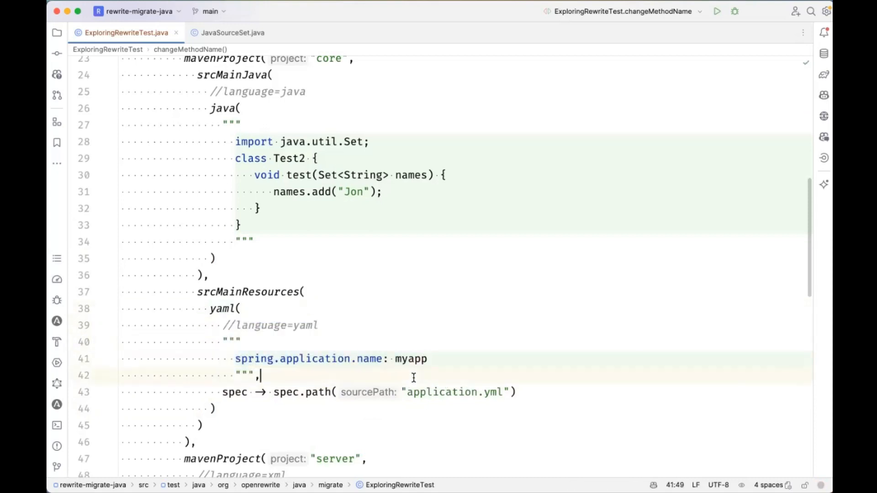
{"action": "scroll", "scroll_direction": "down", "scroll_amount": 3}
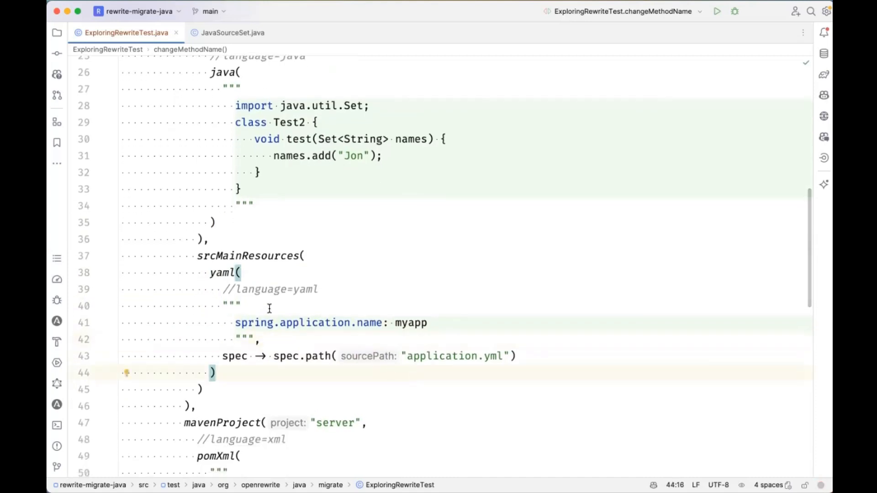
{"action": "mouse_move", "coordinate": [241, 341]}
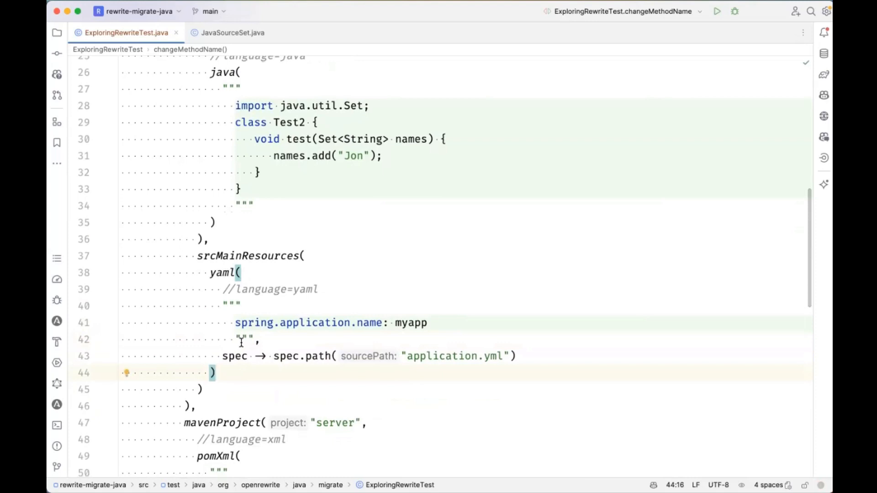
{"action": "mouse_move", "coordinate": [230, 367]}
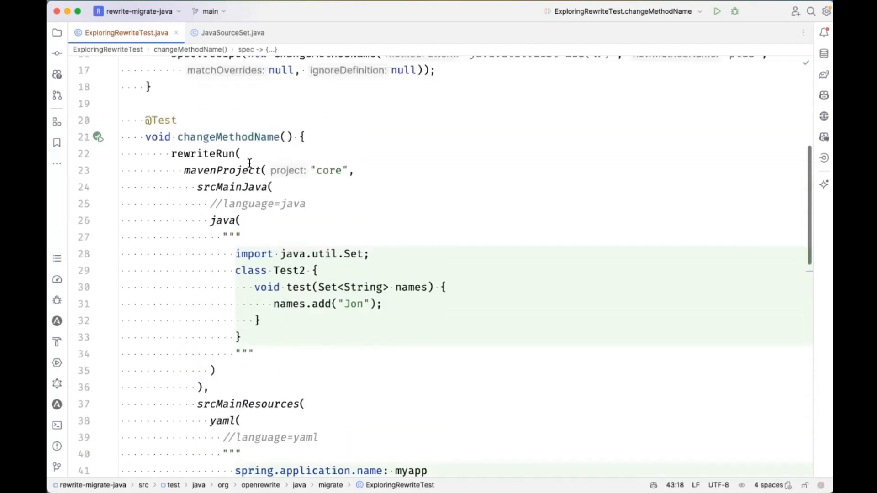
- Start chaining a further spec method after path("application.yml") on the yaml resource
{"action": "type", "text": "spec -> spec.recipe("}
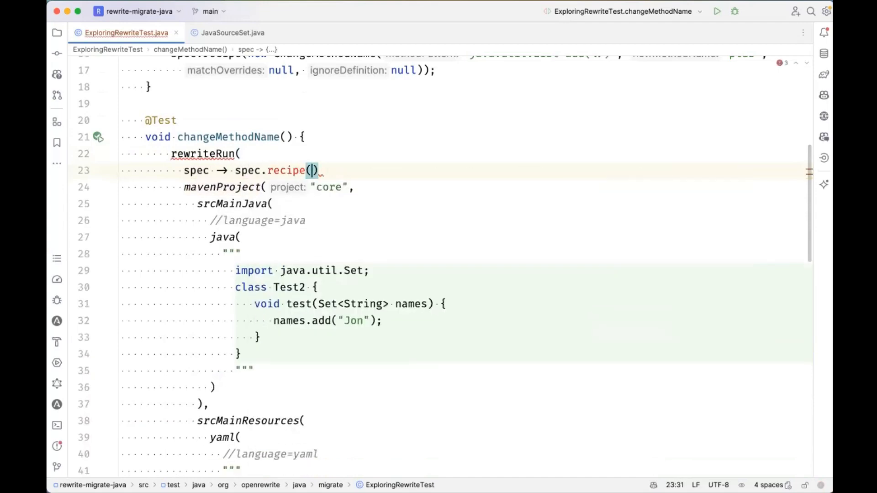
{"action": "type", "text": ","}
{"action": "type", "text": "."}
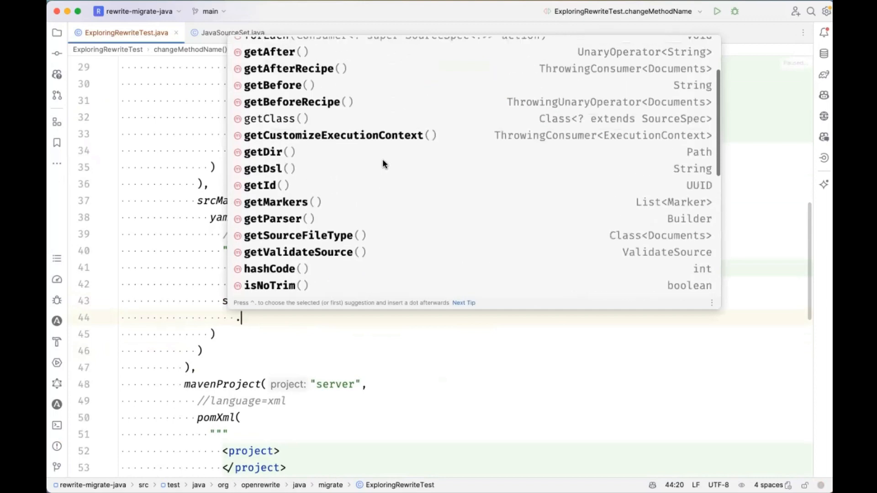
- Try an afterRecipe chain using ChangeMethodName with setNewMethodName("plus") on the yaml spec
{"action": "type", "text": "afterRecipe("}
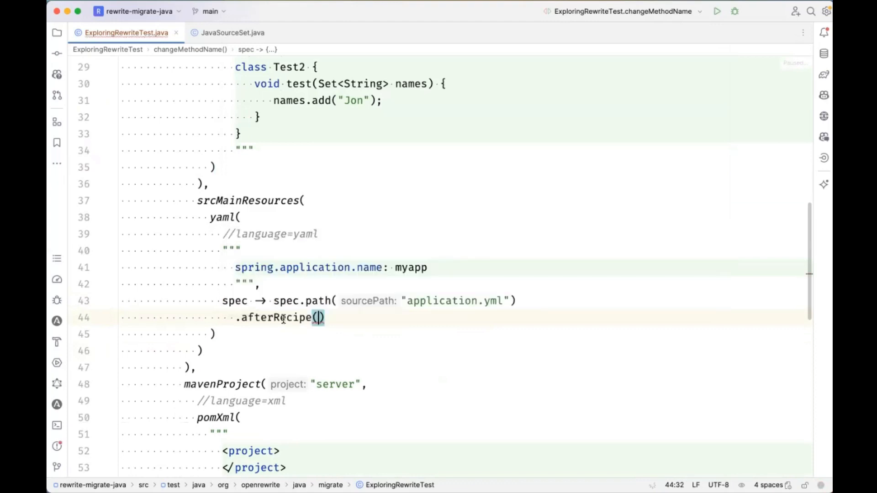
{"action": "type", "text": "ChangeMethodName.class, c -> c.setNewMethodName(\"plus\")"}
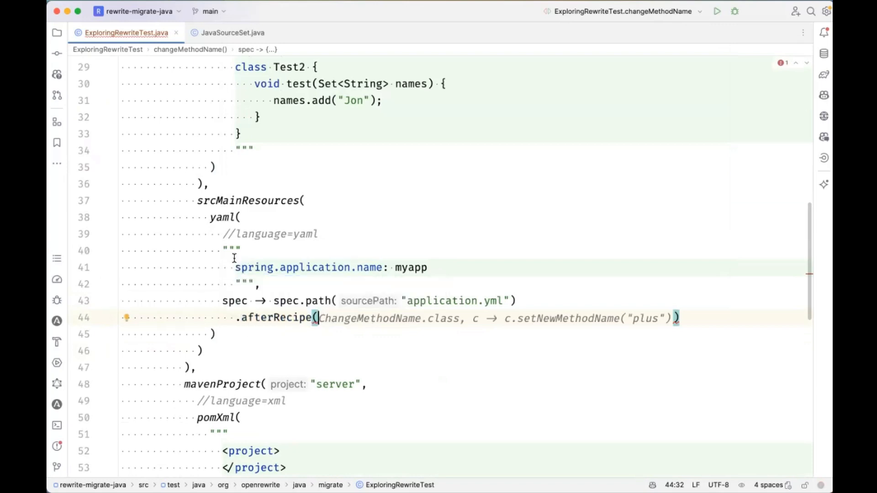
{"action": "mouse_move", "coordinate": [290, 370]}
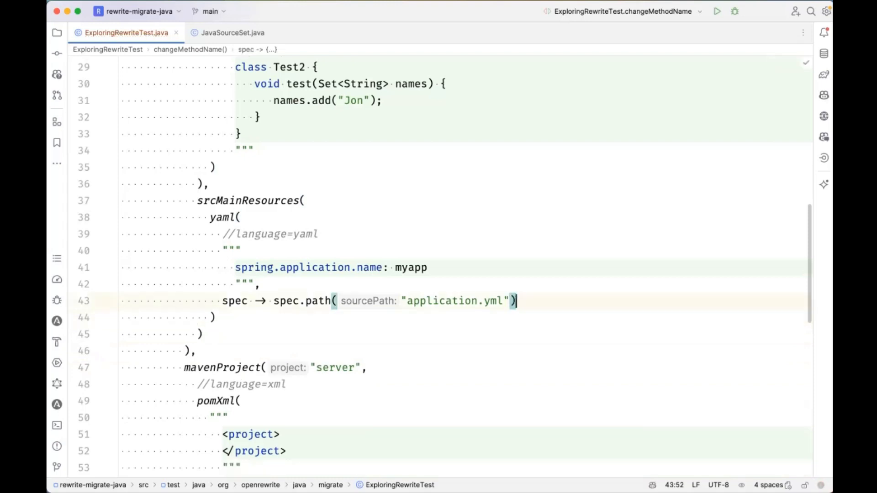
- Try a beforeRecipe(docs -> docs.withMarkers(...)) chain, then remove it leaving only path("application.yml")
{"action": "type", "text": ".beforeRecipe("}
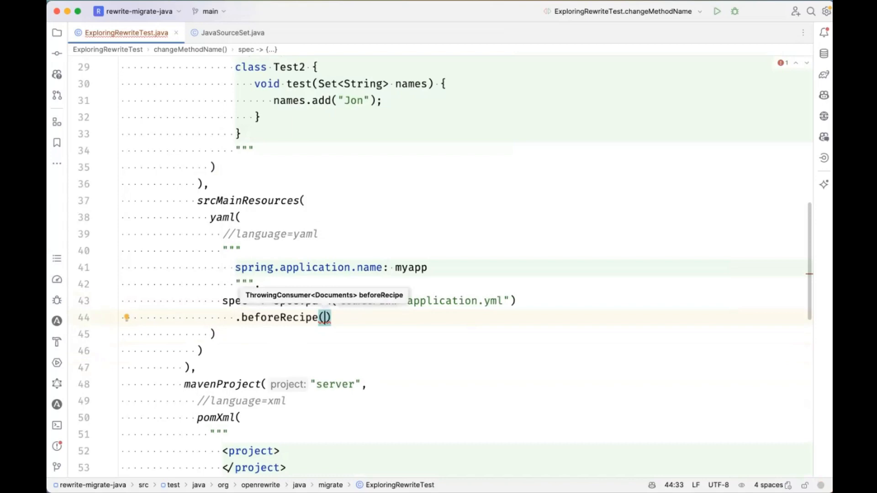
{"action": "type", "text": "docs ->"}
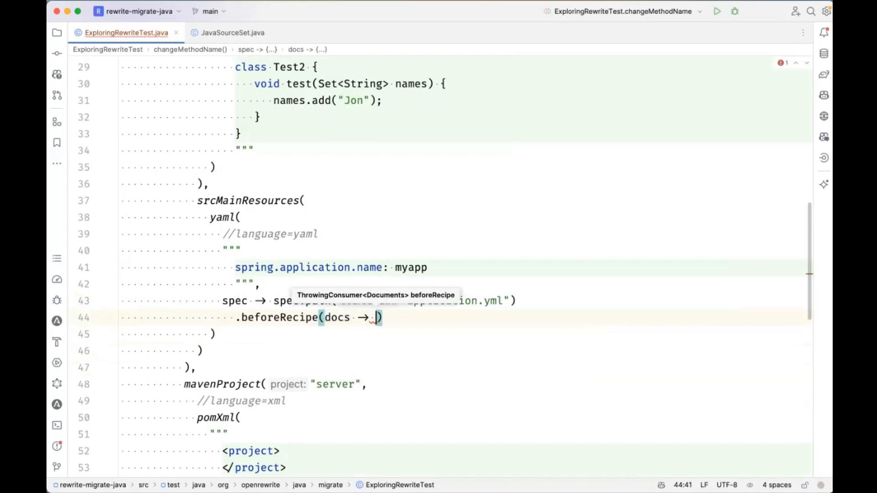
{"action": "type", "text": "docs.withMarkers(new ImplicitReturn(UUID.randomUUID("}
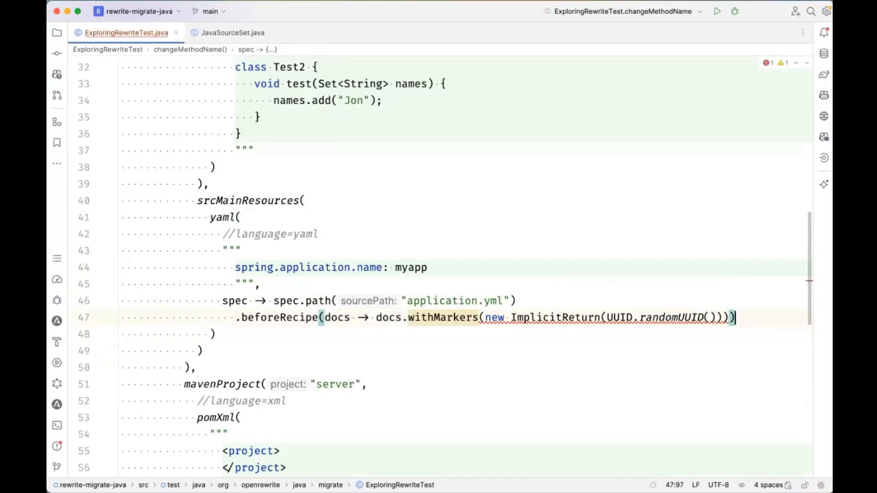
{"action": "type", "text": "docs.getMar"}
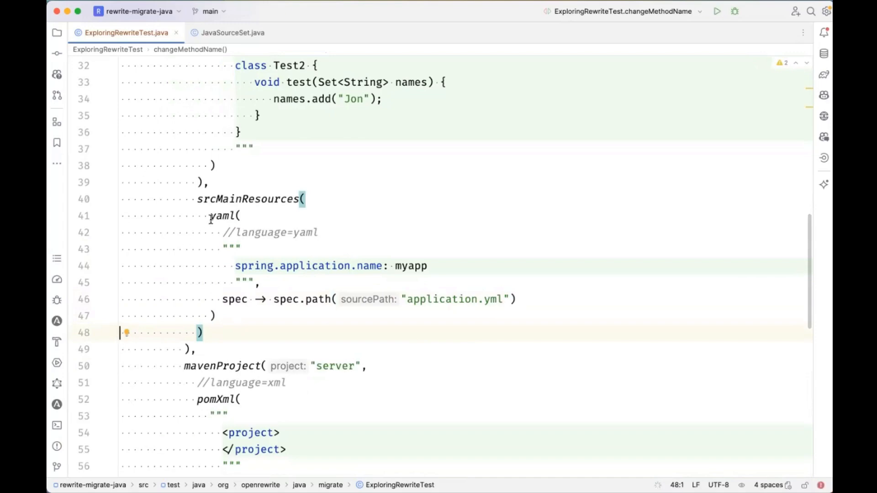
- Chain .executionContext(ctx -> MavenExecutionContextView.view(new InMemoryExecutionContext())) onto the defaults recipe
{"action": "scroll", "scroll_direction": "down", "scroll_amount": 3}
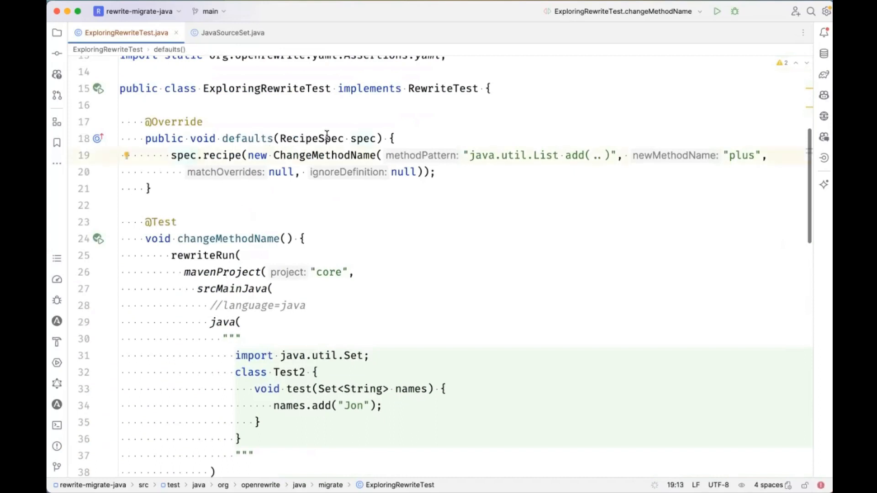
{"action": "mouse_move", "coordinate": [427, 172]}
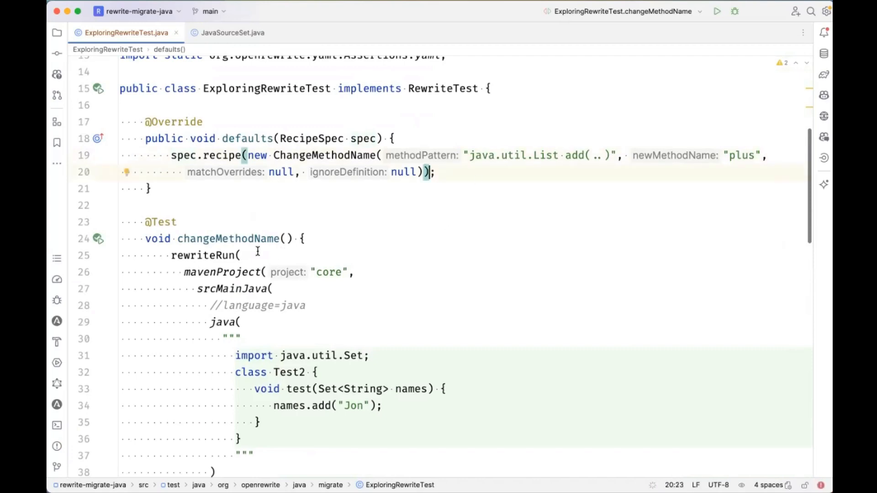
{"action": "type", "text": ".;"}
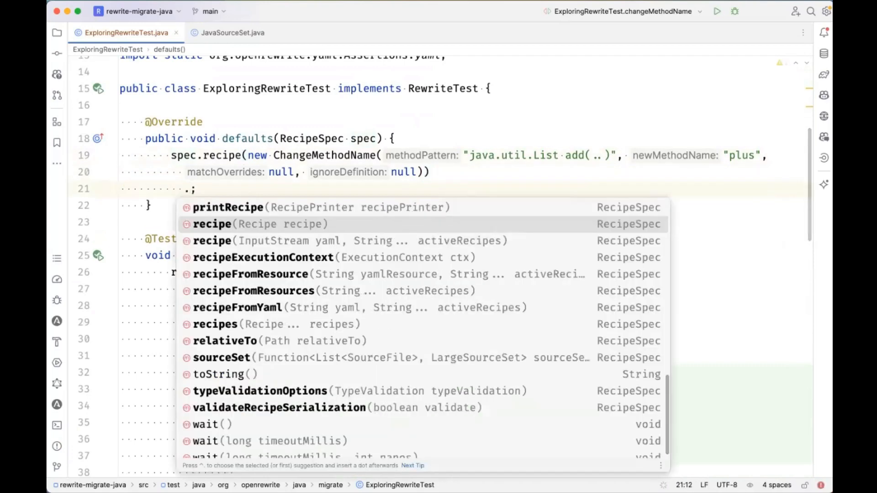
{"action": "type", "text": "executionContext("}
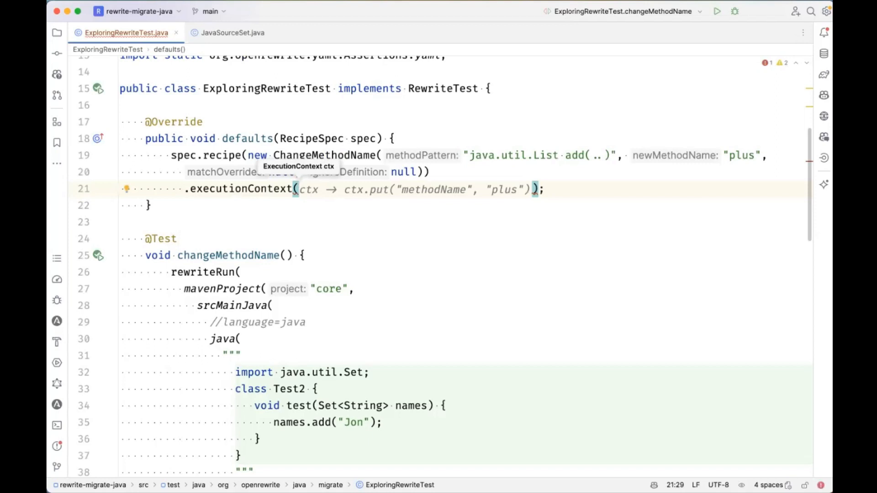
{"action": "left_click", "coordinate": [346, 189]}
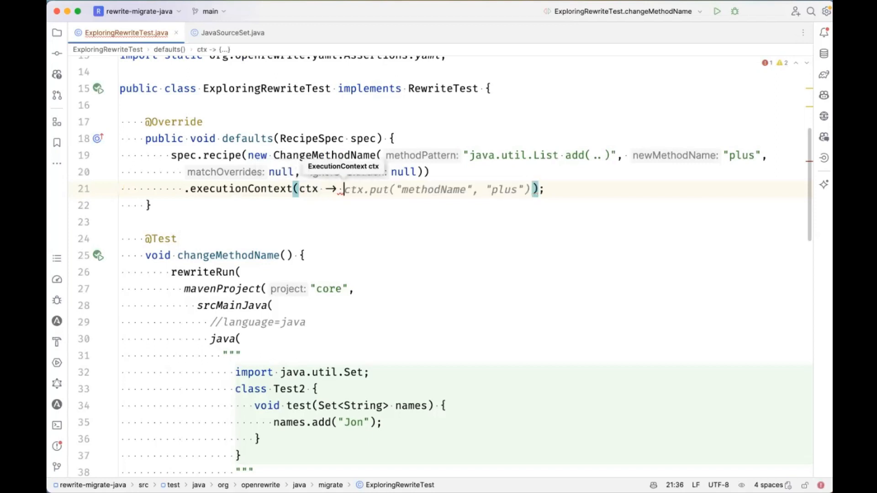
{"action": "type", "text": "MavenExecutionContextView.view(ct"}
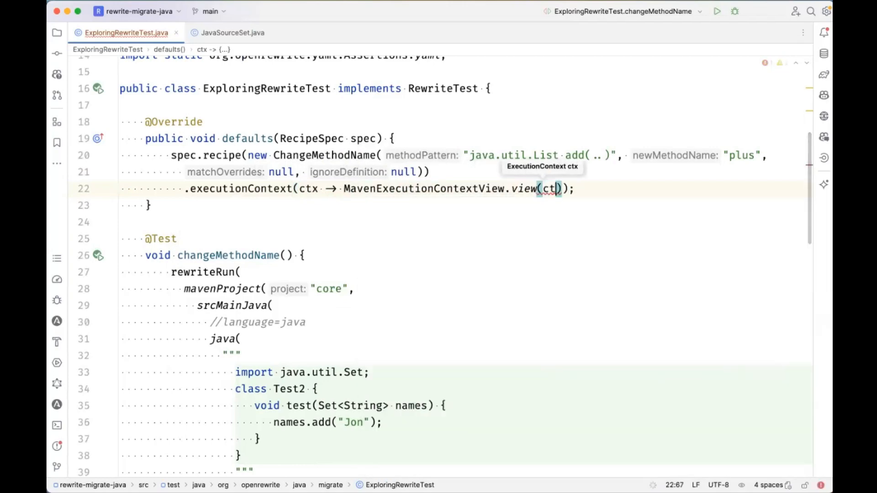
{"action": "type", "text": "new InE"}
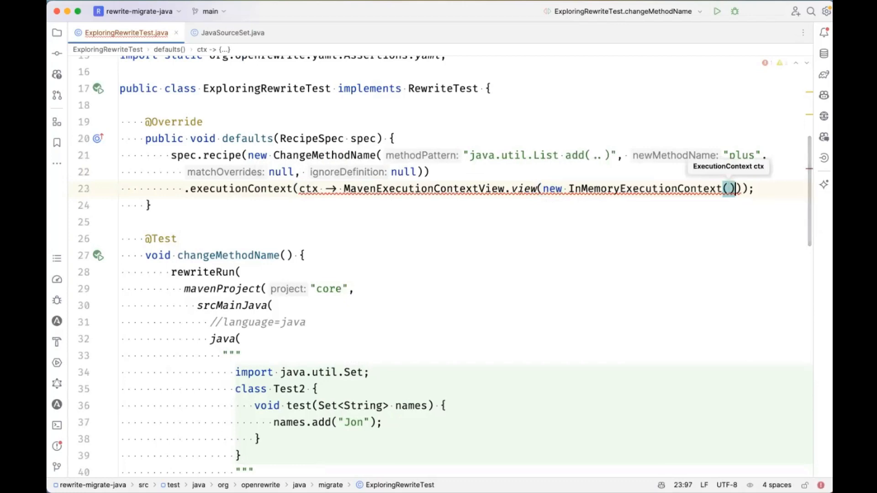
- Set the context's Maven settings from MavenSettings.parse(Paths.get("mymavensettings.xml"))
{"action": "type", "text": ".);"}
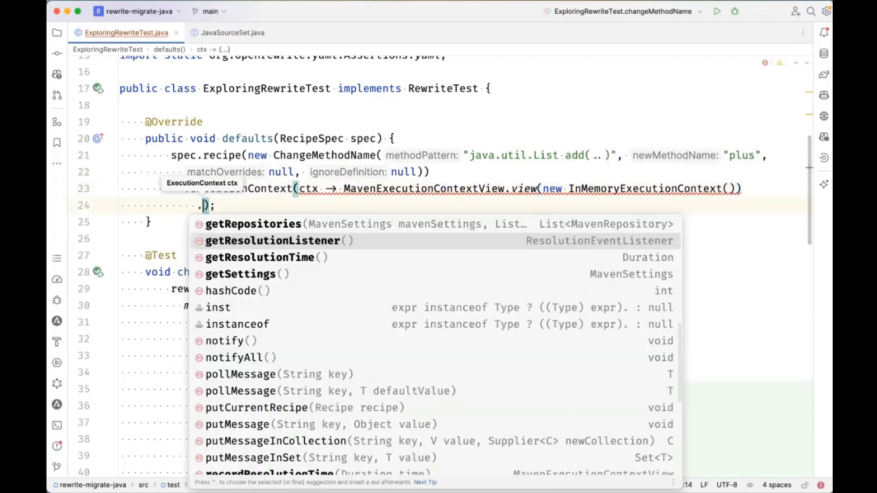
{"action": "type", "text": "set"}
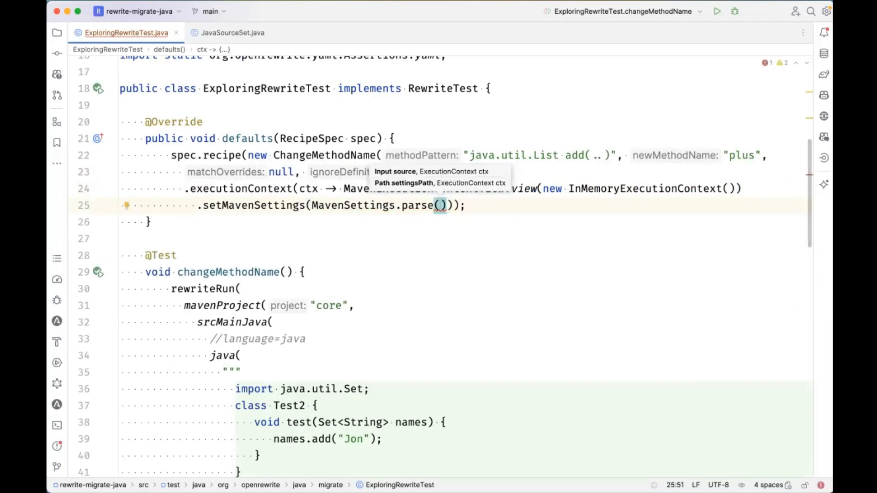
{"action": "type", "text": "Paths.get(\"mymaven"}
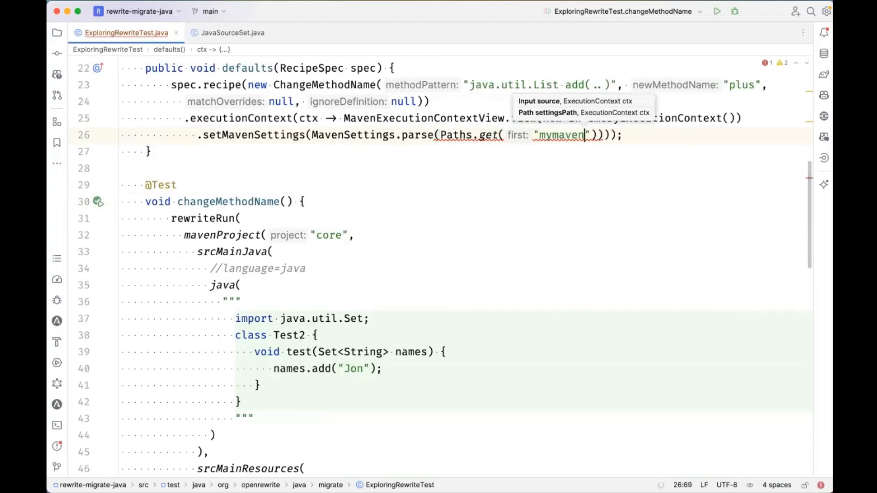
{"action": "type", "text": "settings.xml"}
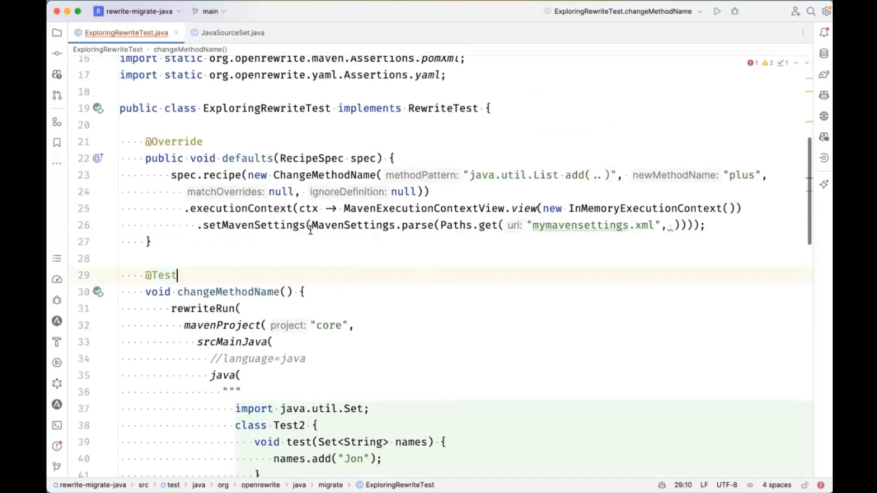
- Revert to rewriteRun(java(before, after)) with recipe-only defaults and start a //language=java comment
{"action": "left_click", "coordinate": [190, 208]}
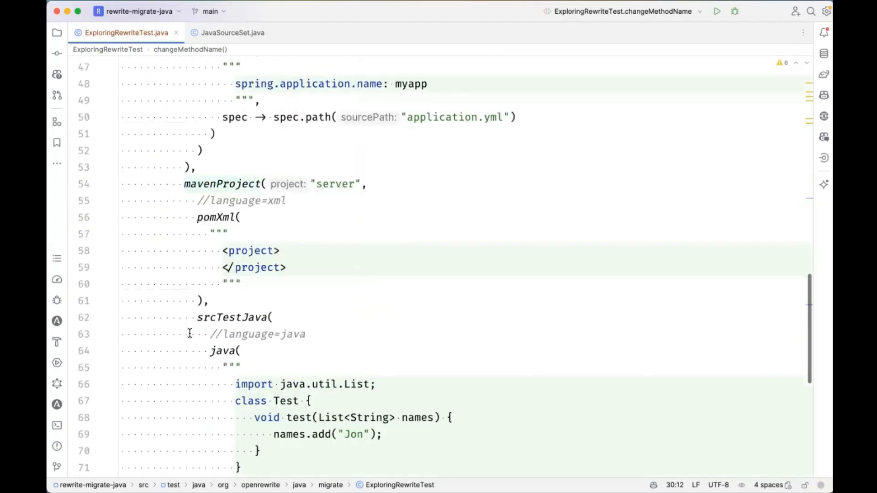
{"action": "scroll", "scroll_direction": "down", "scroll_amount": 3}
{"action": "type", "text": "//"}
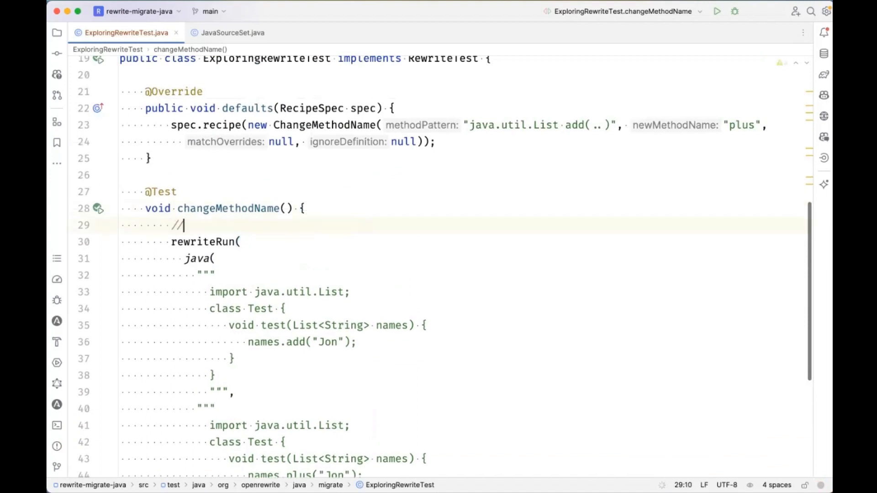
{"action": "type", "text": "language=java"}
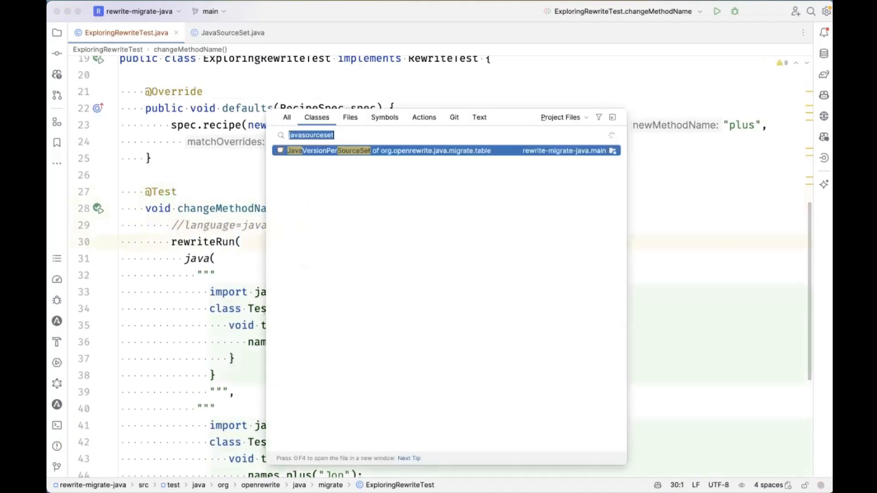
- Look up Guava's Multimap and declare names as Multimap<String, Integer> instead of List<String>
{"action": "type", "text": "multimap"}
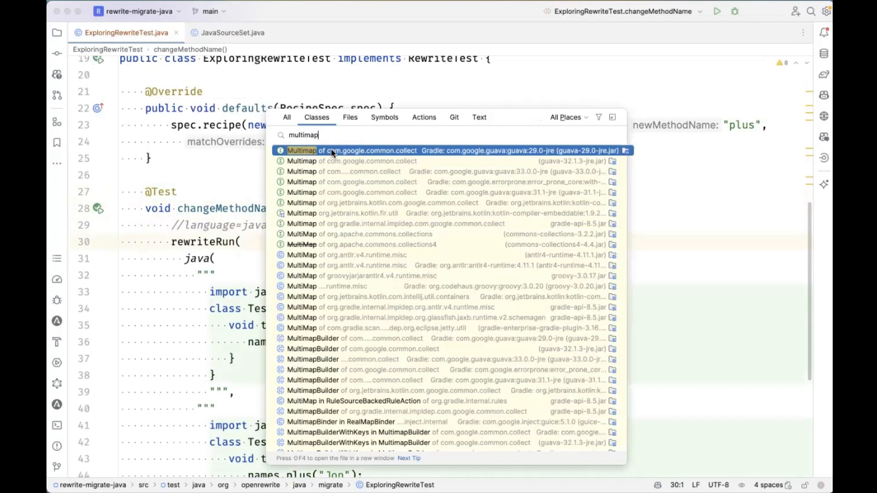
{"action": "mouse_move", "coordinate": [406, 156]}
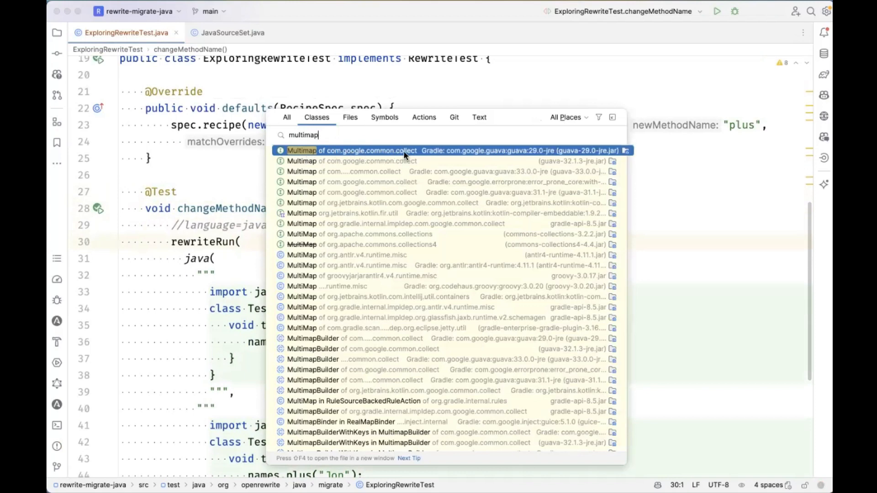
{"action": "key", "text": "Escape"}
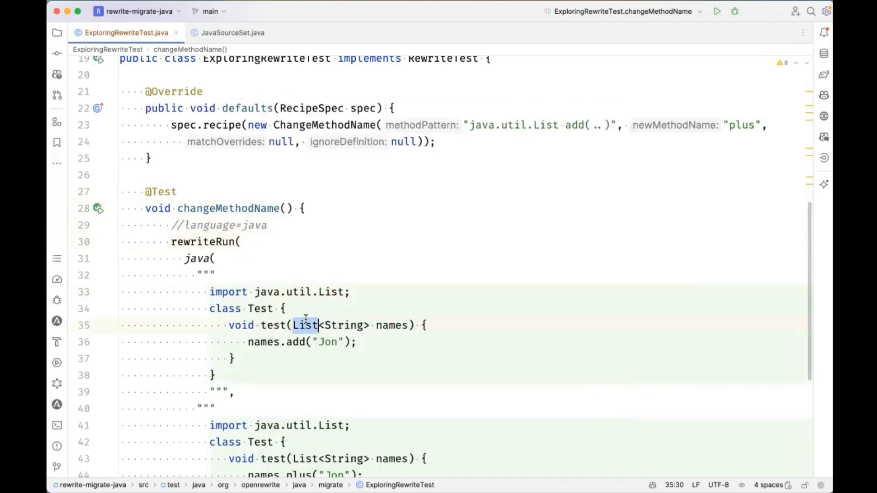
{"action": "type", "text": "Multimap"}
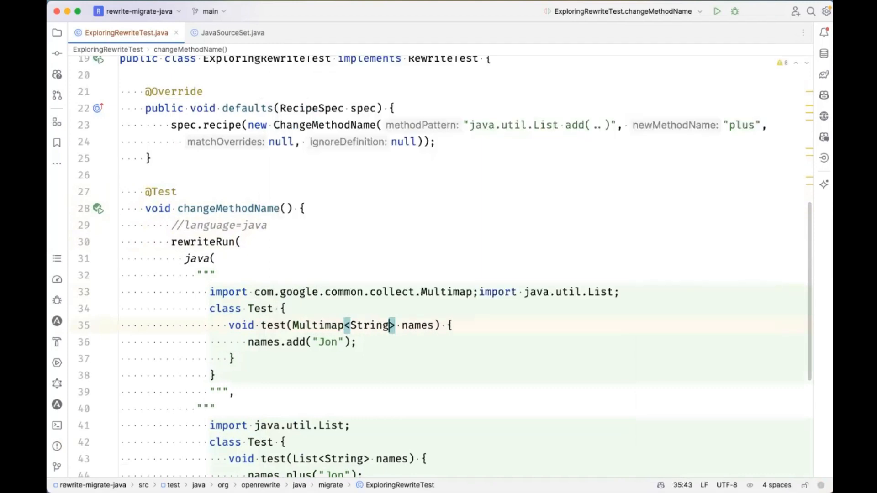
{"action": "type", "text": ", Integer"}
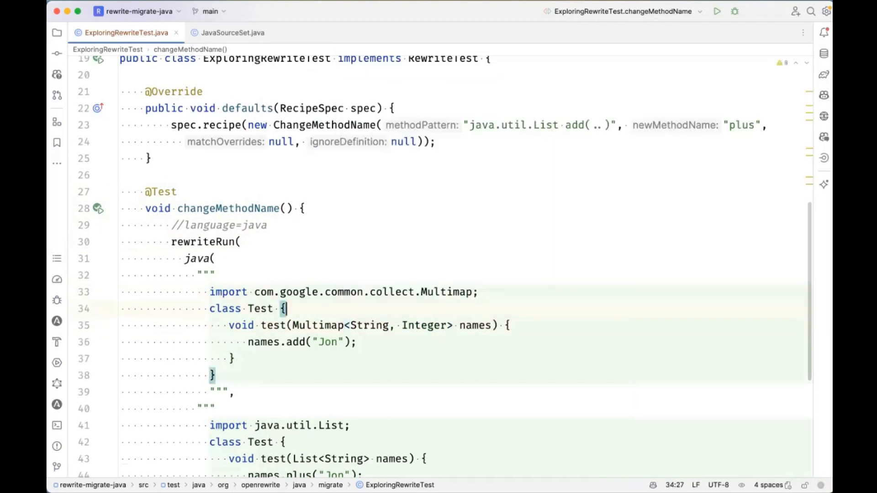
- Replace names.add("Jon") with names.put("Jon", 1) in both samples
{"action": "left_click", "coordinate": [480, 325]}
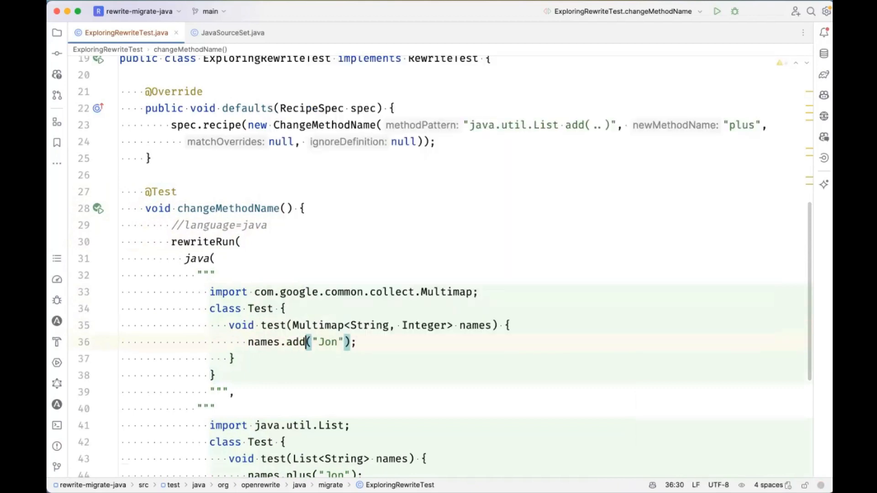
{"action": "type", "text": "put"}
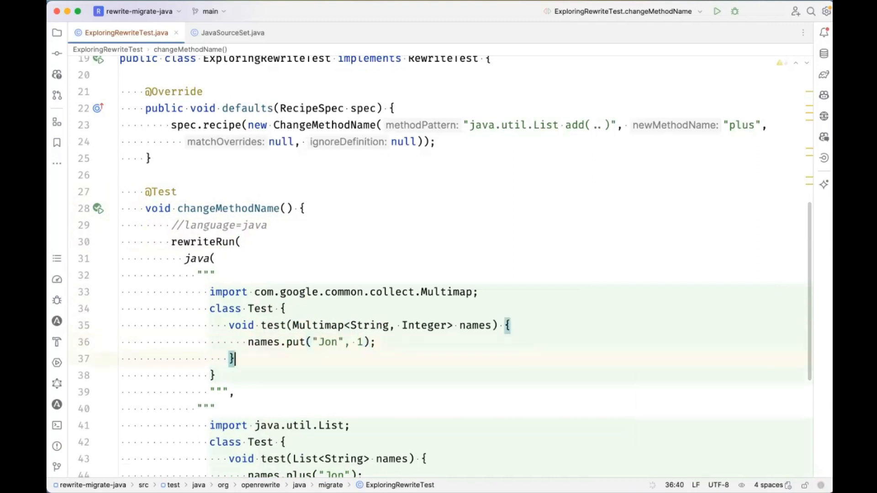
{"action": "scroll", "scroll_direction": "down", "scroll_amount": 3}
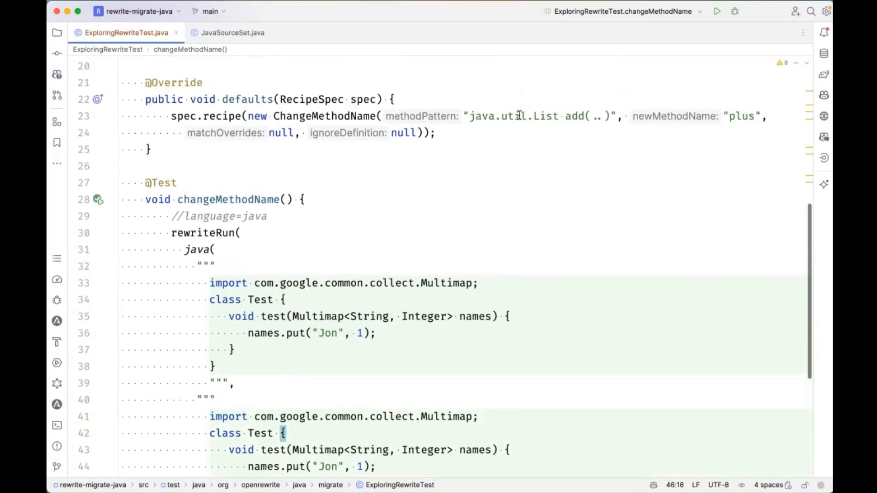
- Target com.google.common.collect.Multimap put(..) in the method pattern and make the after source call names.plus
{"action": "double_click", "coordinate": [544, 116]}
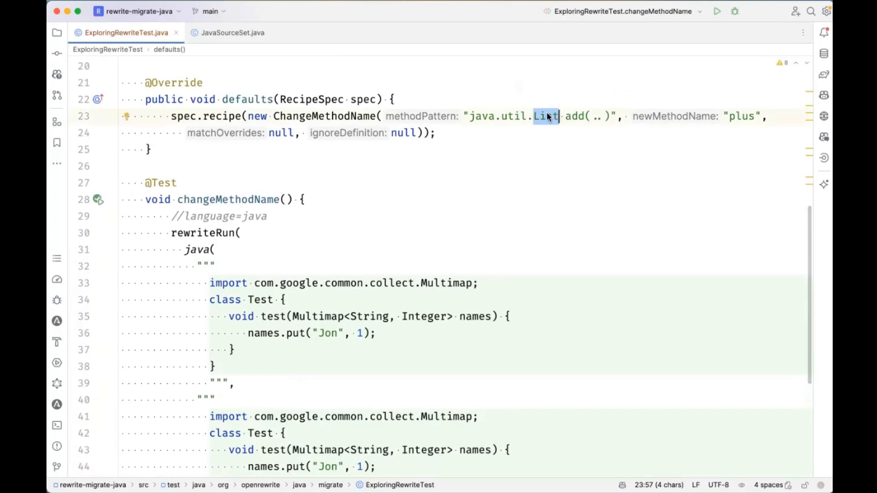
{"action": "type", "text": "com.google"}
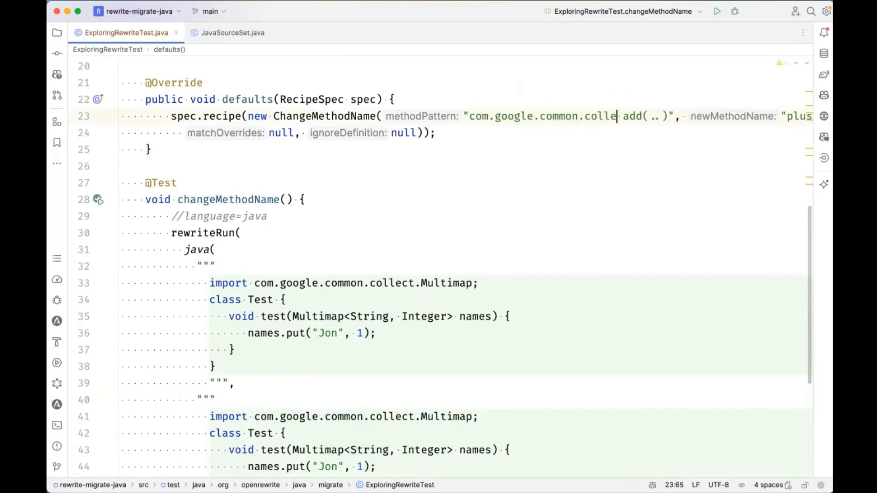
{"action": "type", "text": "ct.Multip"}
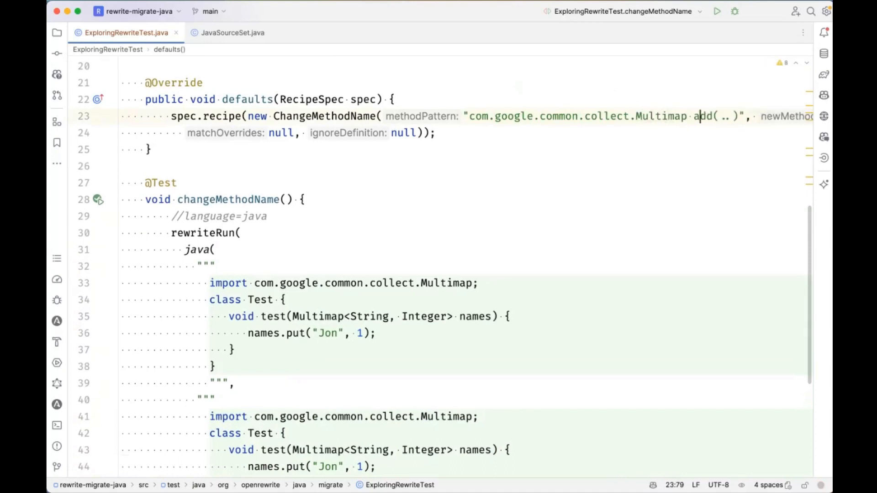
{"action": "type", "text": "put"}
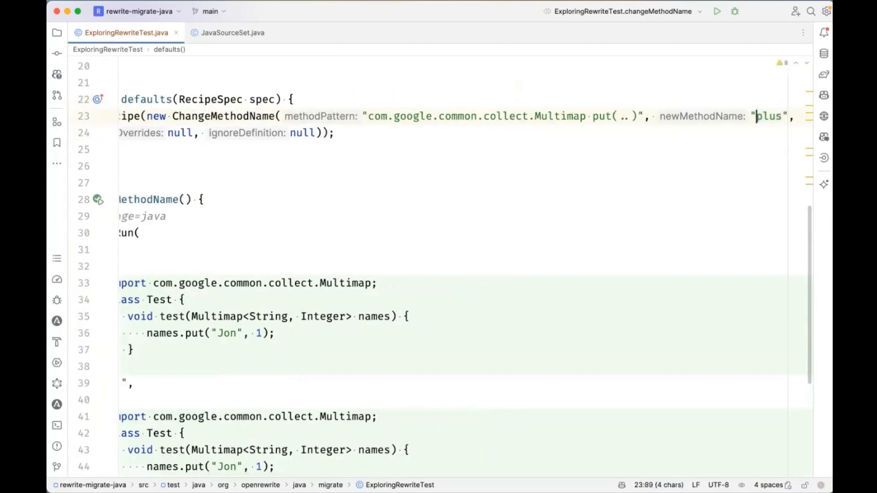
{"action": "scroll", "scroll_direction": "down", "scroll_amount": 3}
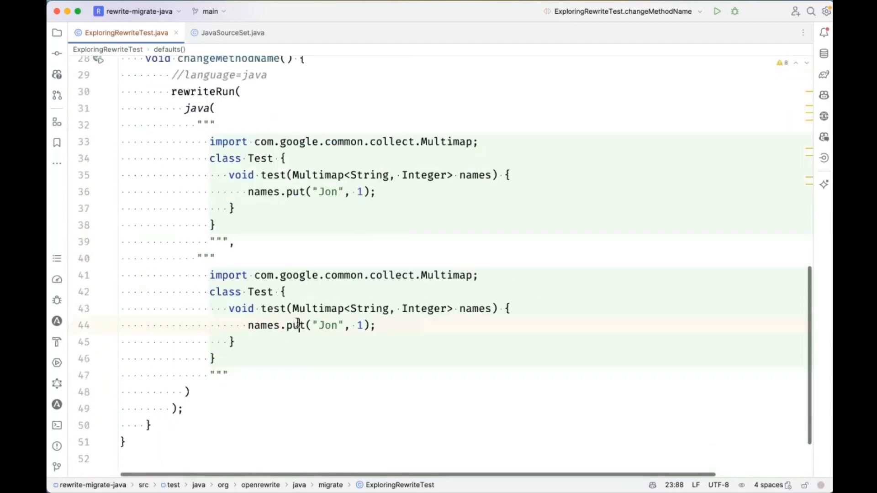
{"action": "type", "text": "lus"}
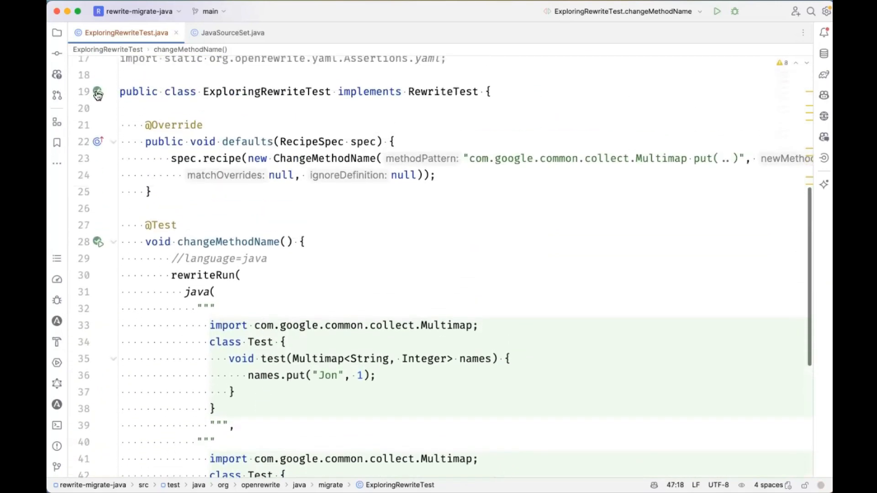
- Run ExploringRewriteTest and read the console error that com.google.common.collect does not exist
{"action": "left_click", "coordinate": [204, 125]}
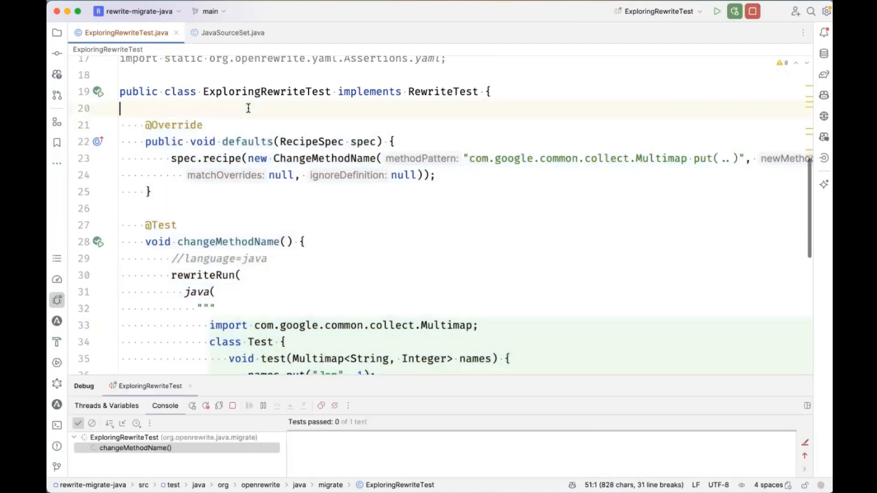
{"action": "left_click", "coordinate": [717, 11]}
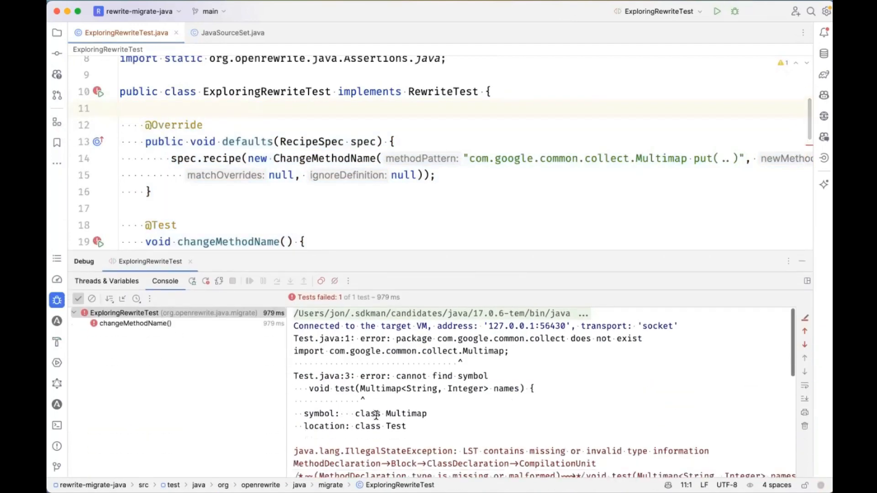
{"action": "scroll", "scroll_direction": "down", "scroll_amount": 3}
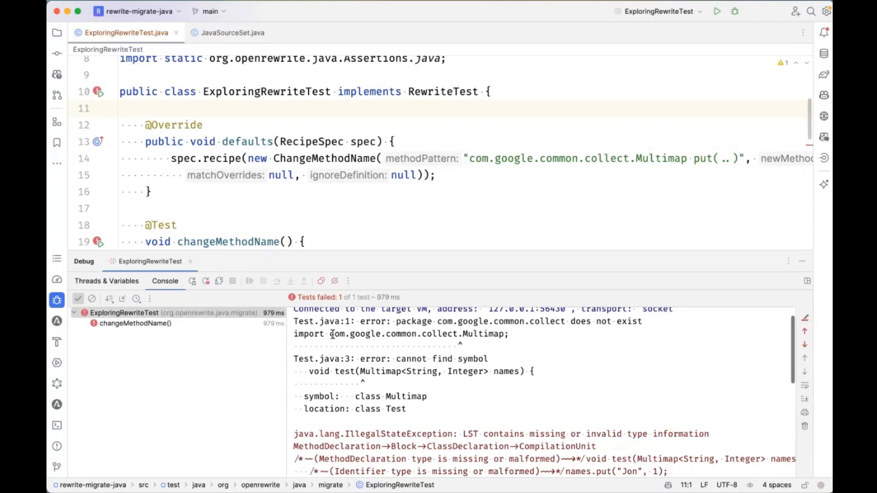
- Declare a Guava Multimap<String, Integer> names variable inside the defaults method
{"action": "left_click", "coordinate": [208, 142]}
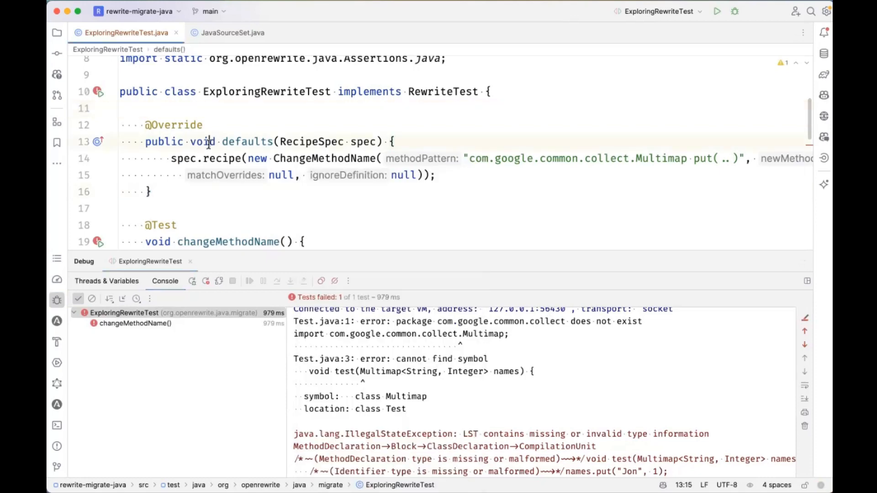
{"action": "type", "text": "Multi"}
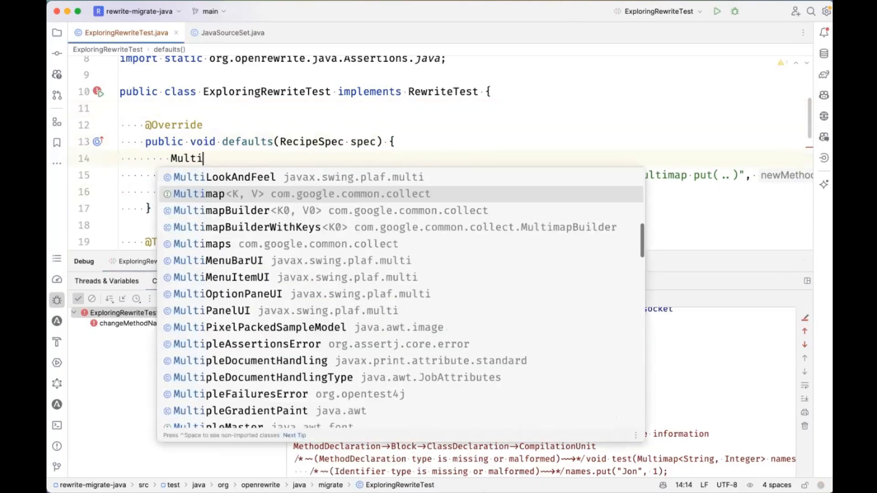
{"action": "left_click", "coordinate": [199, 194]}
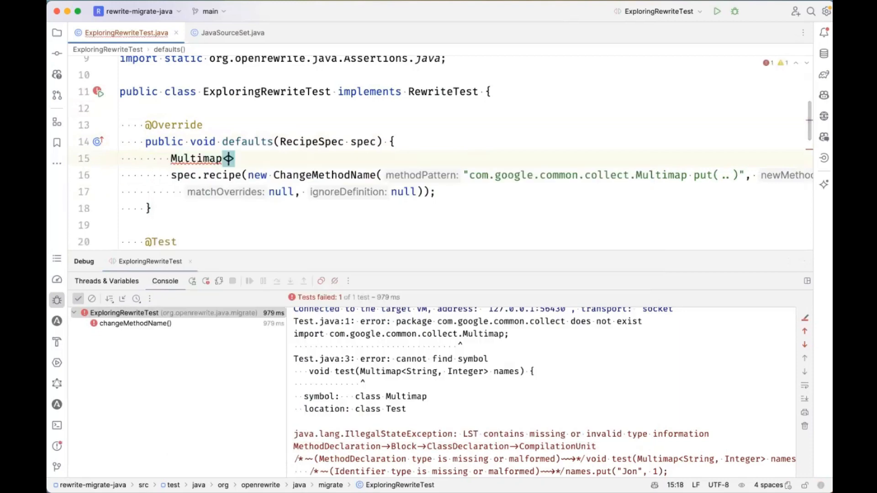
{"action": "type", "text": "<String, Integer> a"}
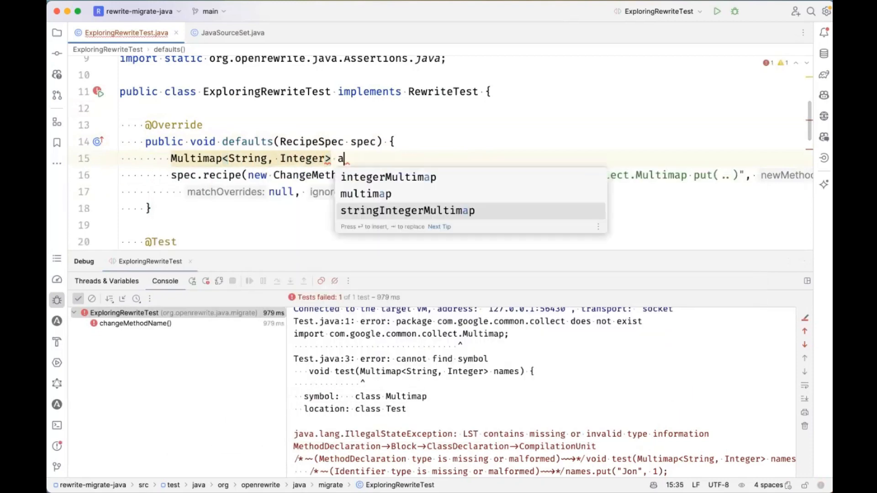
{"action": "type", "text": "names1"}
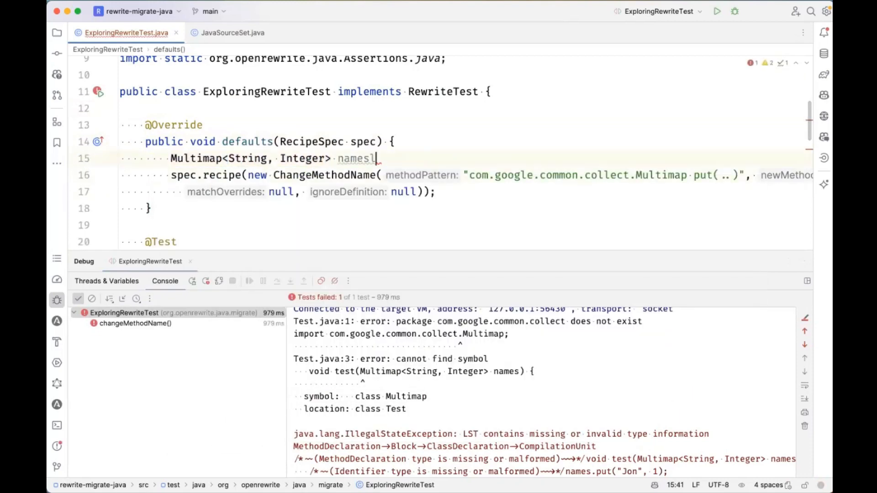
{"action": "scroll", "scroll_direction": "down", "scroll_amount": 3}
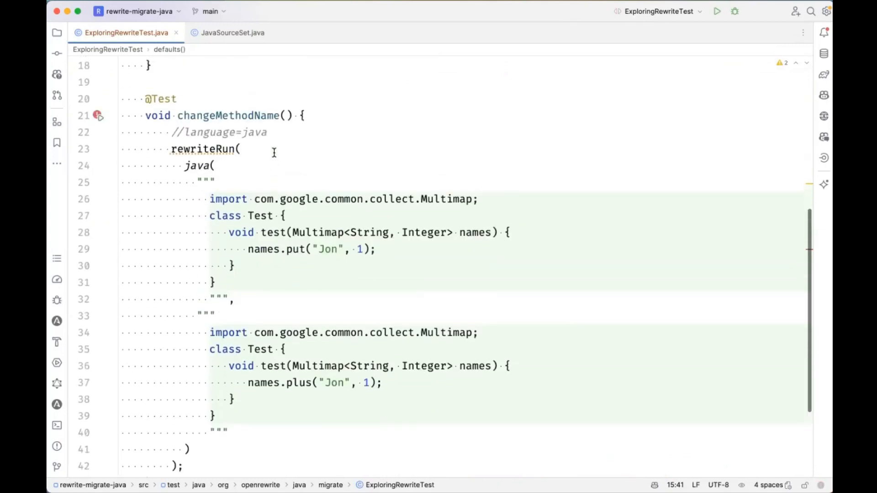
- Chain .parser(...) onto spec.recipe and start building it with JavaParser
{"action": "scroll", "scroll_direction": "up", "scroll_amount": 3}
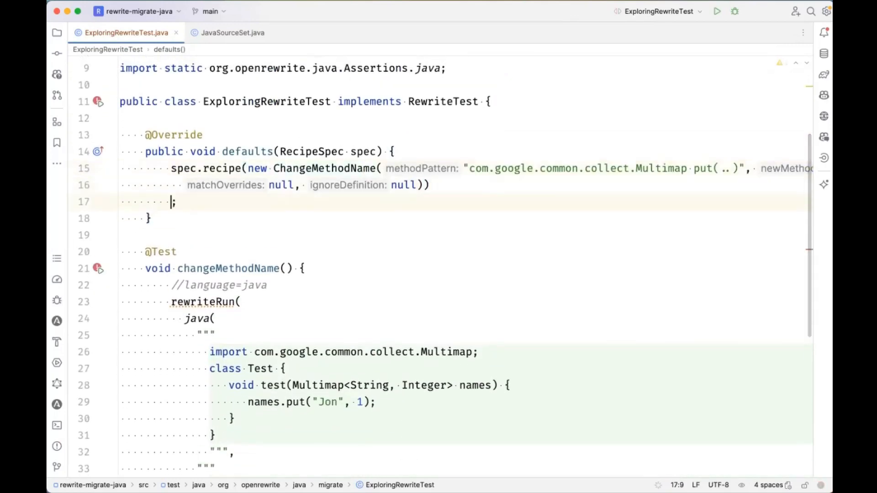
{"action": "type", "text": ".parser(\"java\")"}
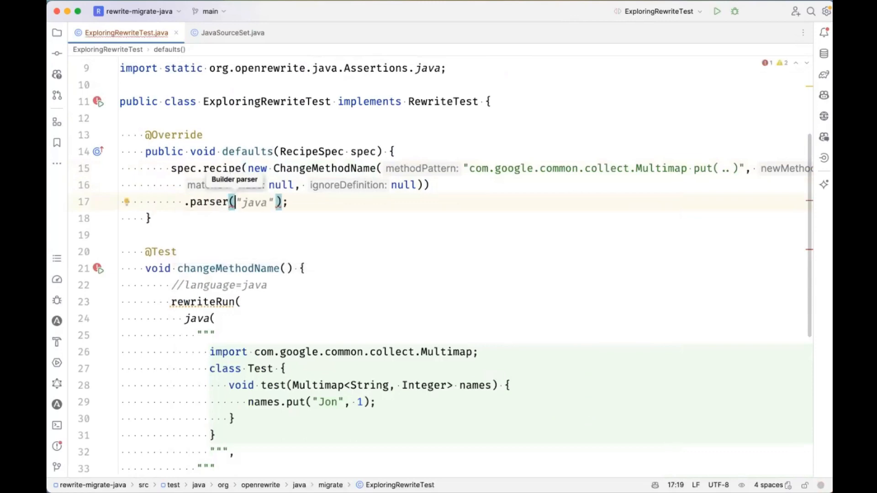
{"action": "type", "text": "JavaPa"}
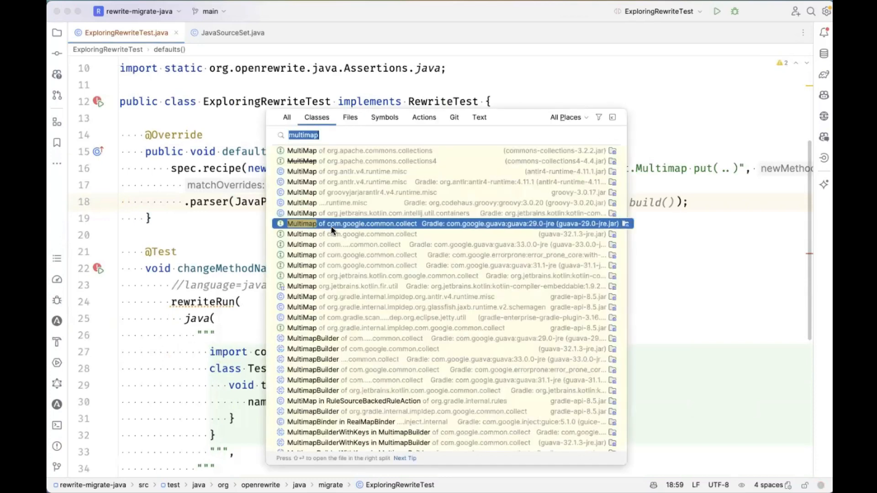
{"action": "mouse_move", "coordinate": [491, 229]}
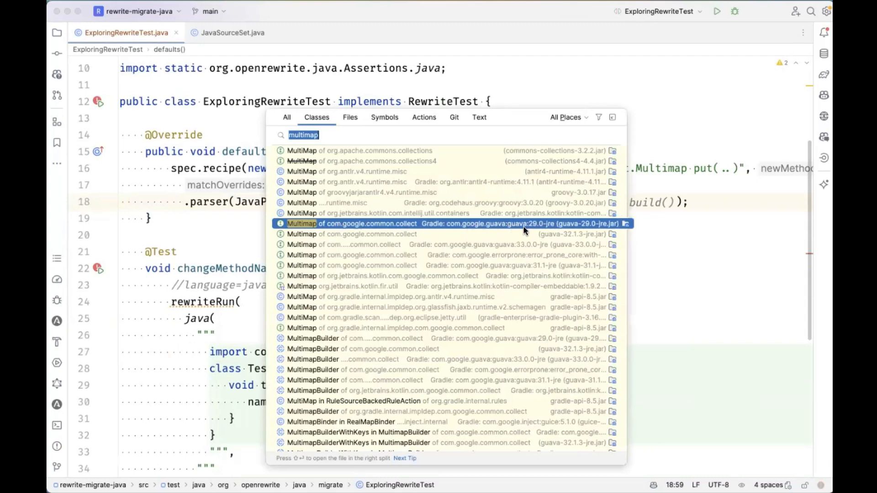
{"action": "mouse_move", "coordinate": [520, 230]}
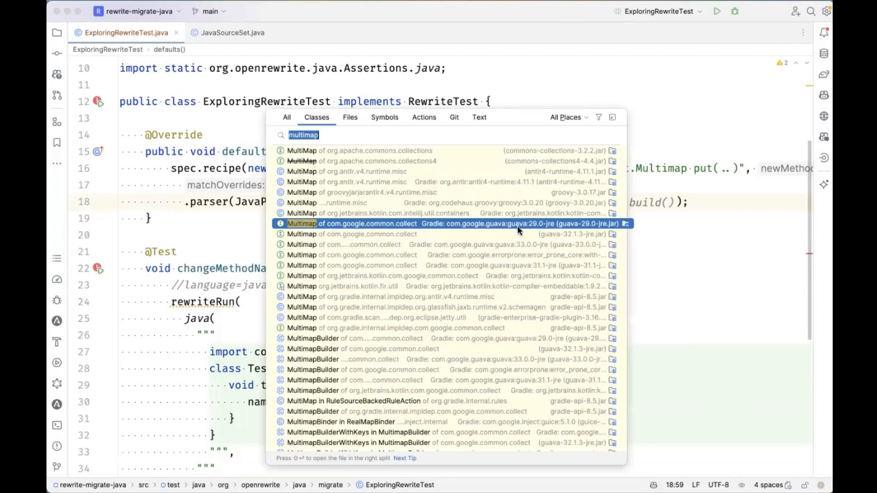
{"action": "mouse_move", "coordinate": [493, 231]}
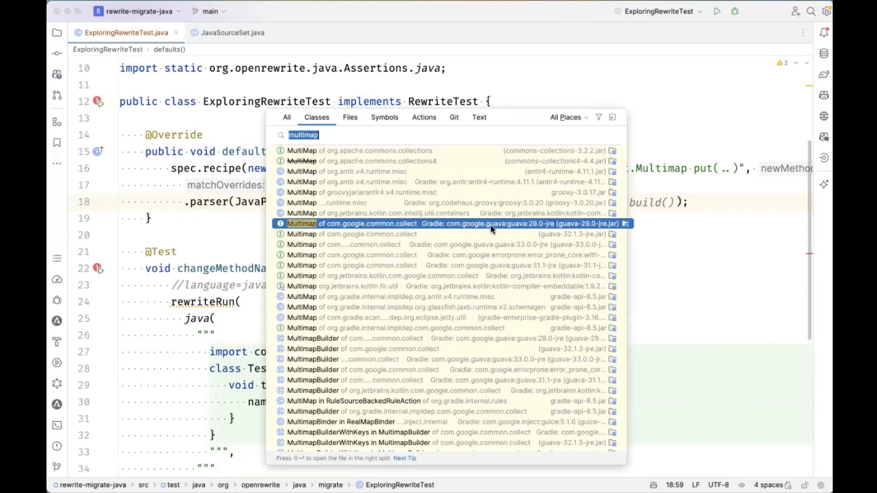
{"action": "mouse_move", "coordinate": [513, 231]}
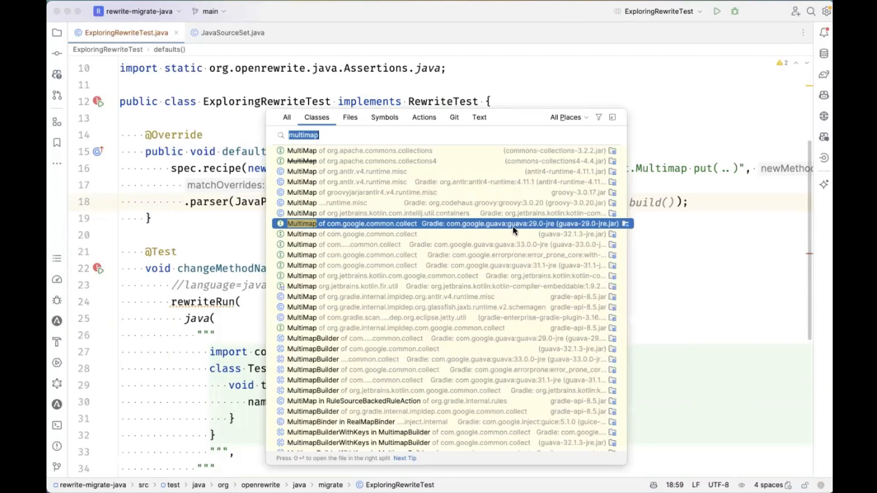
{"action": "mouse_move", "coordinate": [540, 230]}
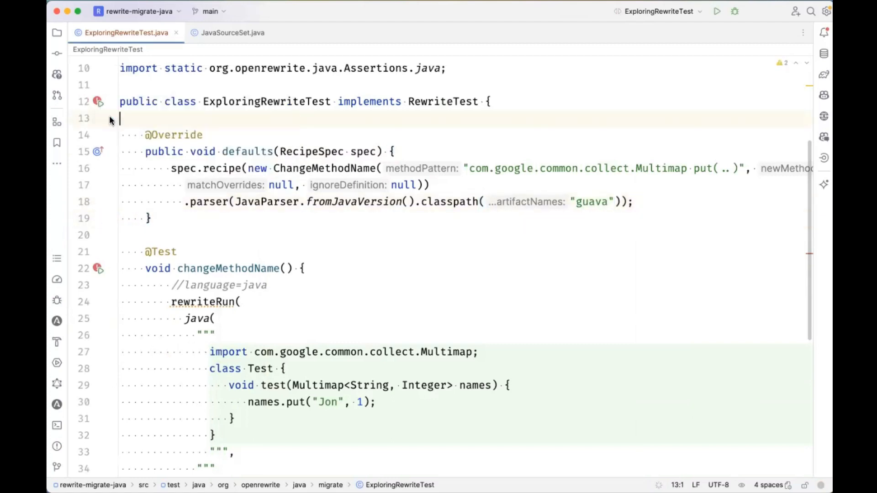
- Rerun ExploringRewriteTest with guava on the parser classpath and confirm Tests passed: 1 of 1
{"action": "scroll", "scroll_direction": "down", "scroll_amount": 3}
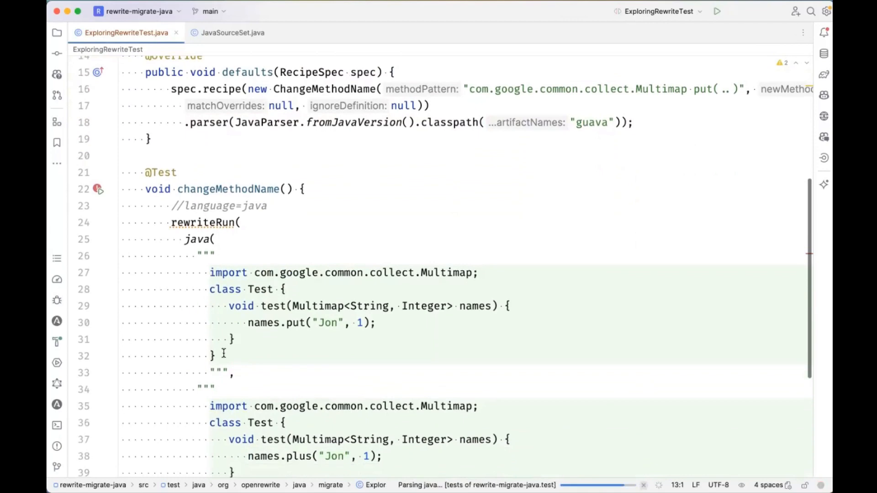
{"action": "left_click", "coordinate": [718, 10]}
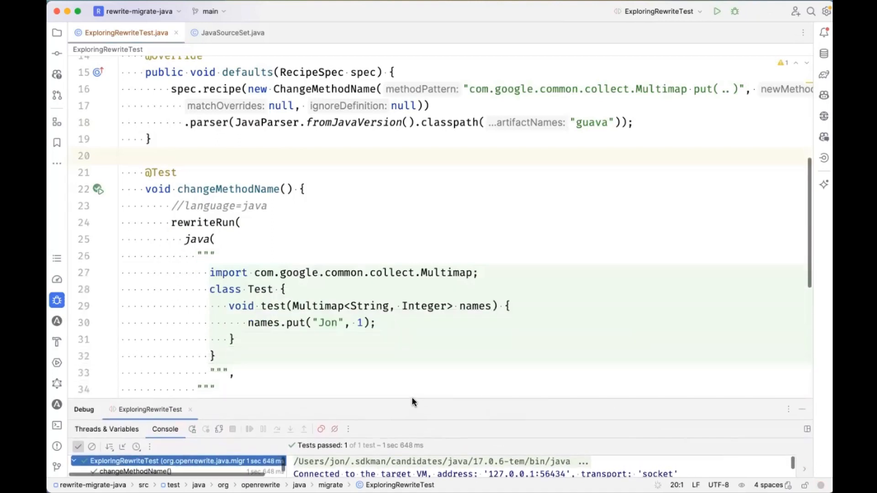
{"action": "scroll", "scroll_direction": "down", "scroll_amount": 3}
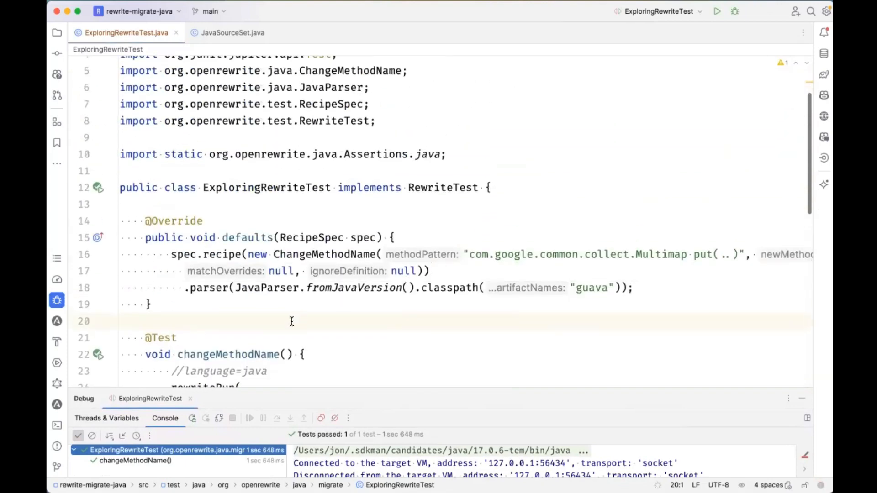
{"action": "type", "text": "."}
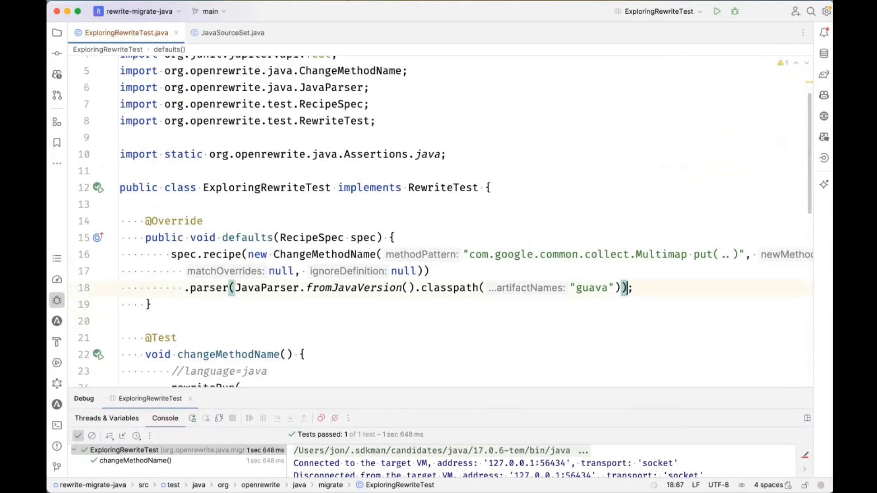
{"action": "scroll", "scroll_direction": "down", "scroll_amount": 3}
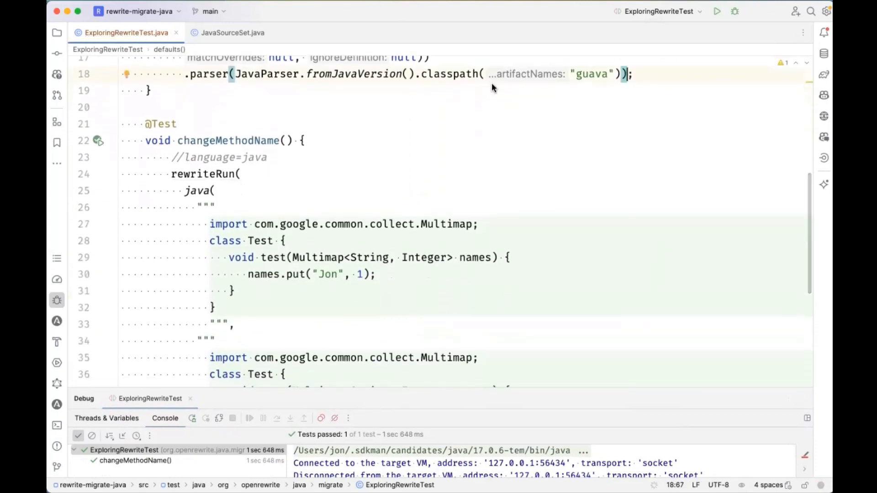
{"action": "mouse_move", "coordinate": [517, 37]}
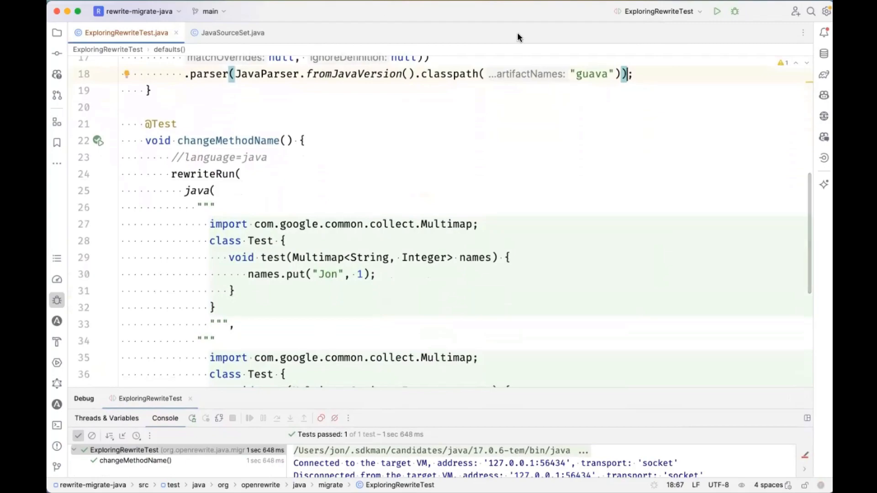